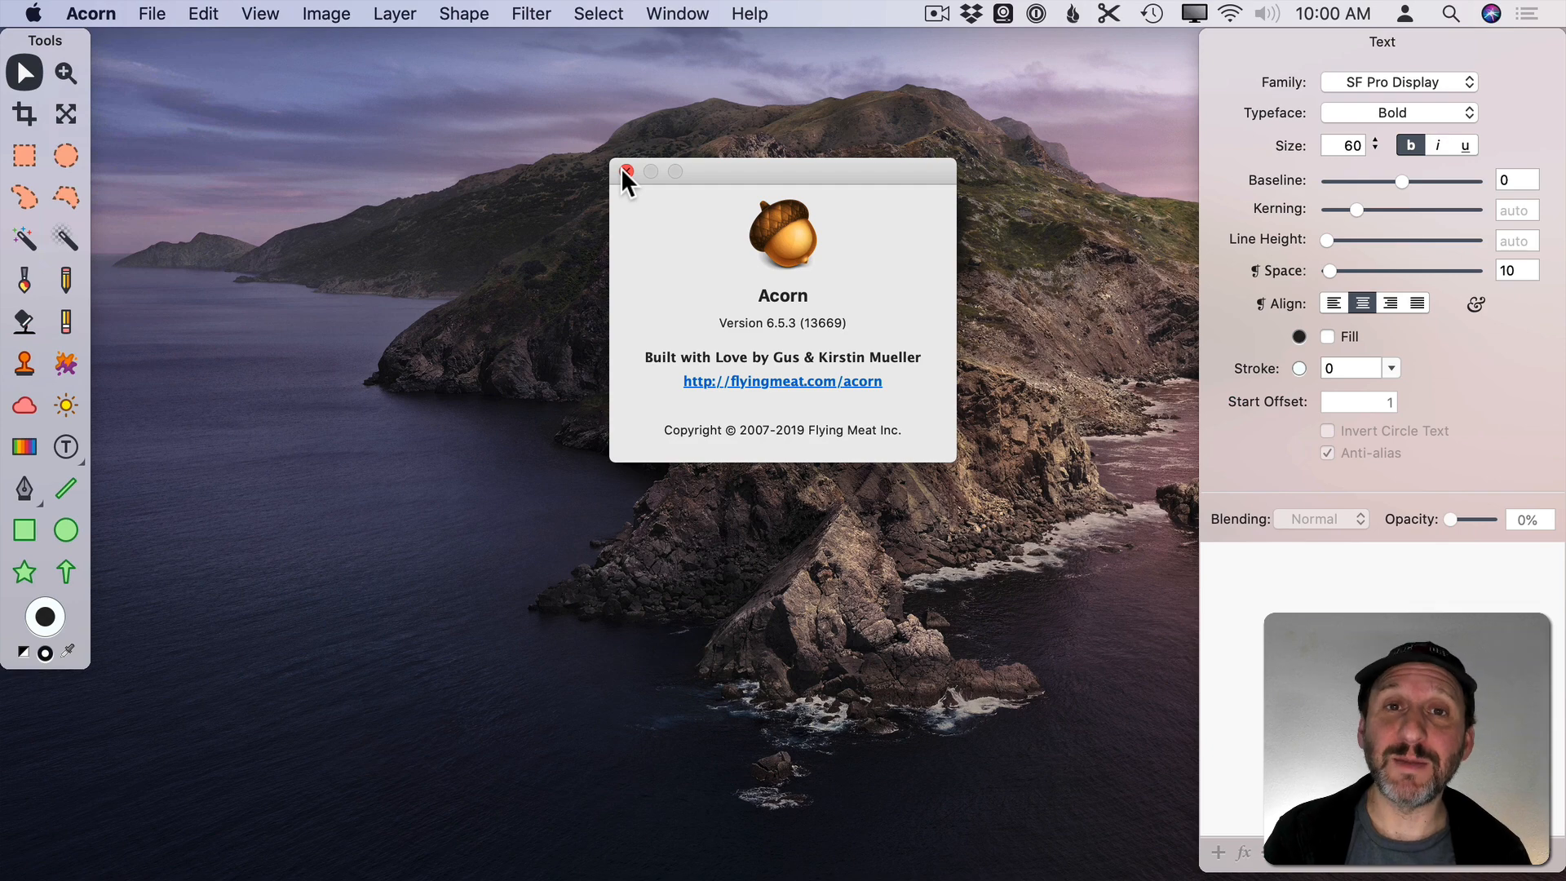
Close the About Acorn window after viewing version 6.5.3
{"action": "left_click", "coordinate": [628, 172]}
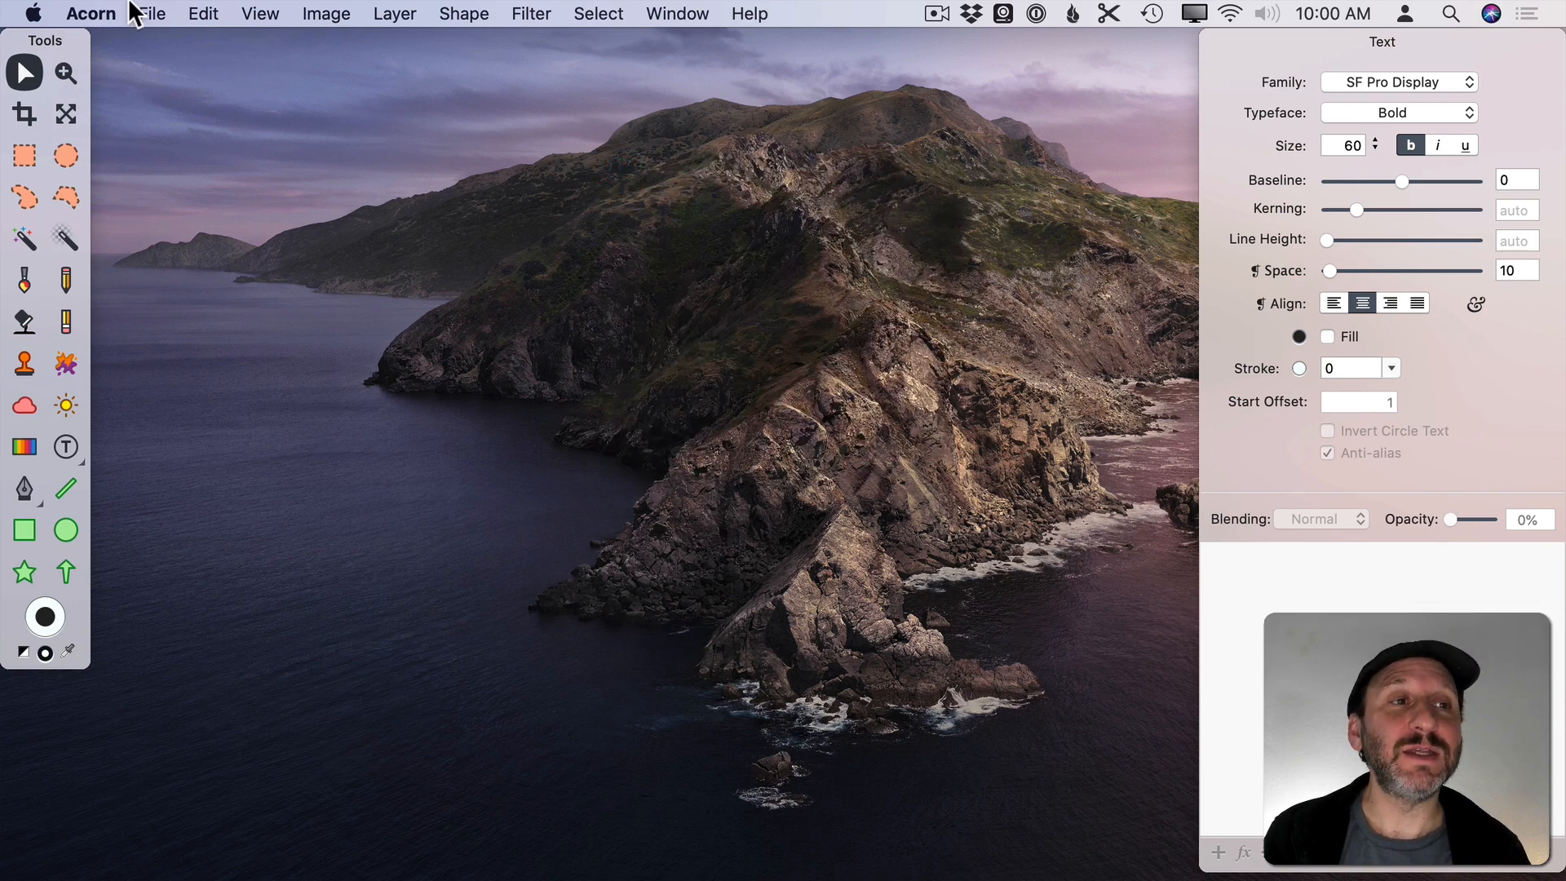
Create a new untitled 800×800 pixel image with a transparent background
{"action": "left_click", "coordinate": [151, 15]}
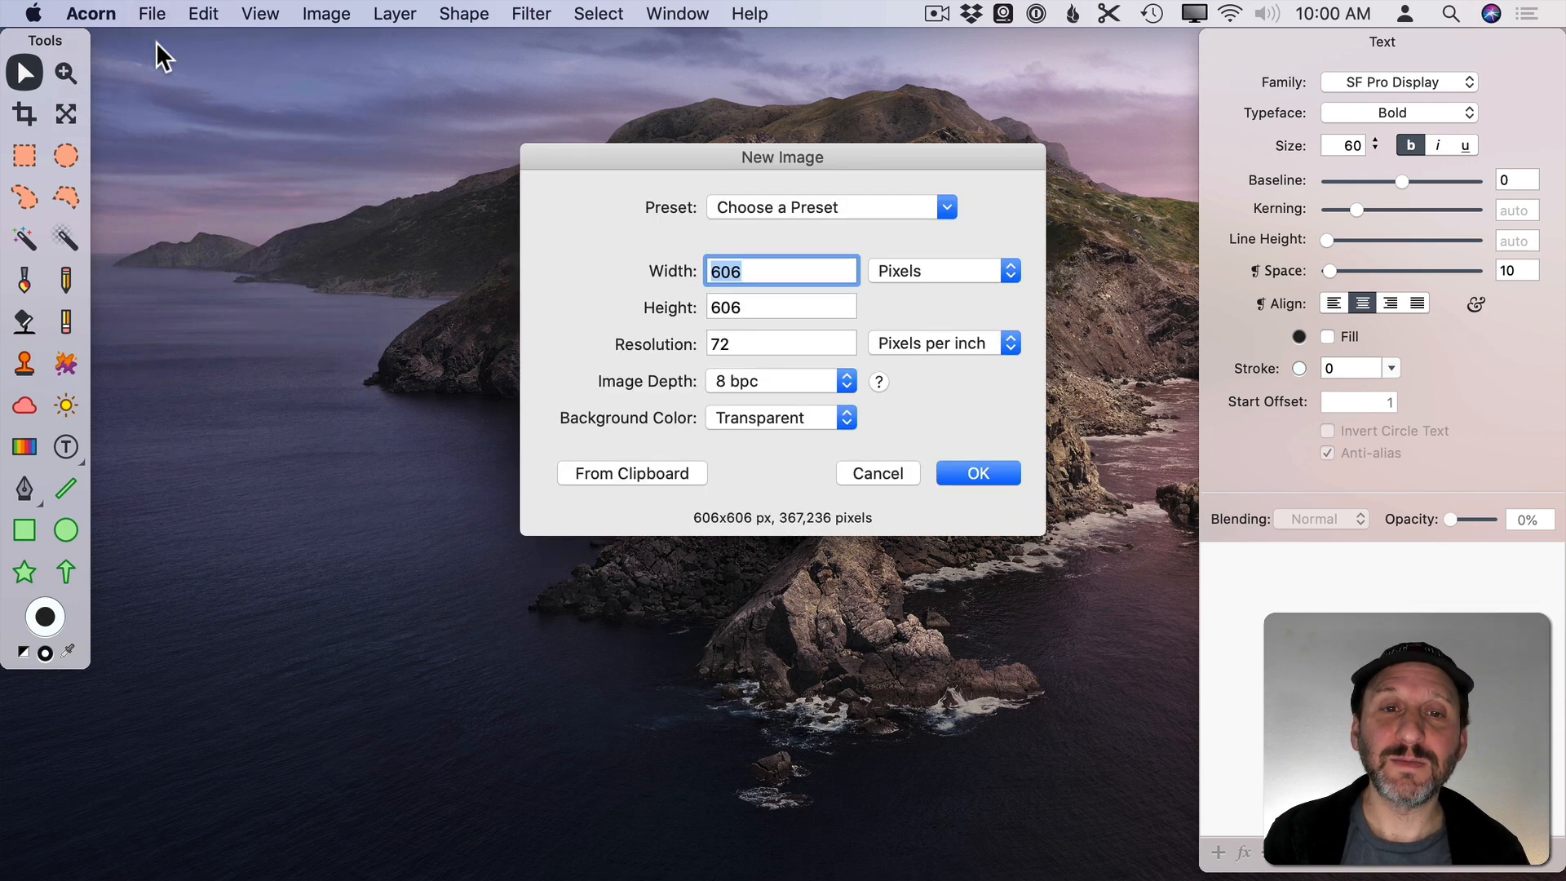
{"action": "type", "text": "800"}
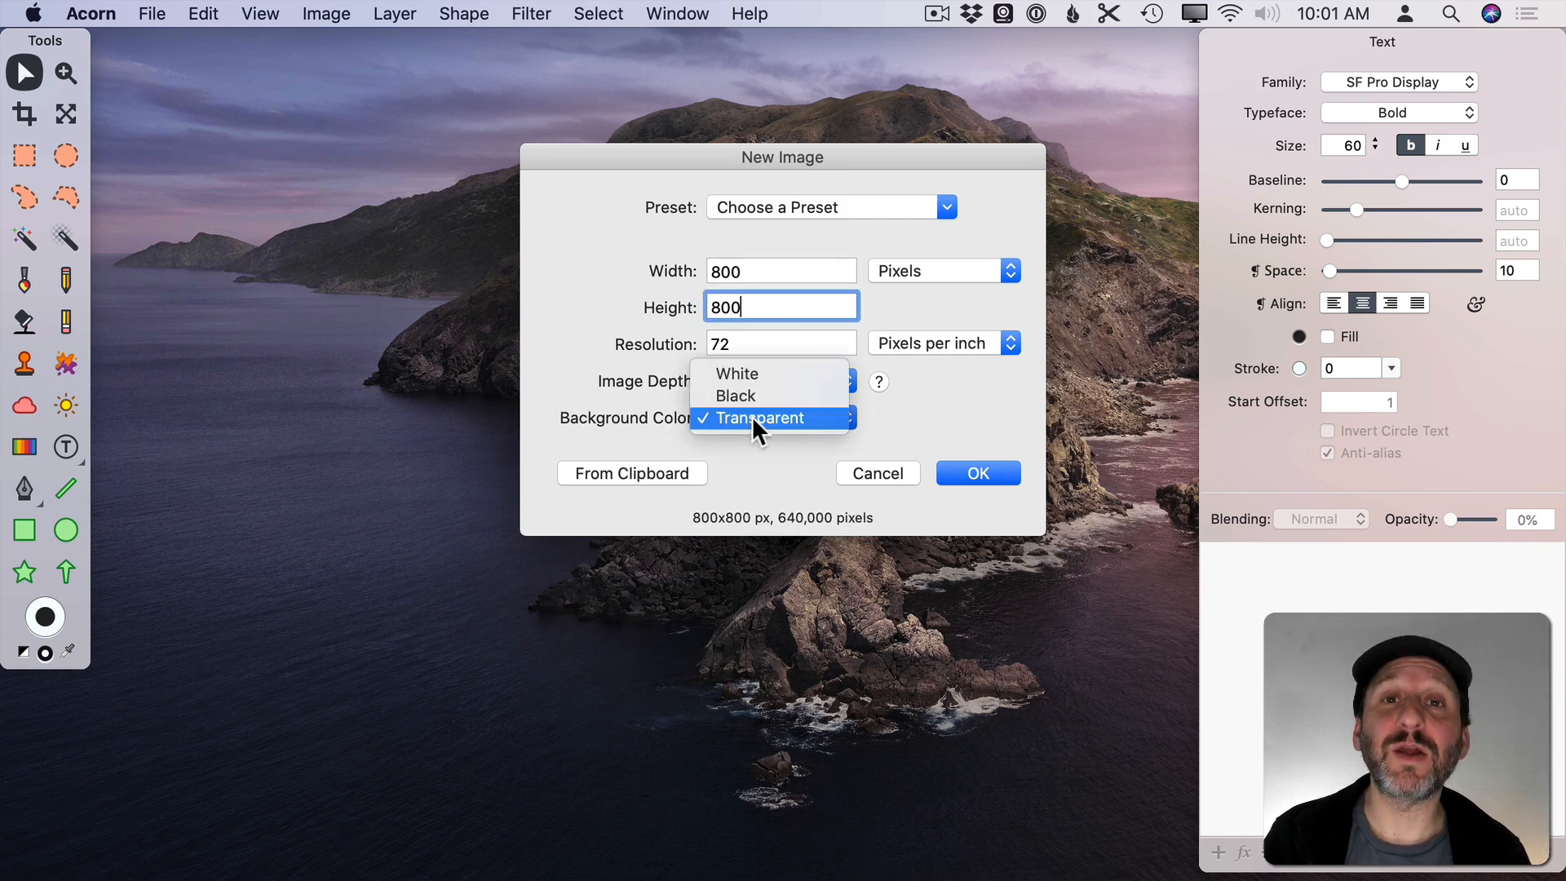
{"action": "left_click", "coordinate": [976, 473]}
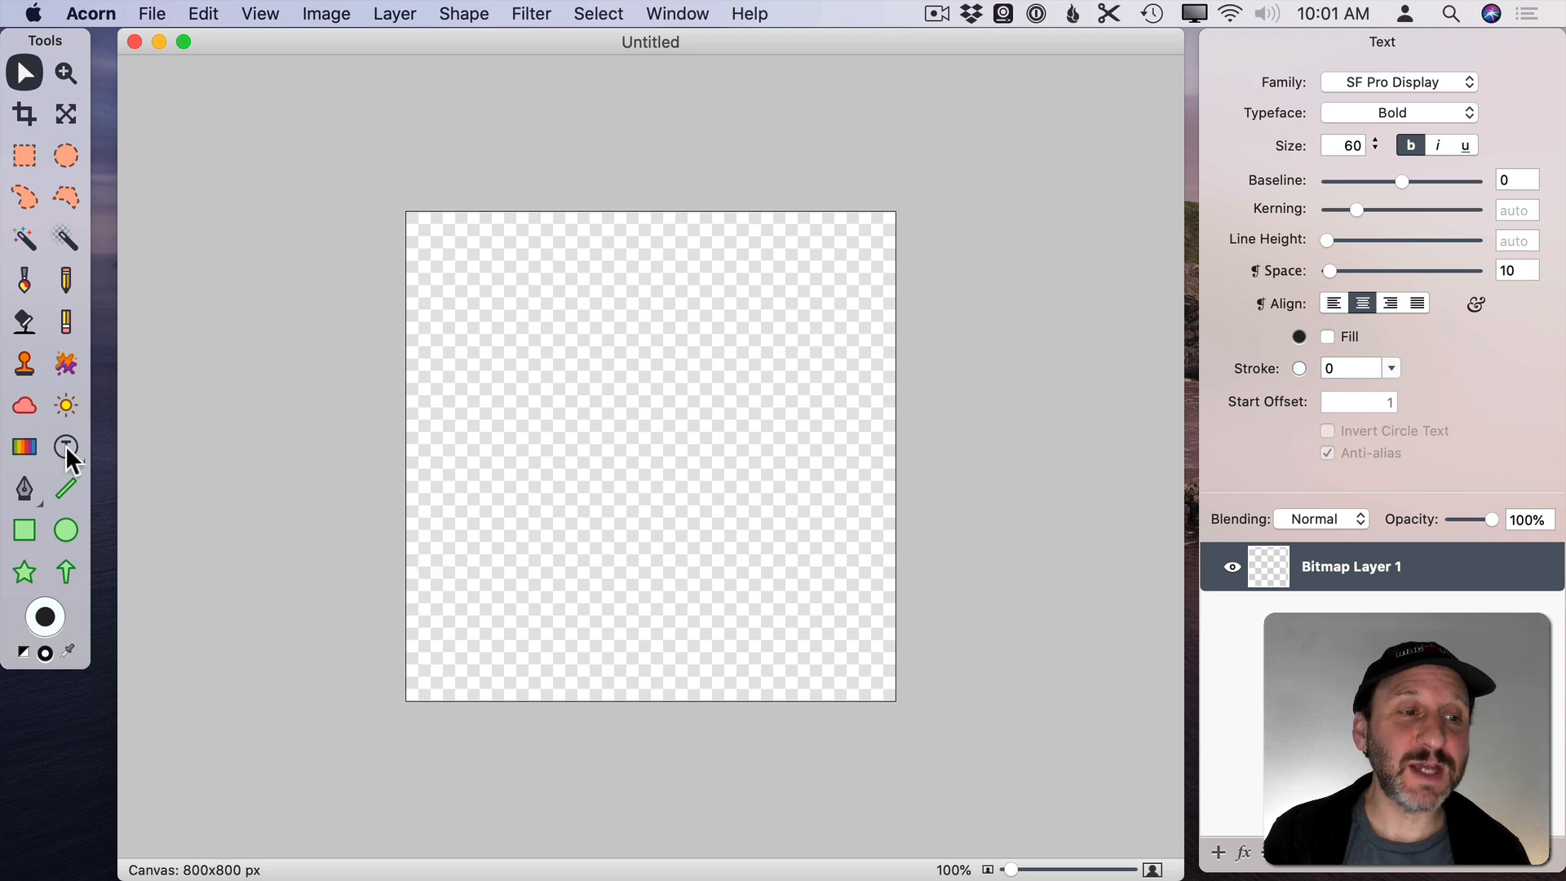
Select the Circle Text tool from the text tool variants
{"action": "left_click", "coordinate": [65, 447]}
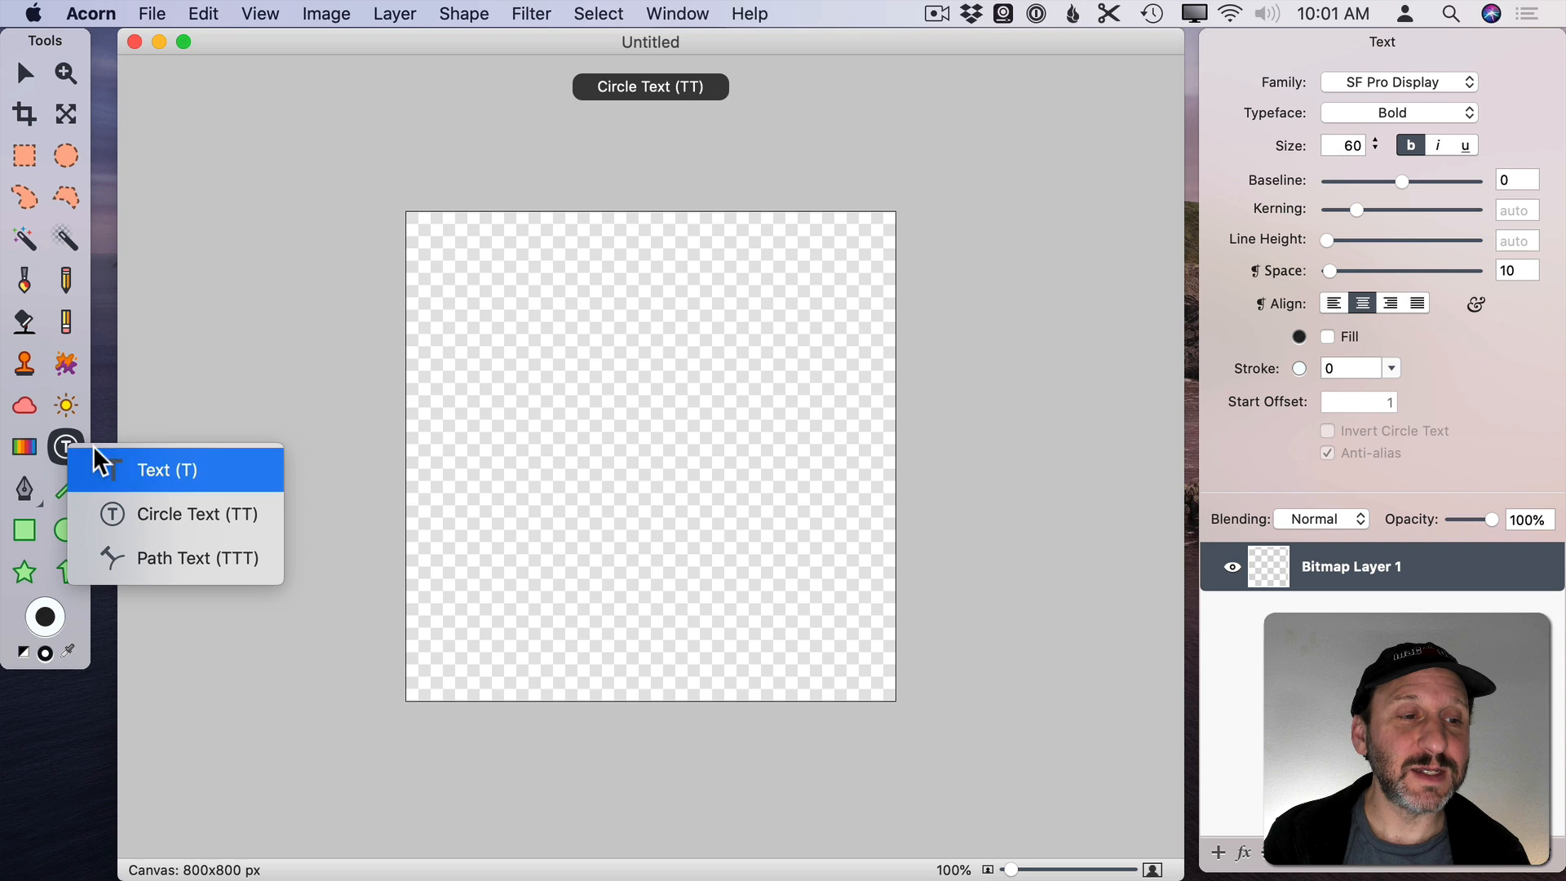
{"action": "left_click", "coordinate": [166, 470]}
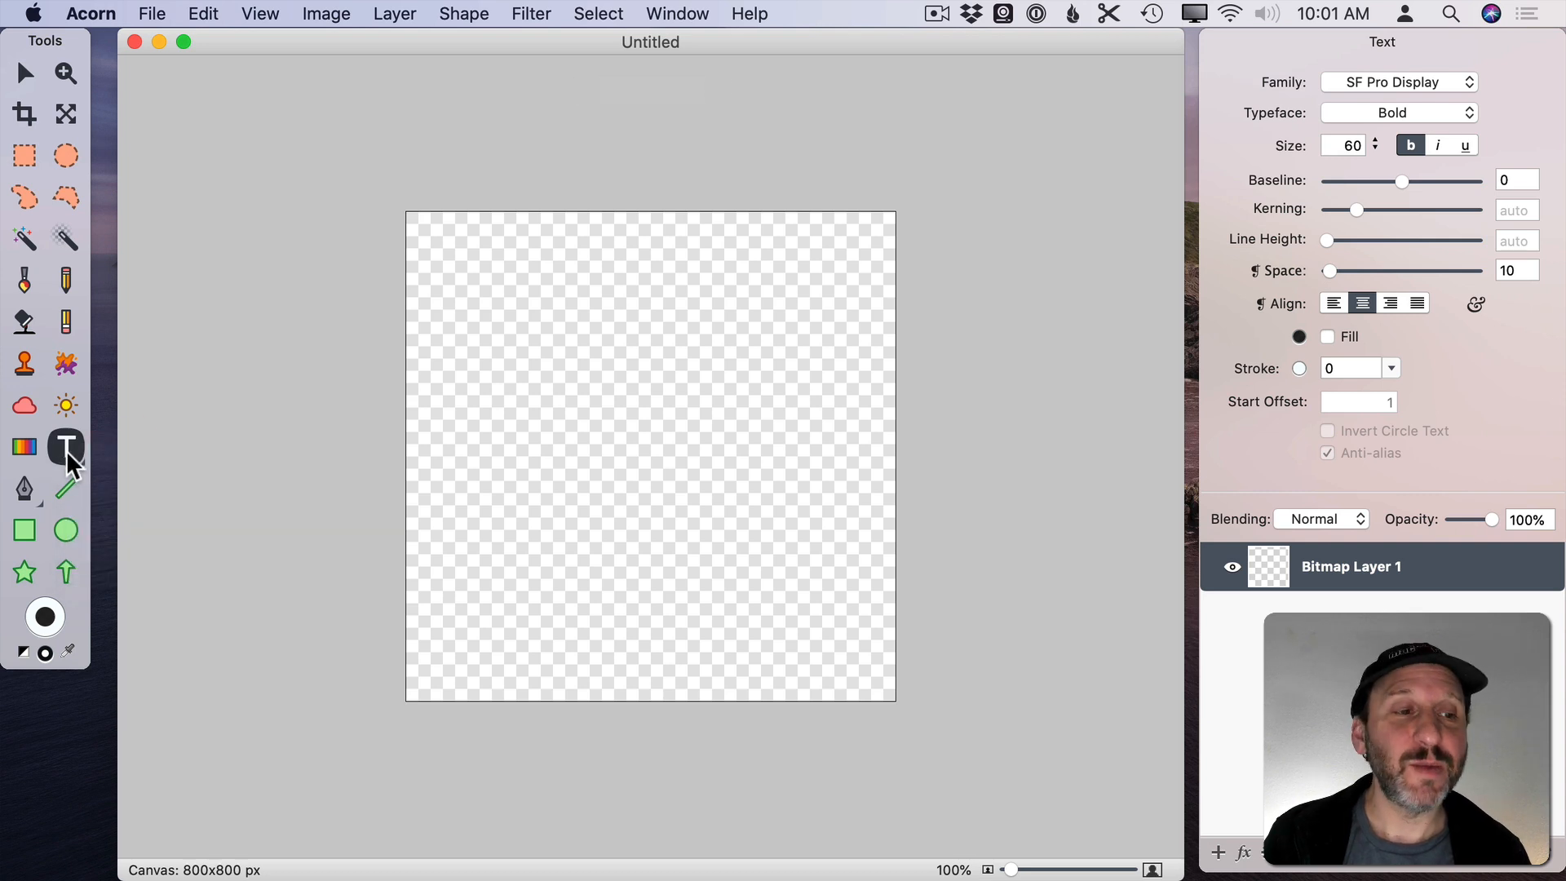
{"action": "left_click", "coordinate": [65, 447]}
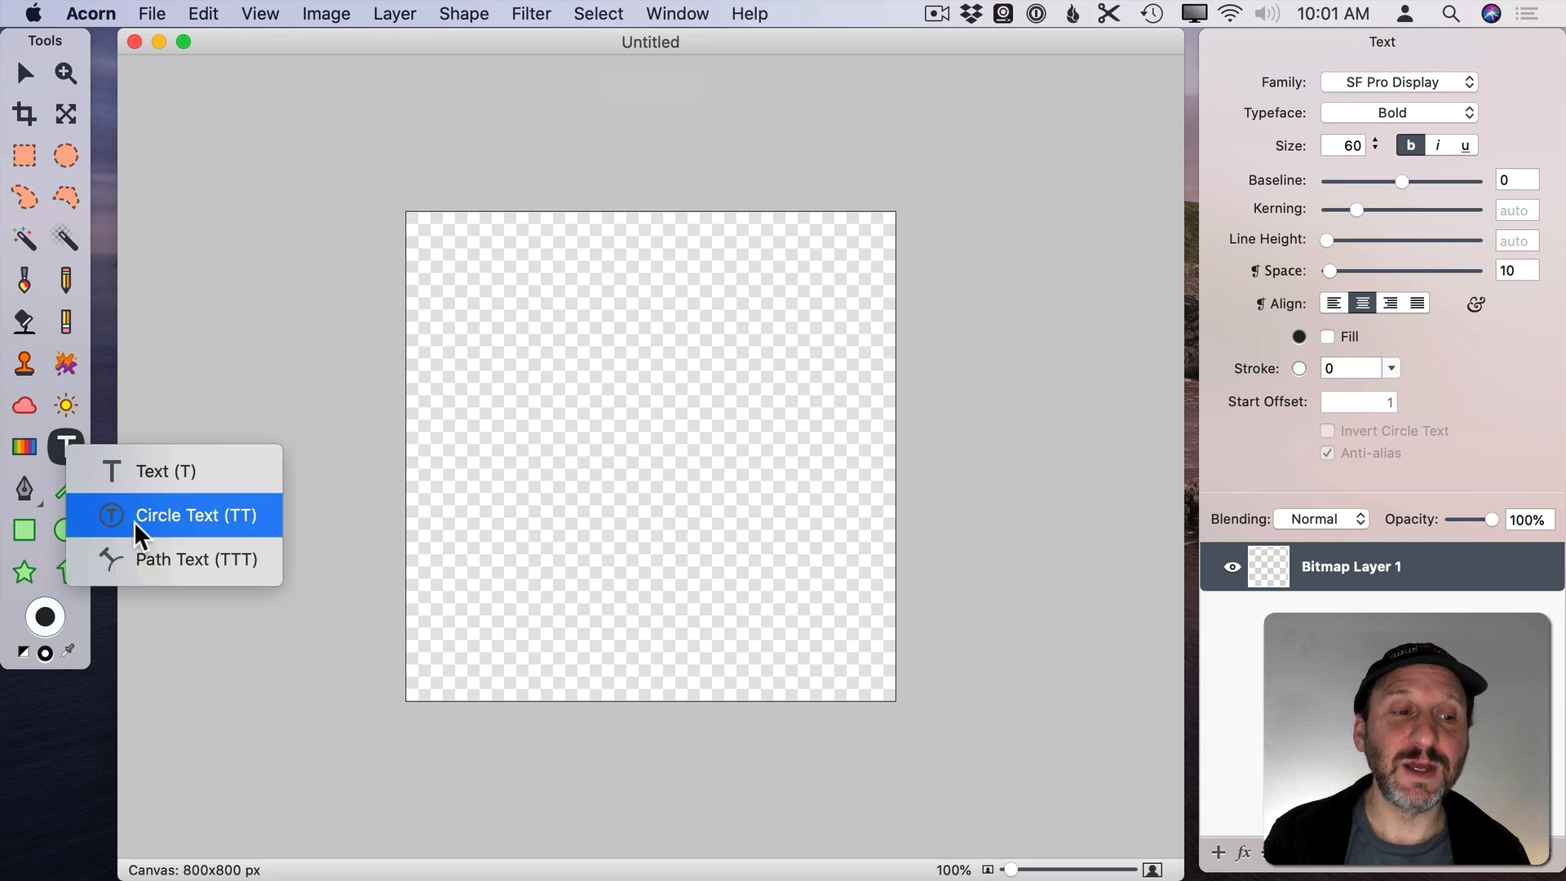
{"action": "left_click", "coordinate": [180, 516]}
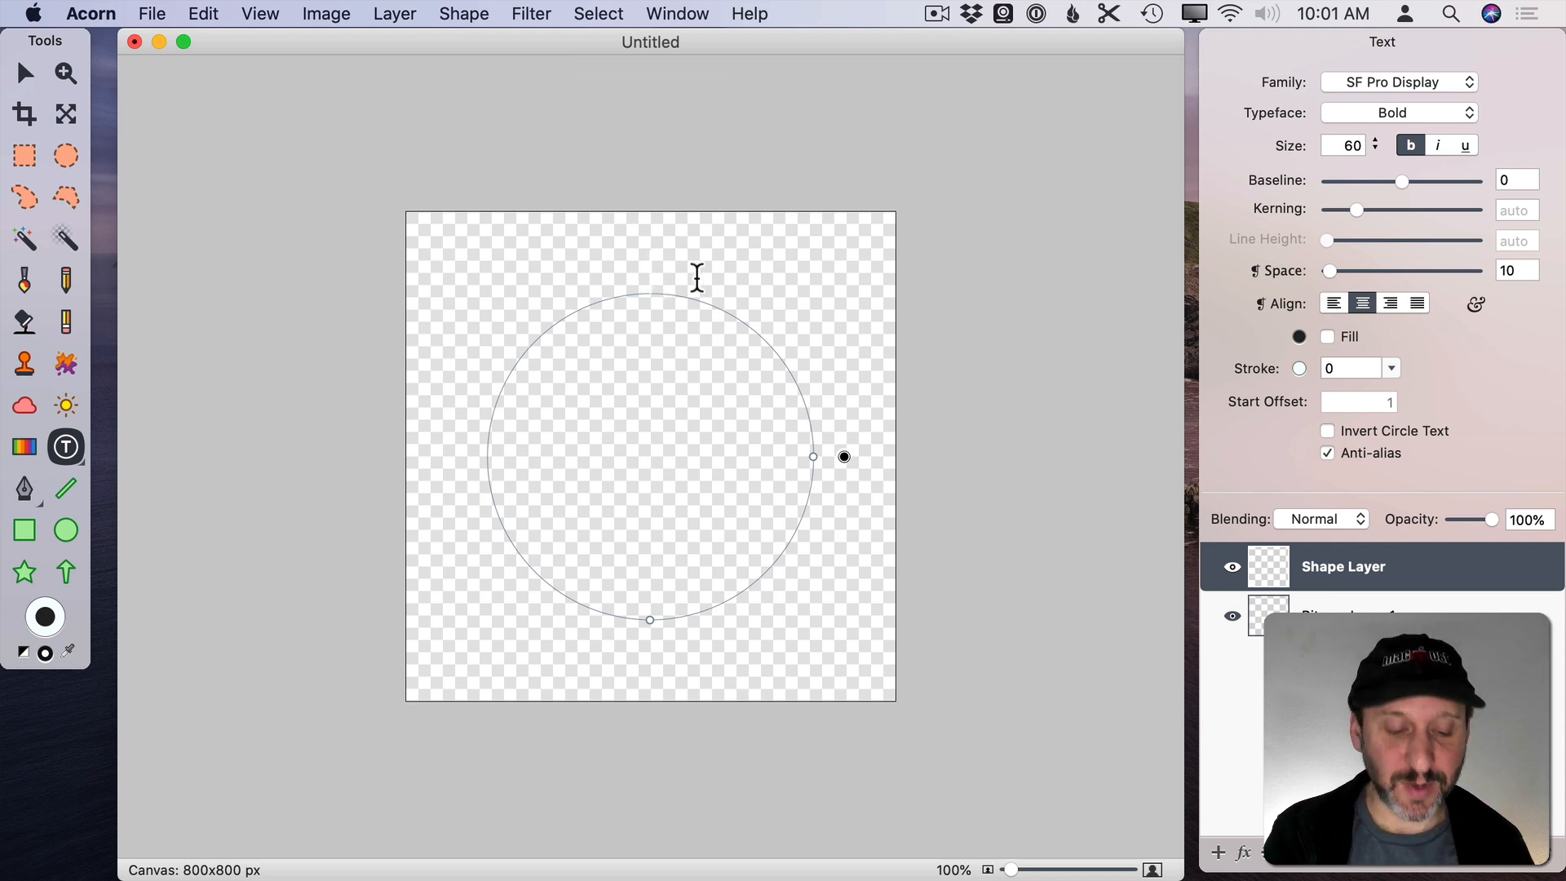
Write GET THE MOST FROM YOUR MAC along the circular text path
{"action": "left_click", "coordinate": [651, 274]}
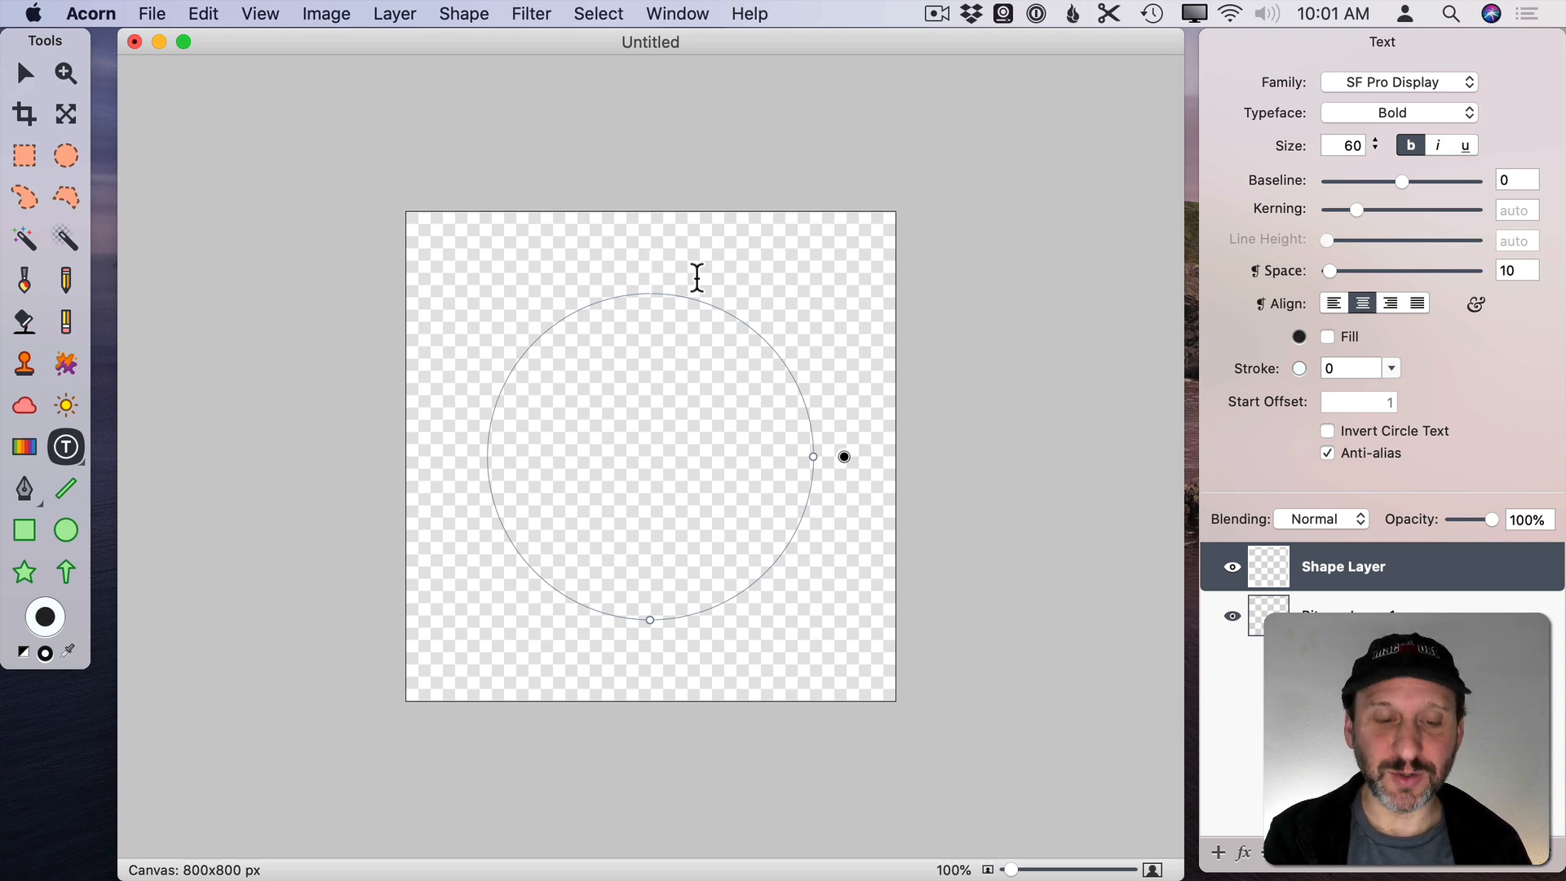
{"action": "type", "text": "GET THE MOST FROM YOUR MAC"}
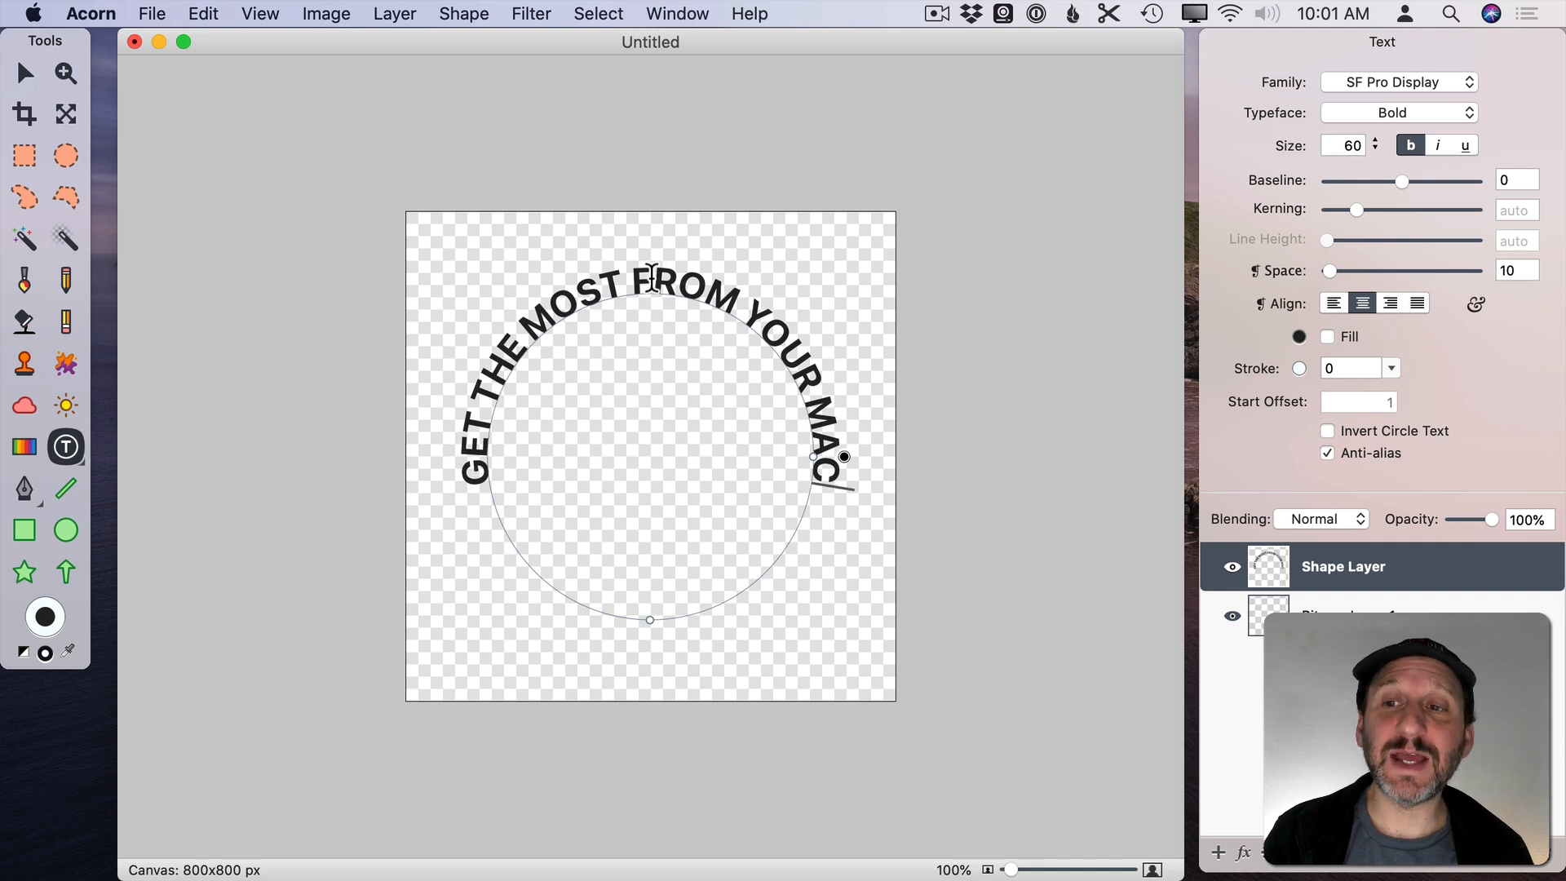
{"action": "mouse_move", "coordinate": [554, 330]}
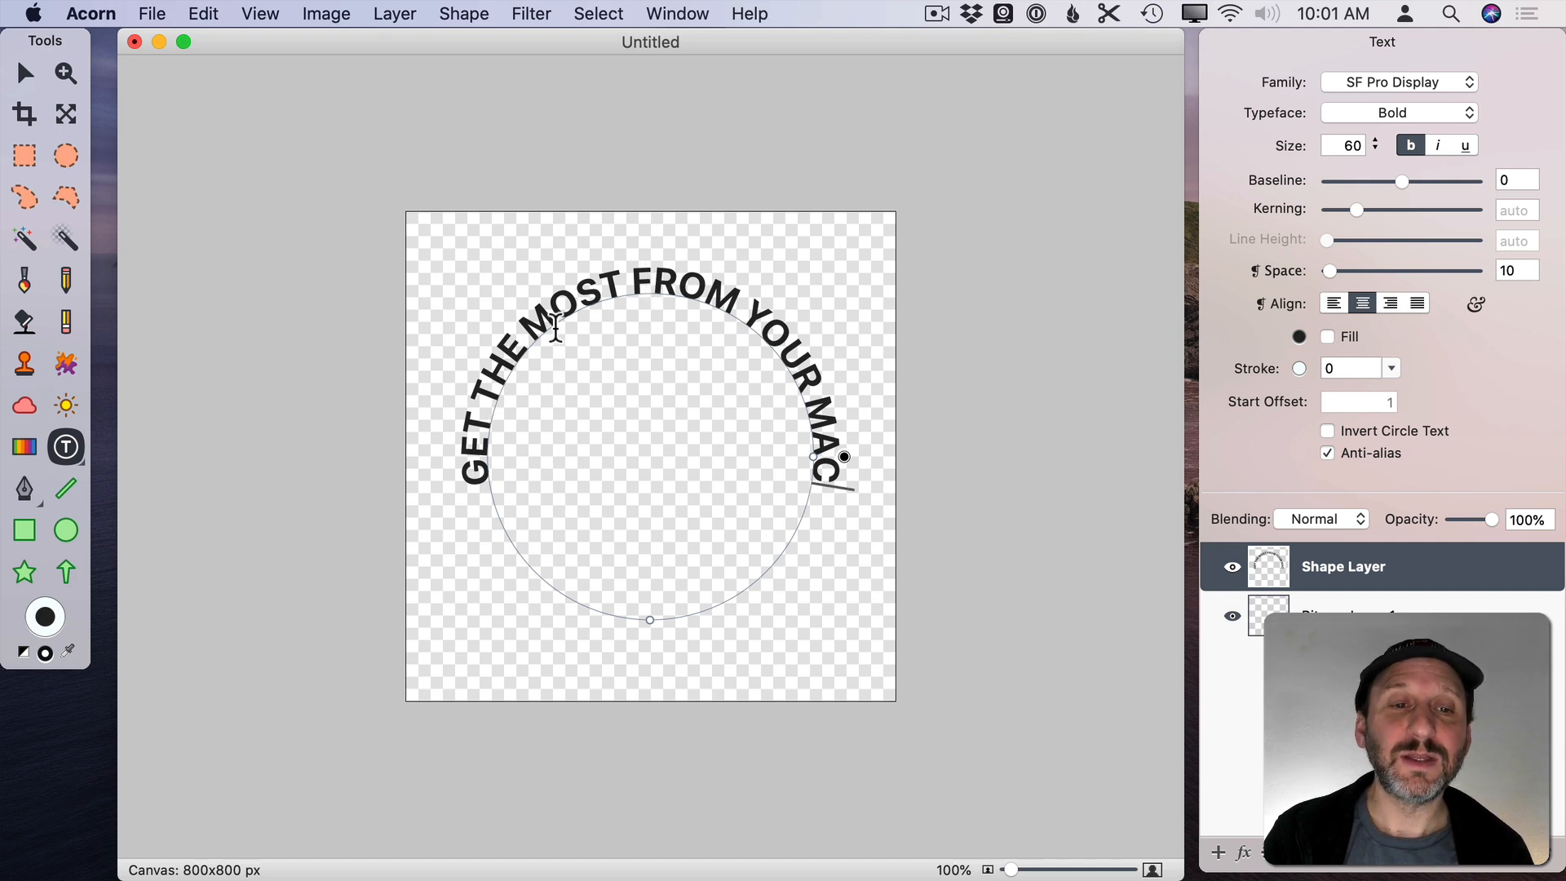
{"action": "mouse_move", "coordinate": [651, 277]}
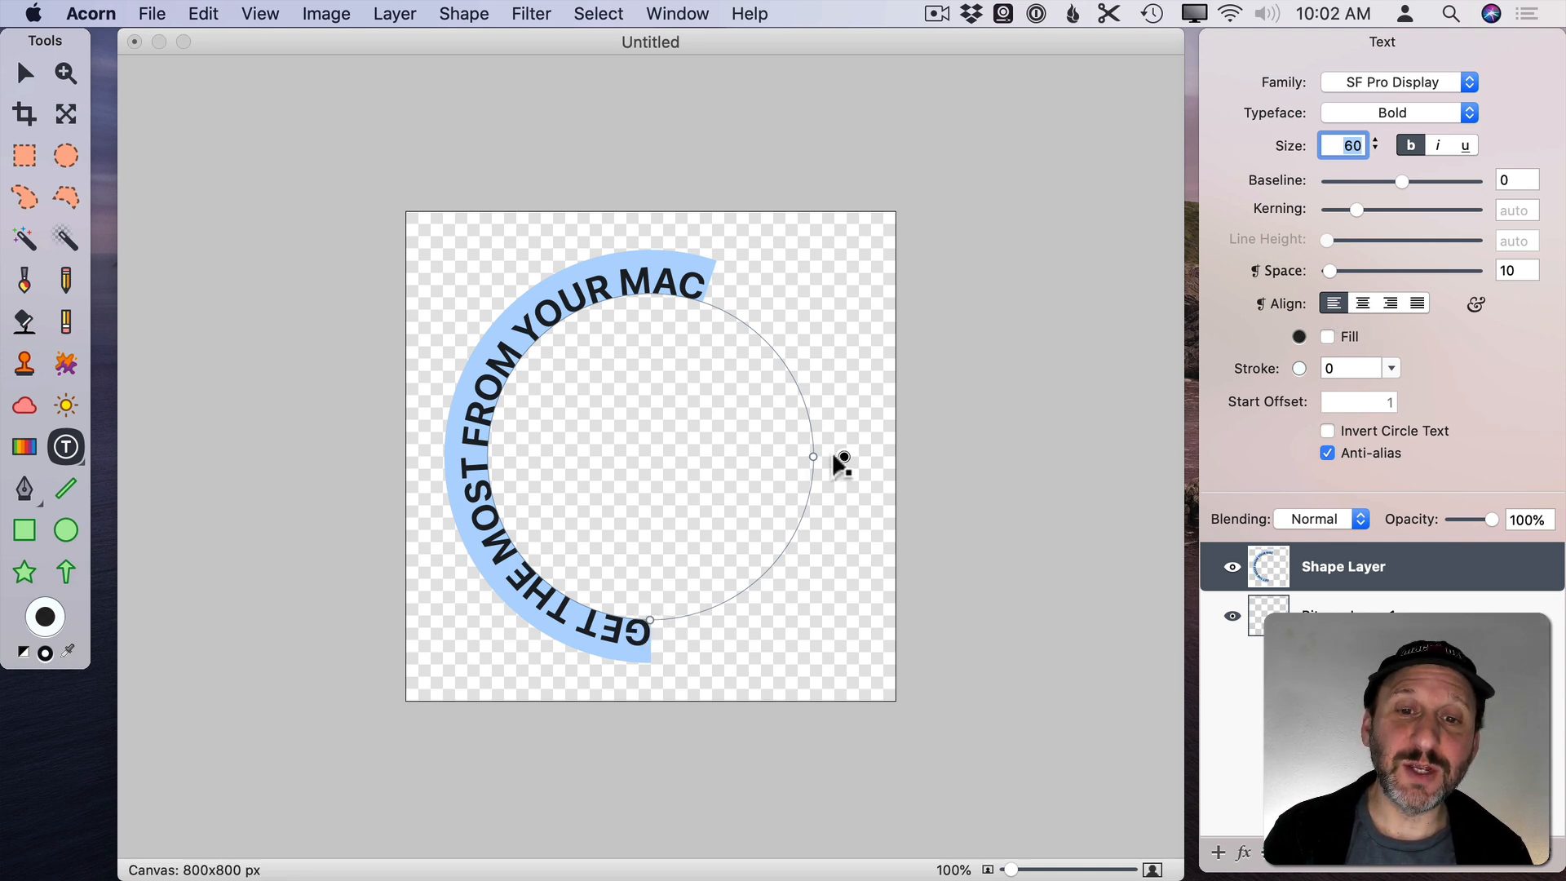
{"action": "mouse_move", "coordinate": [649, 622]}
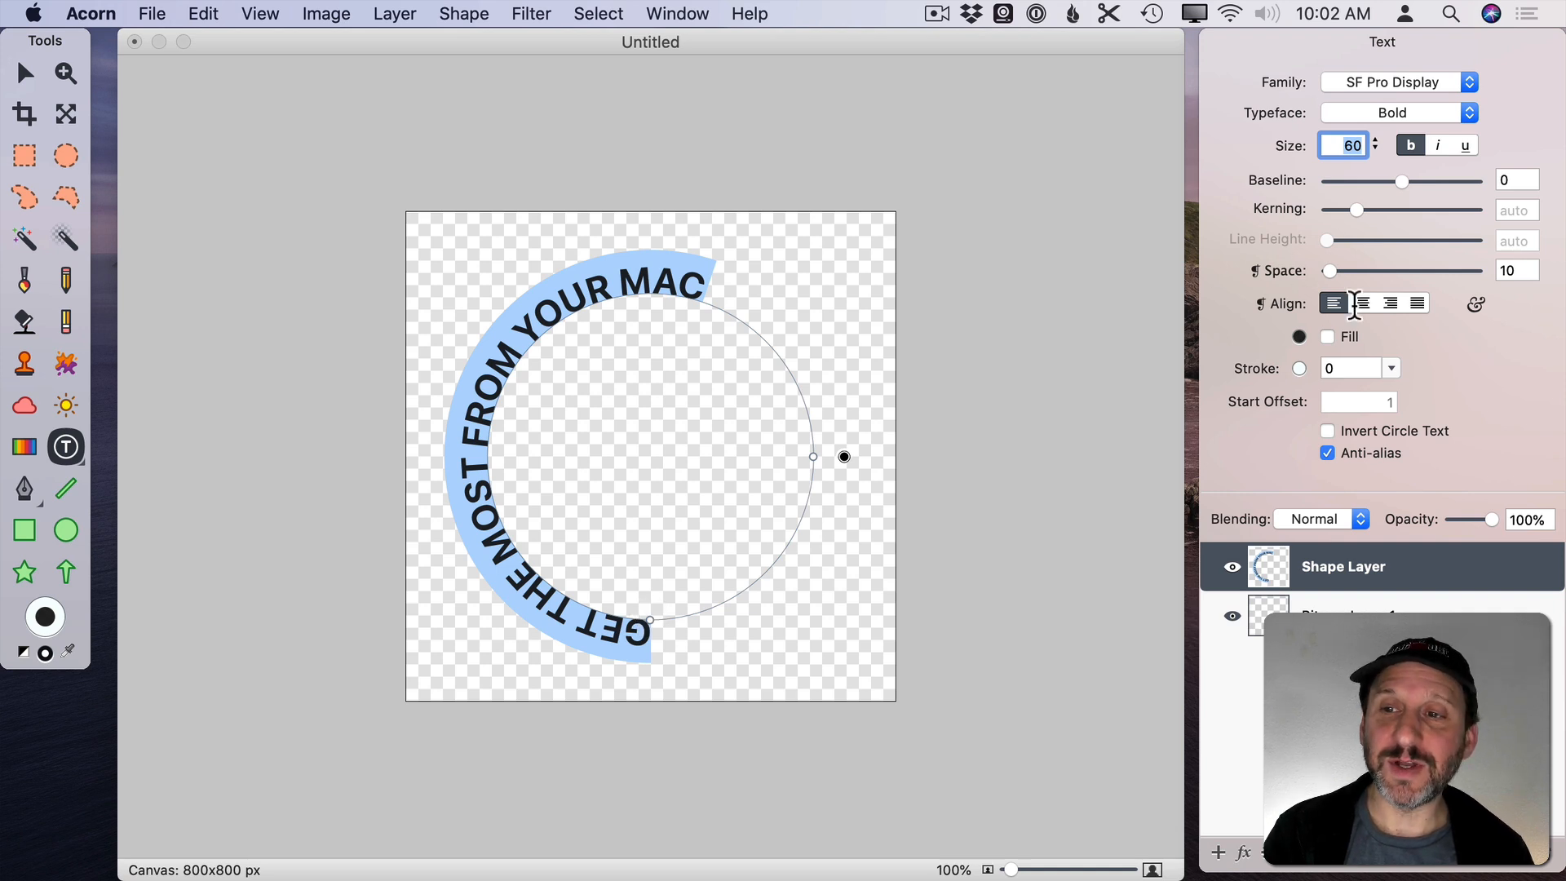
Centre the text on the circle, testing the rotate and radius handles and restoring them
{"action": "left_click", "coordinate": [1361, 303]}
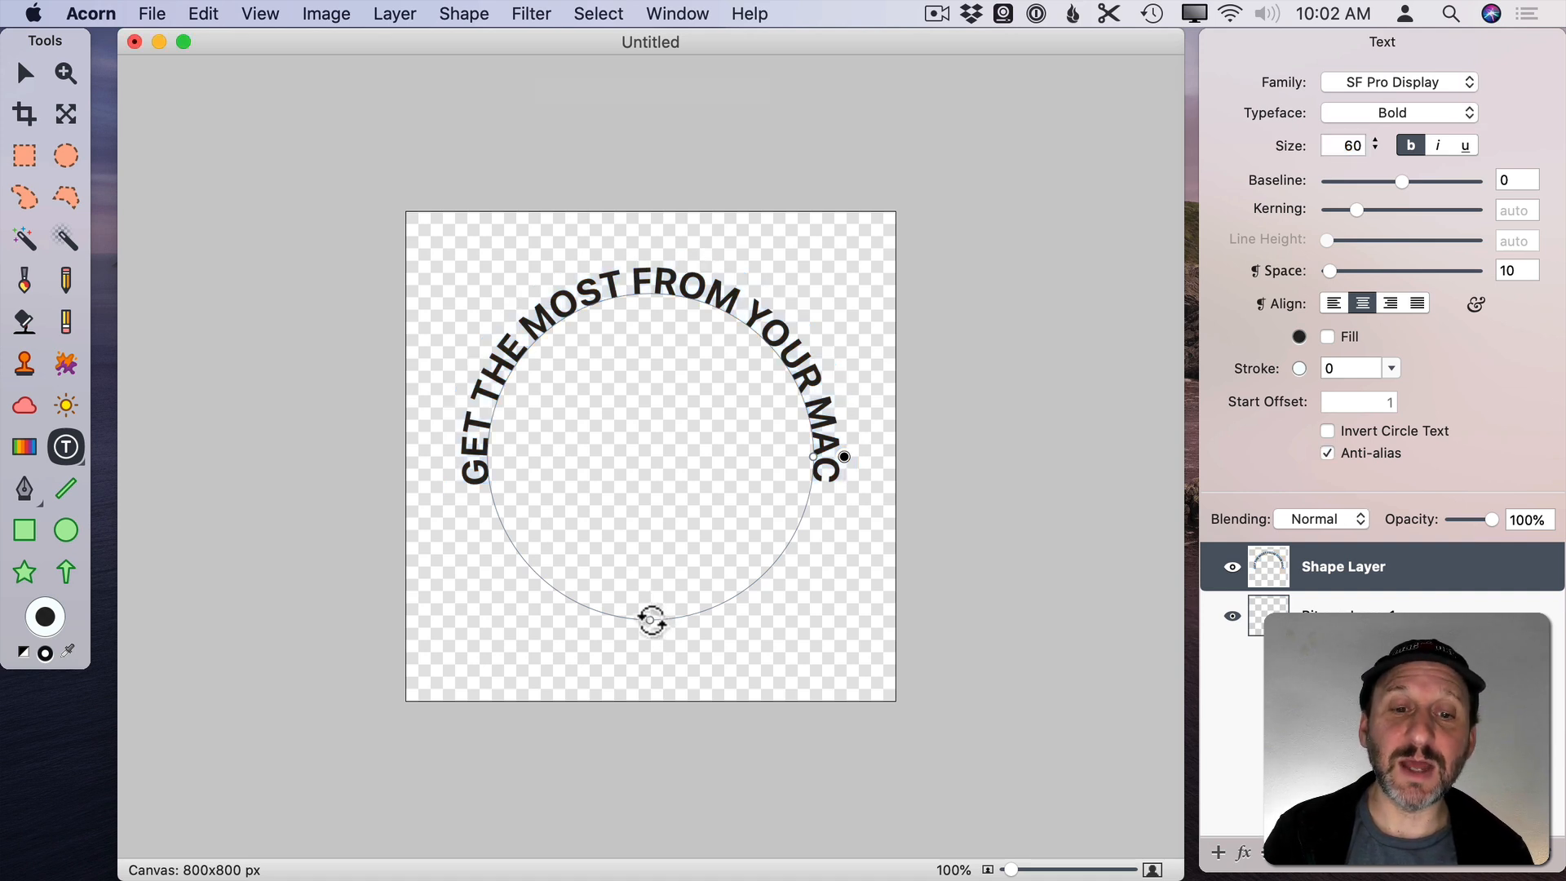
{"action": "left_click_drag", "start_coordinate": [653, 617], "coordinate": [519, 560]}
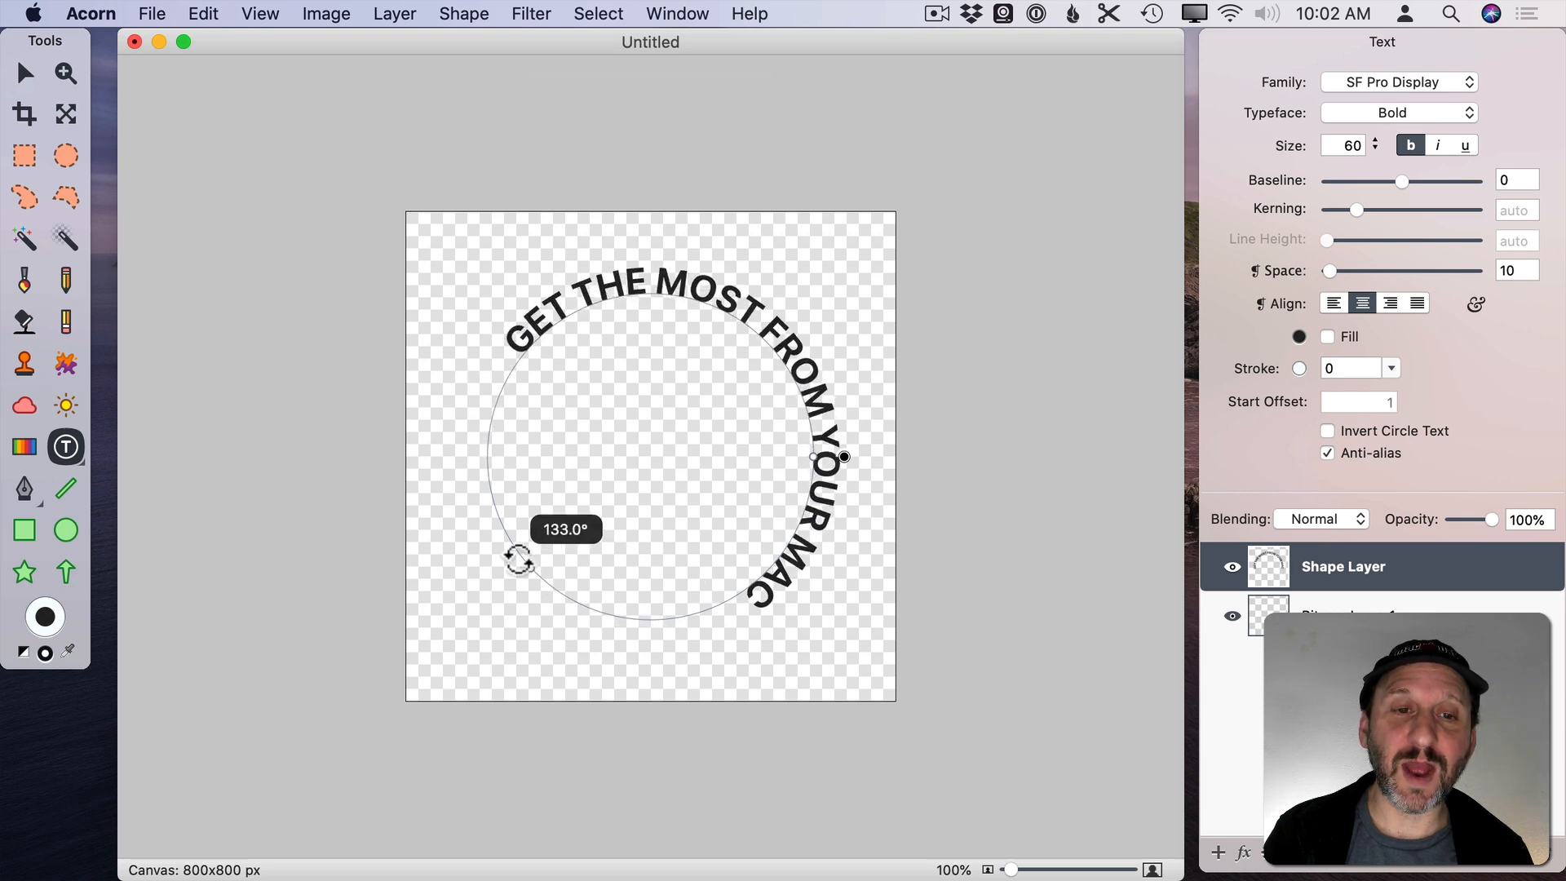
{"action": "left_click_drag", "start_coordinate": [518, 559], "coordinate": [564, 632]}
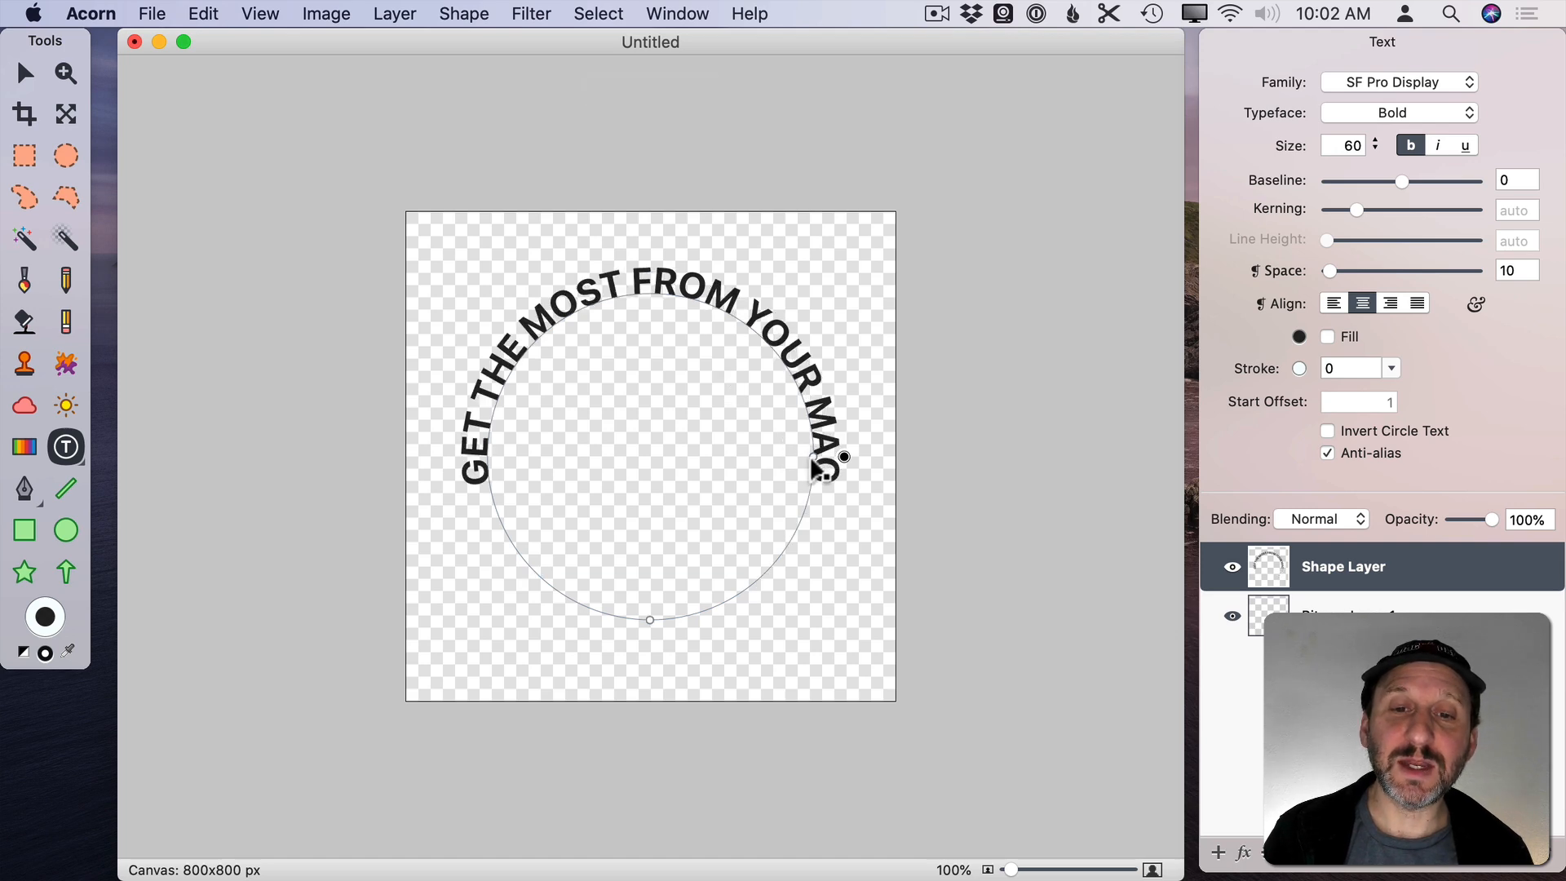
{"action": "left_click_drag", "start_coordinate": [843, 457], "coordinate": [865, 457]}
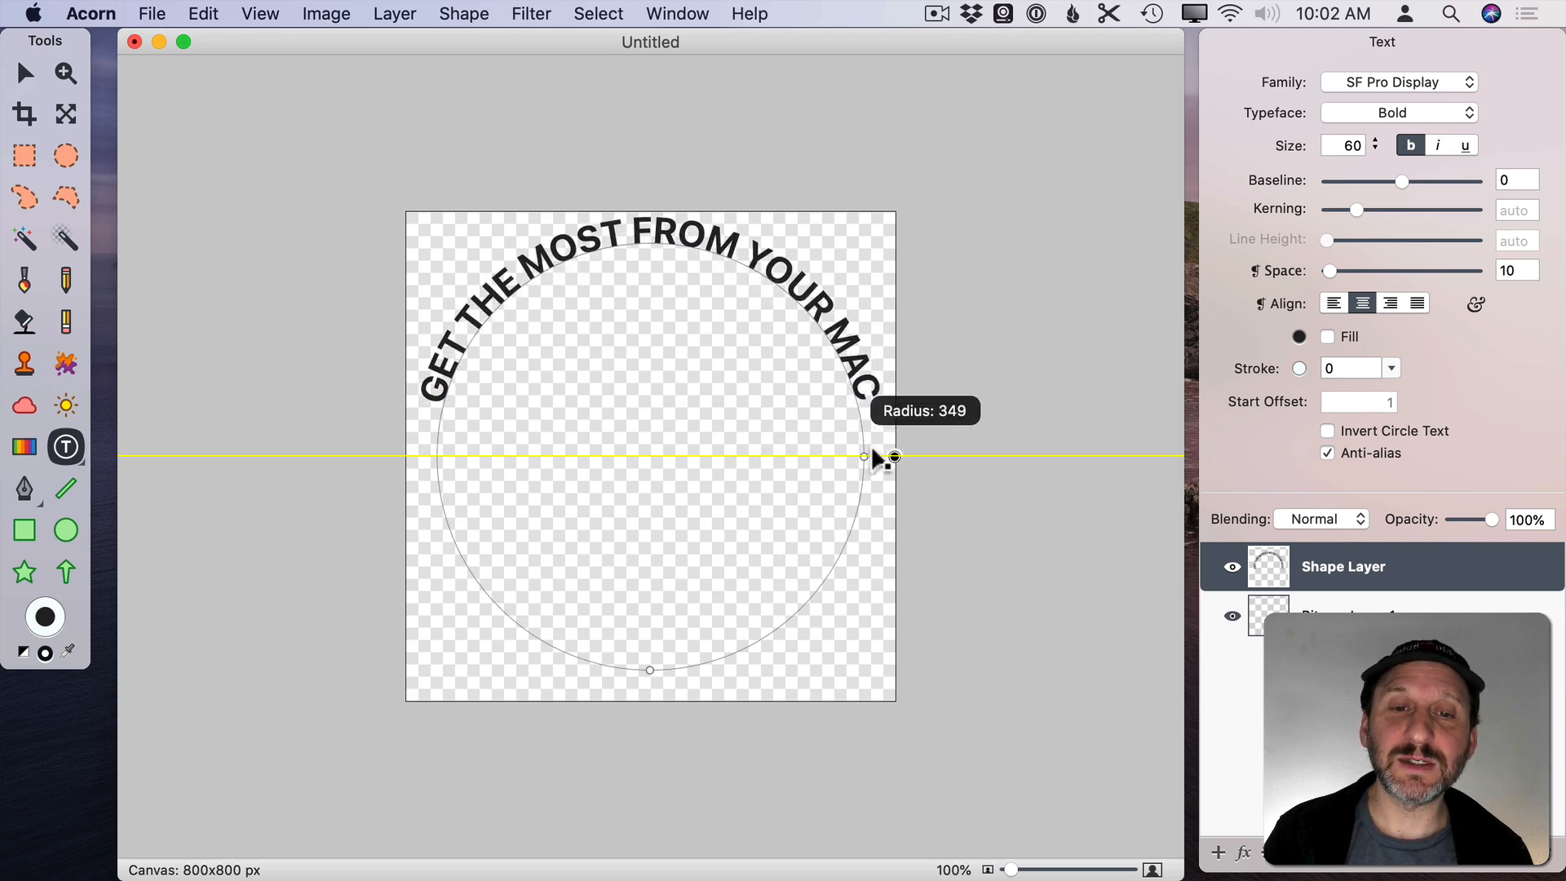
{"action": "left_click_drag", "start_coordinate": [865, 457], "coordinate": [810, 457]}
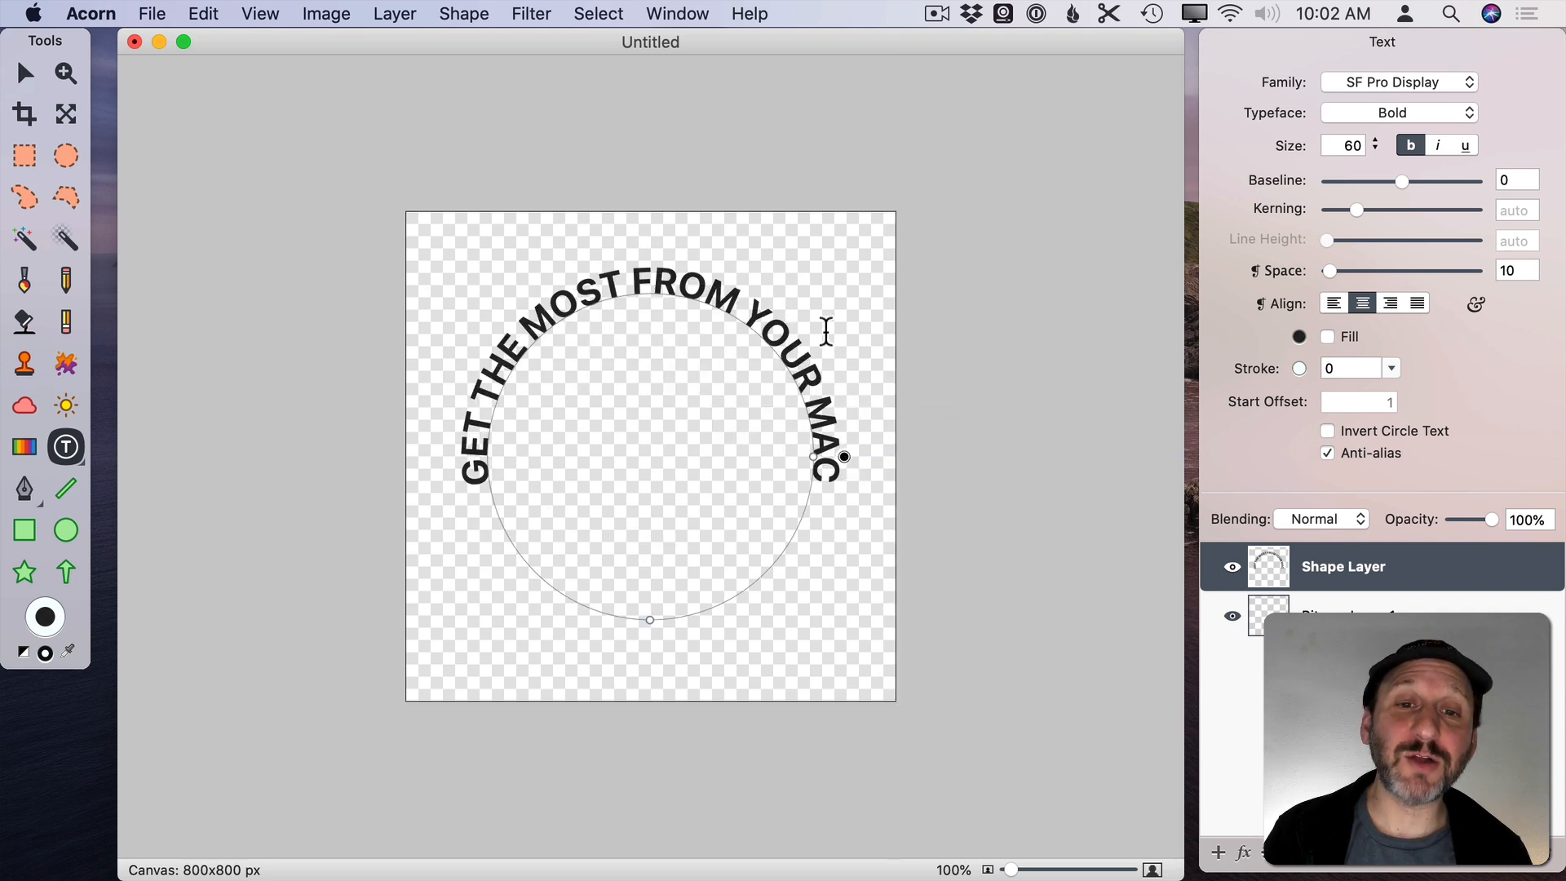
Try Invert Circle Text, then return the text to the outside of the circle
{"action": "left_click", "coordinate": [1328, 430]}
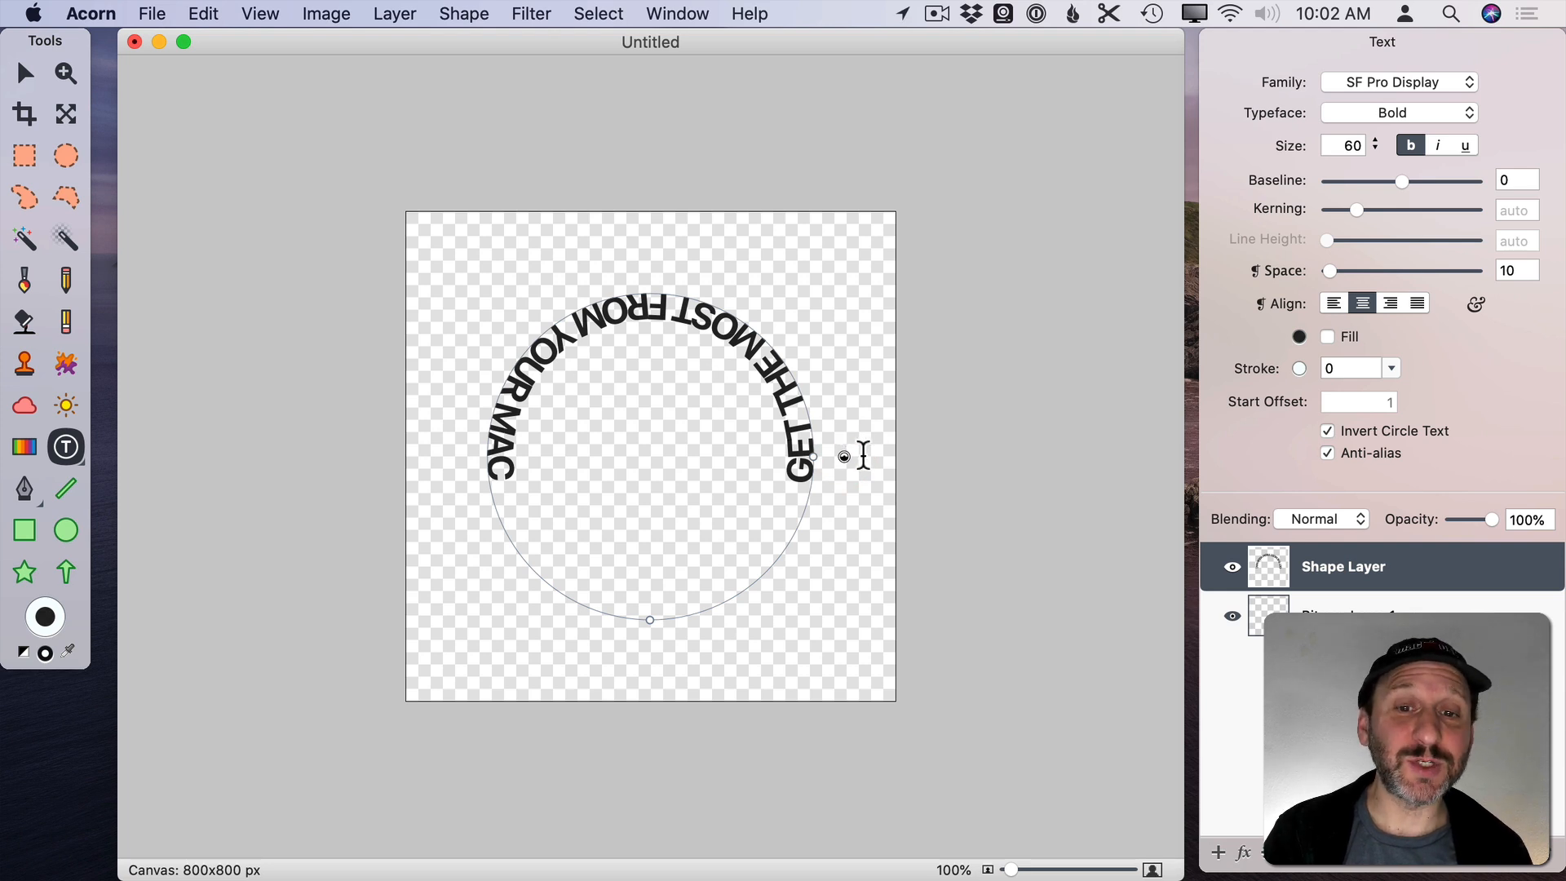
{"action": "left_click", "coordinate": [1328, 430]}
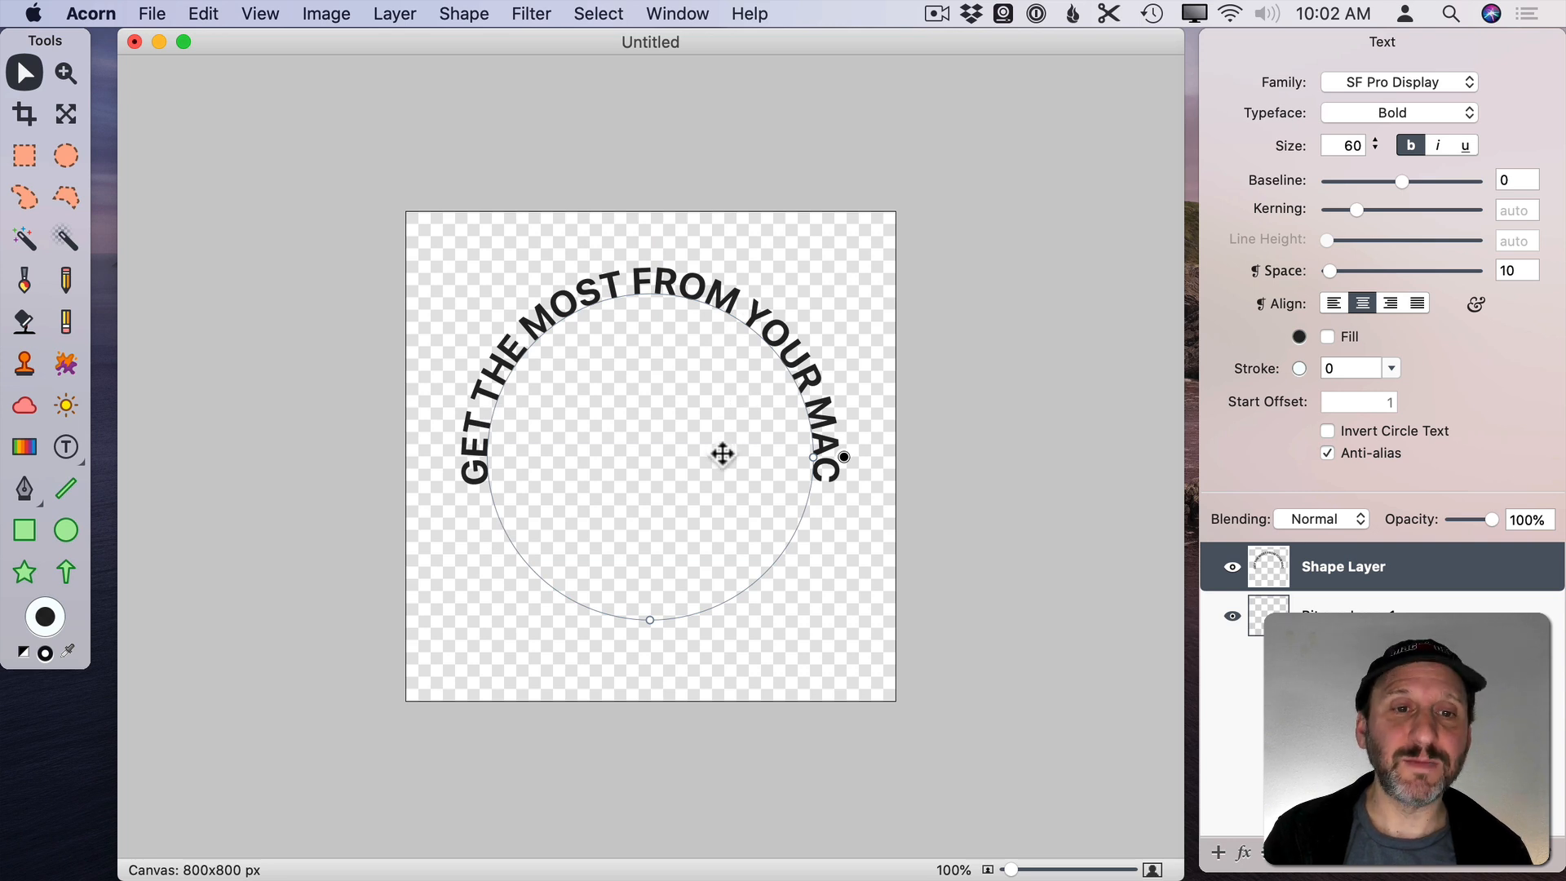
{"action": "mouse_move", "coordinate": [65, 447]}
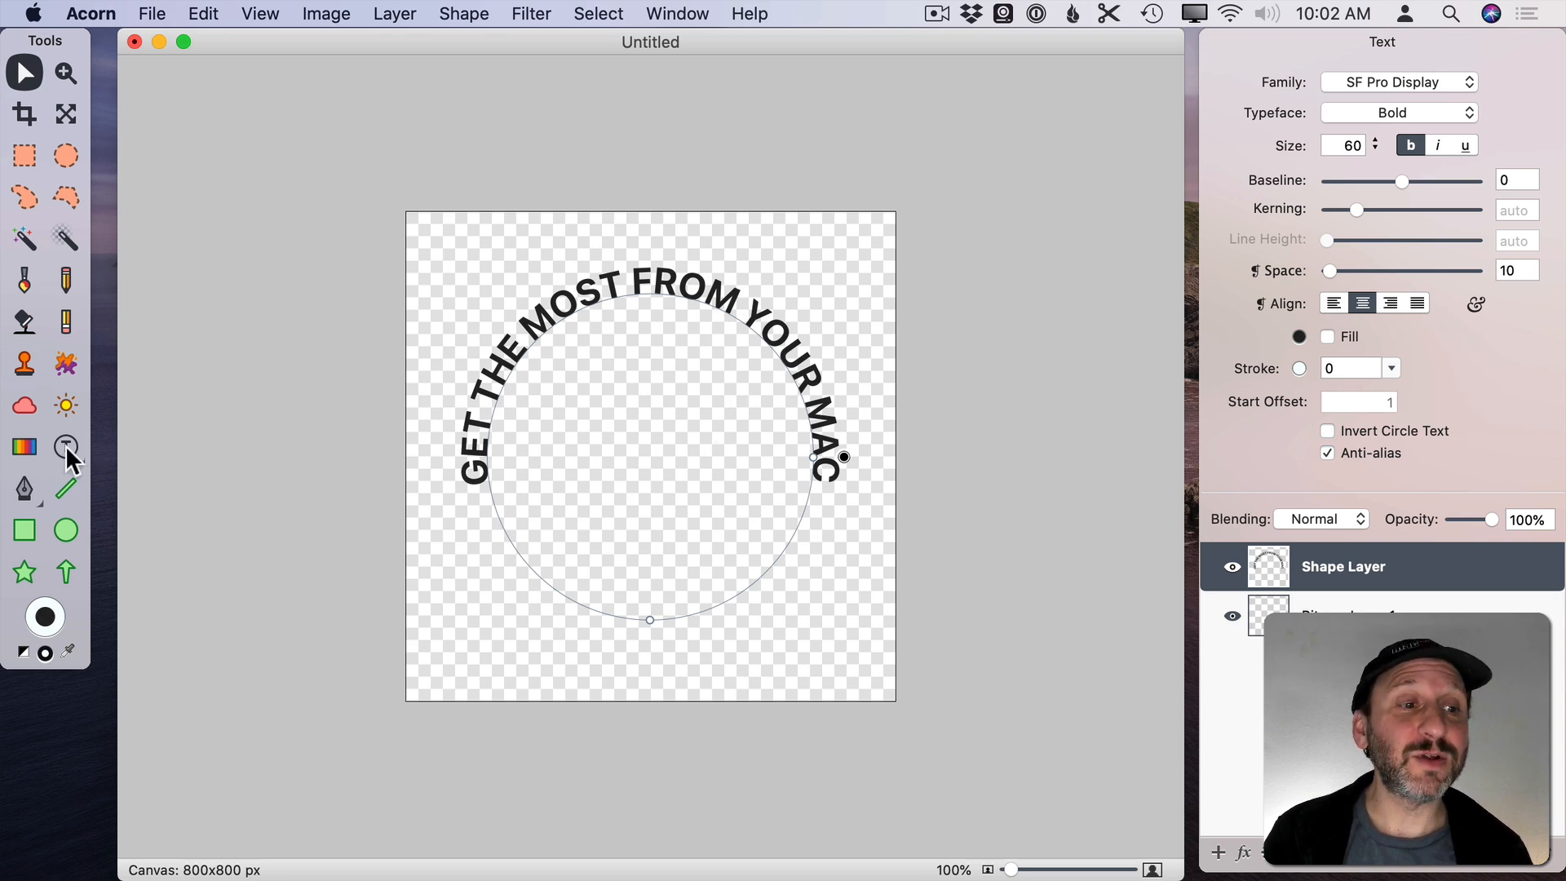
{"action": "mouse_move", "coordinate": [65, 447]}
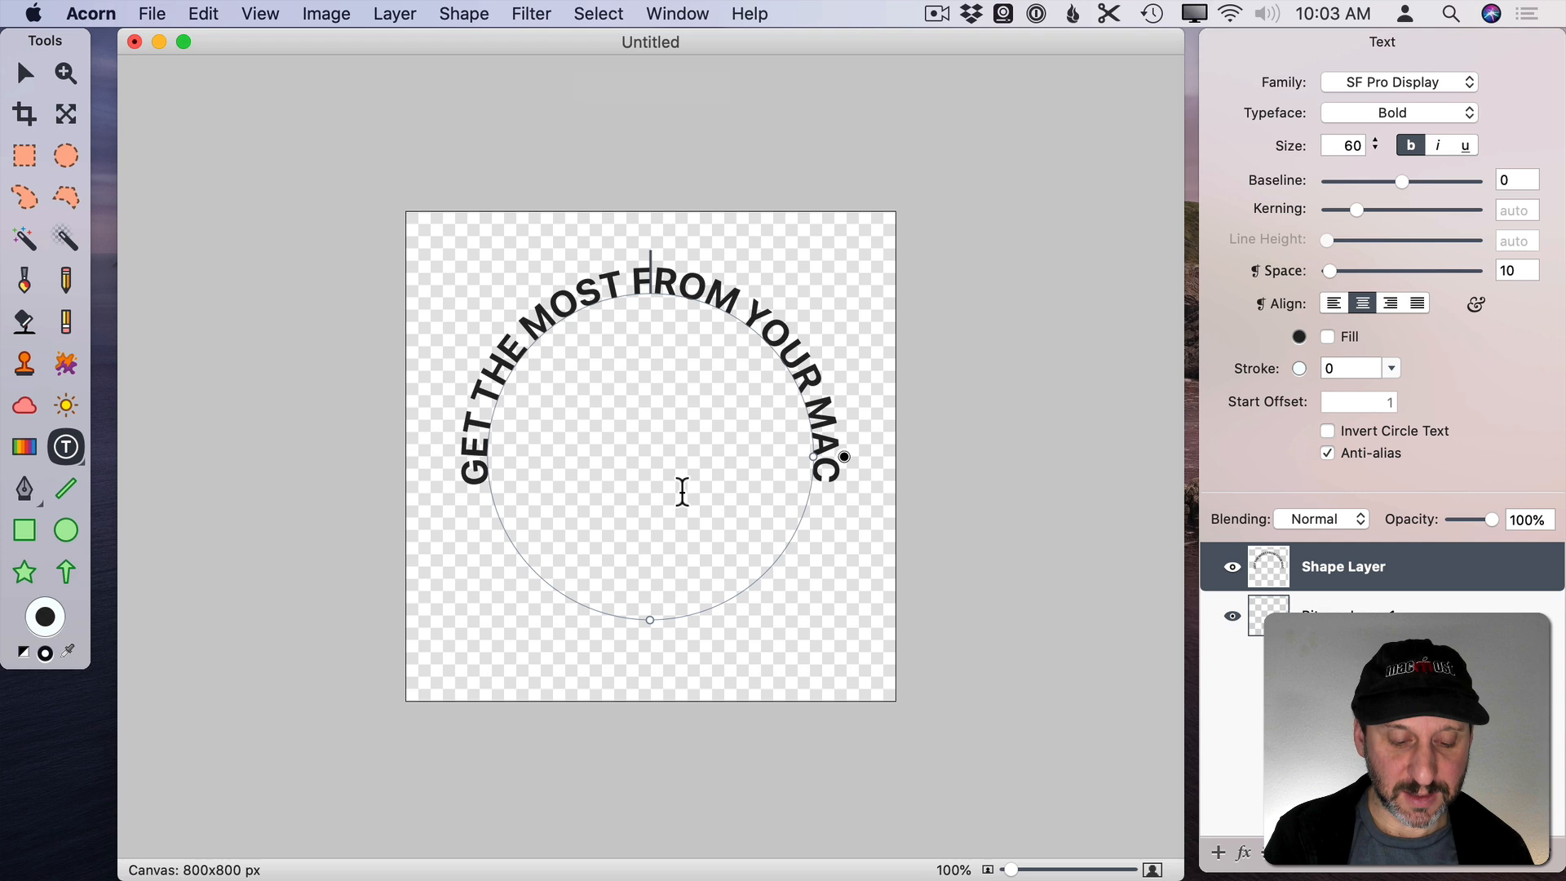
Add a second circle text line beginning MACMOST on the same circle
{"action": "type", "text": "MACMOST/"}
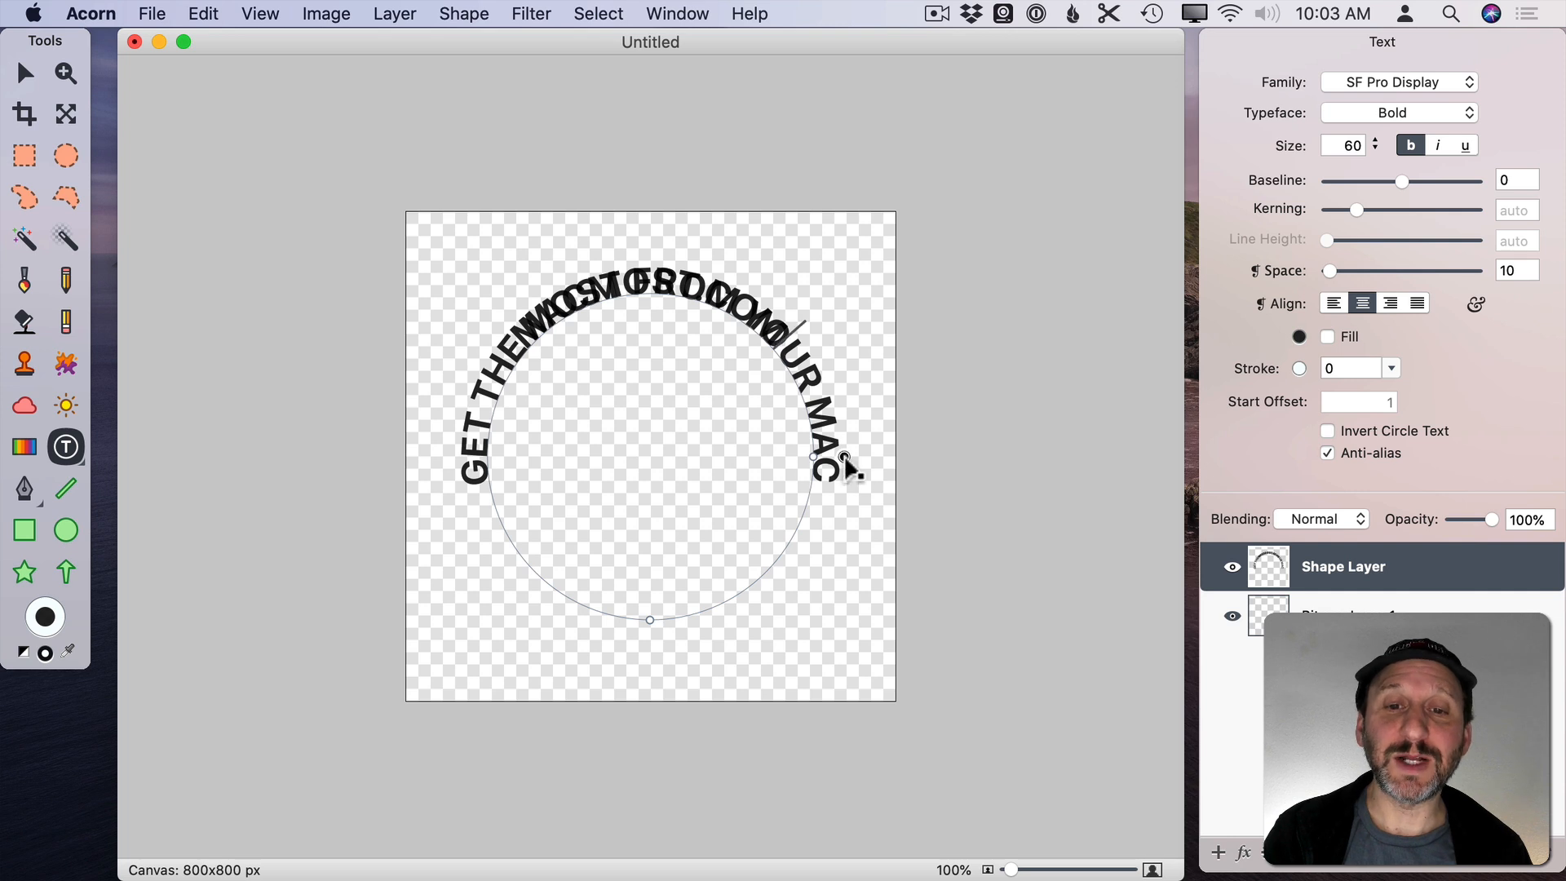
Flip MACMOST.COM to run upright along the bottom and enlarge its circle
{"action": "left_click", "coordinate": [1328, 431]}
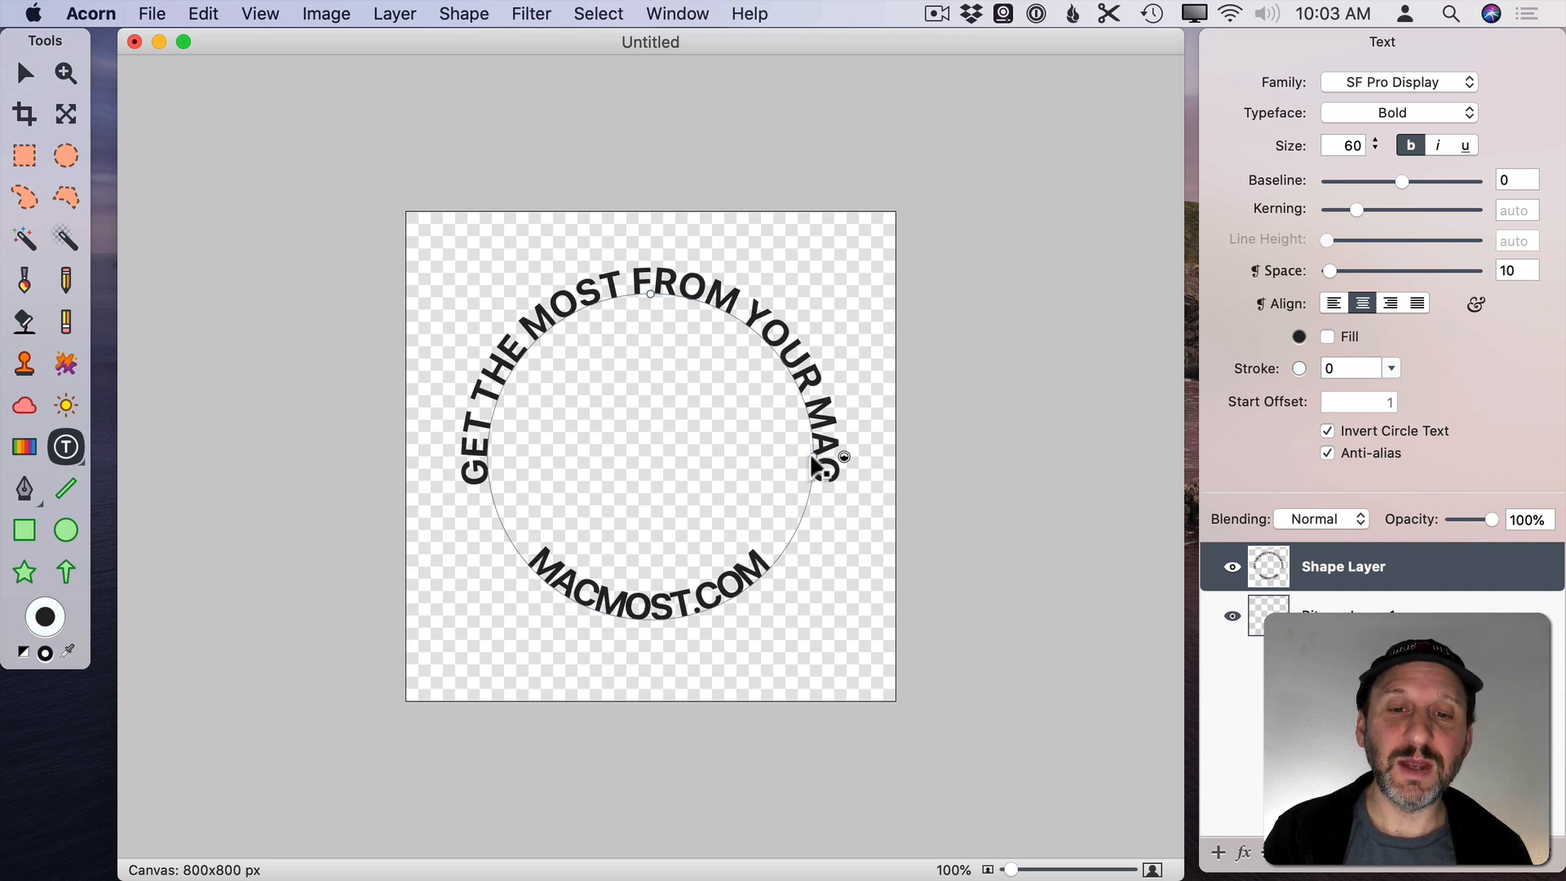
{"action": "left_click_drag", "start_coordinate": [844, 457], "coordinate": [860, 457]}
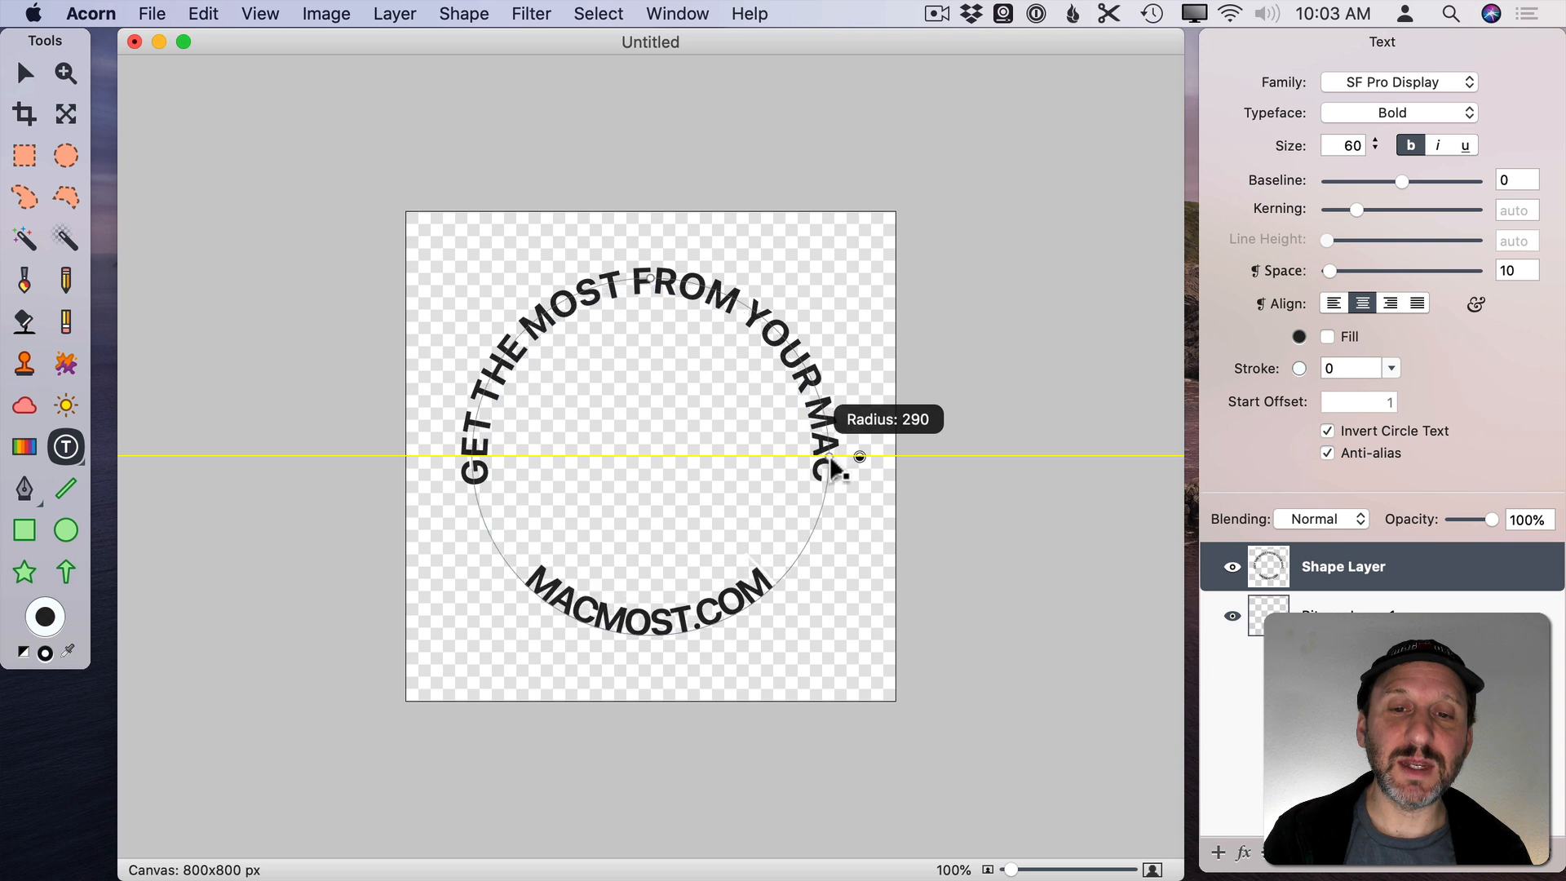
{"action": "left_click_drag", "start_coordinate": [860, 457], "coordinate": [871, 457]}
{"action": "type", "text": "70"}
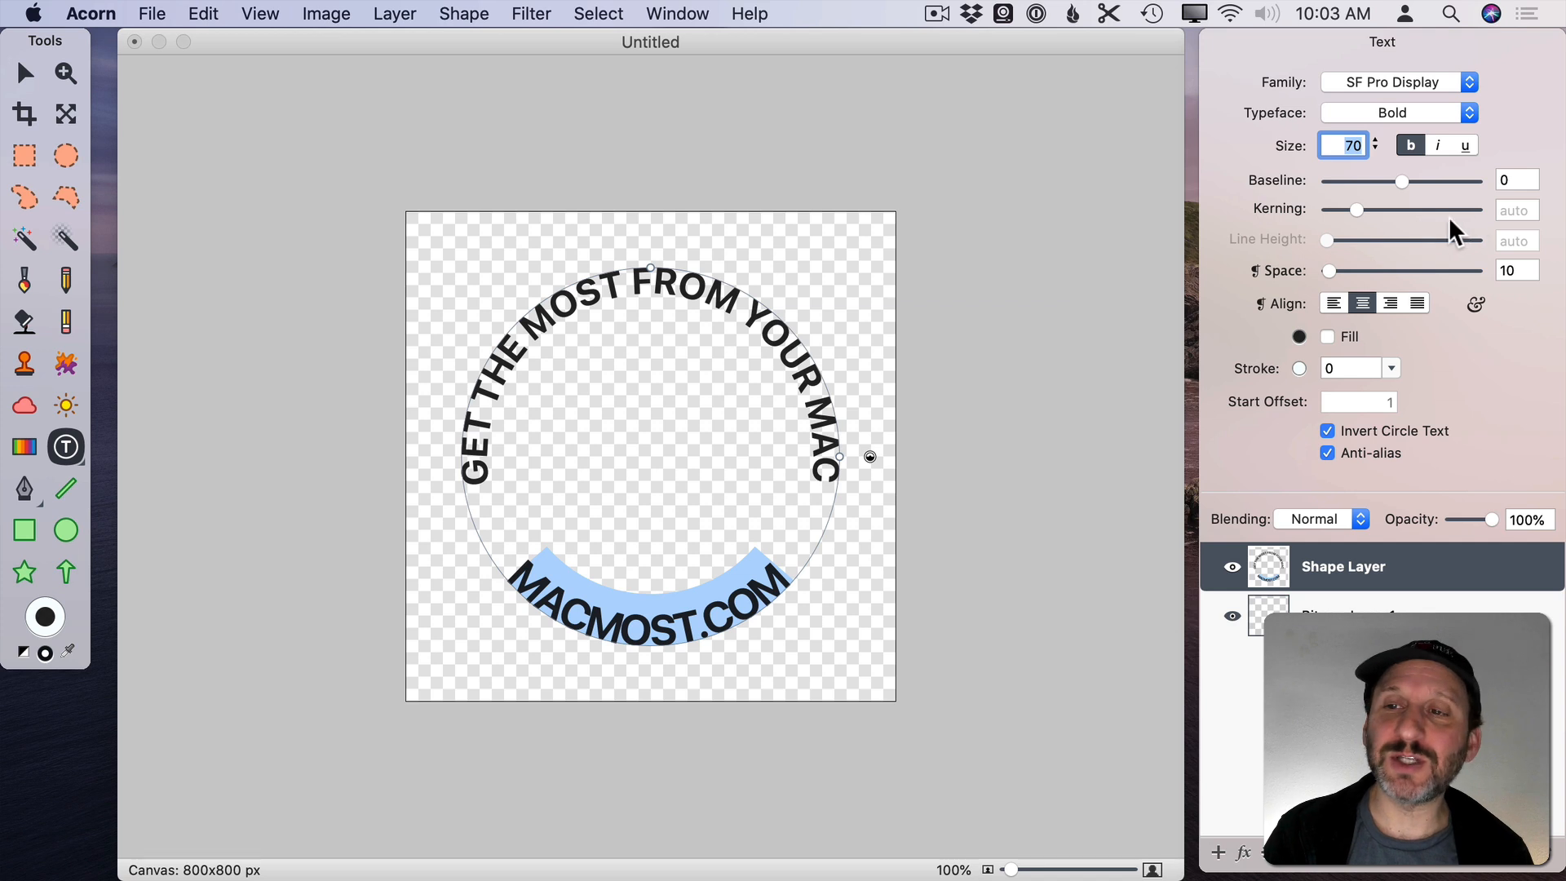
Tighten the MACMOST.COM letter spacing, settling the kerning at 5
{"action": "left_click_drag", "start_coordinate": [1356, 211], "coordinate": [1361, 211]}
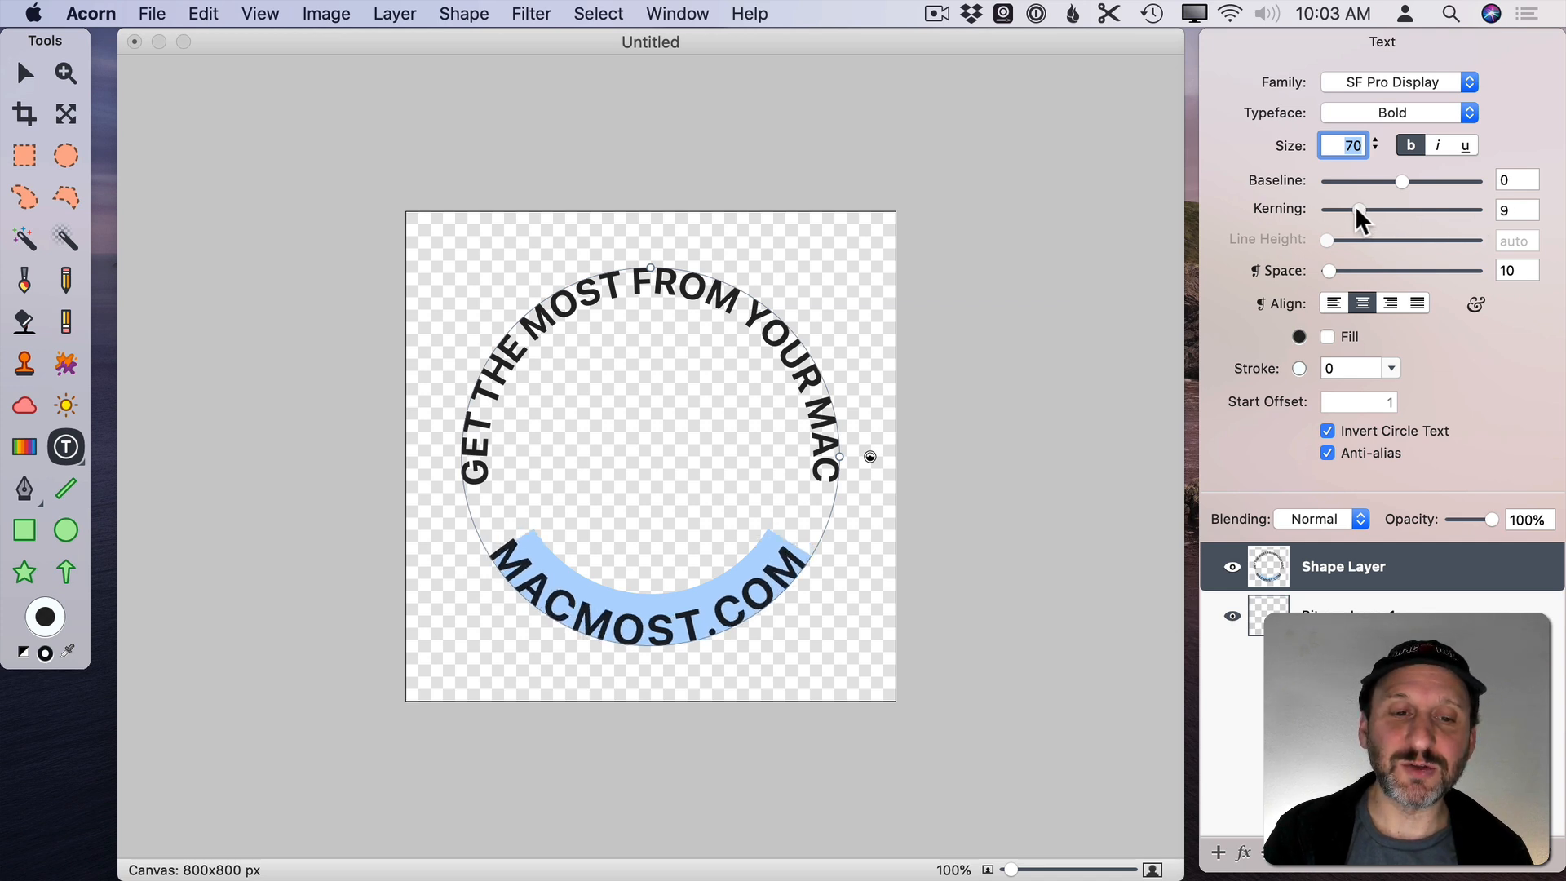
{"action": "left_click_drag", "start_coordinate": [1379, 211], "coordinate": [1359, 210]}
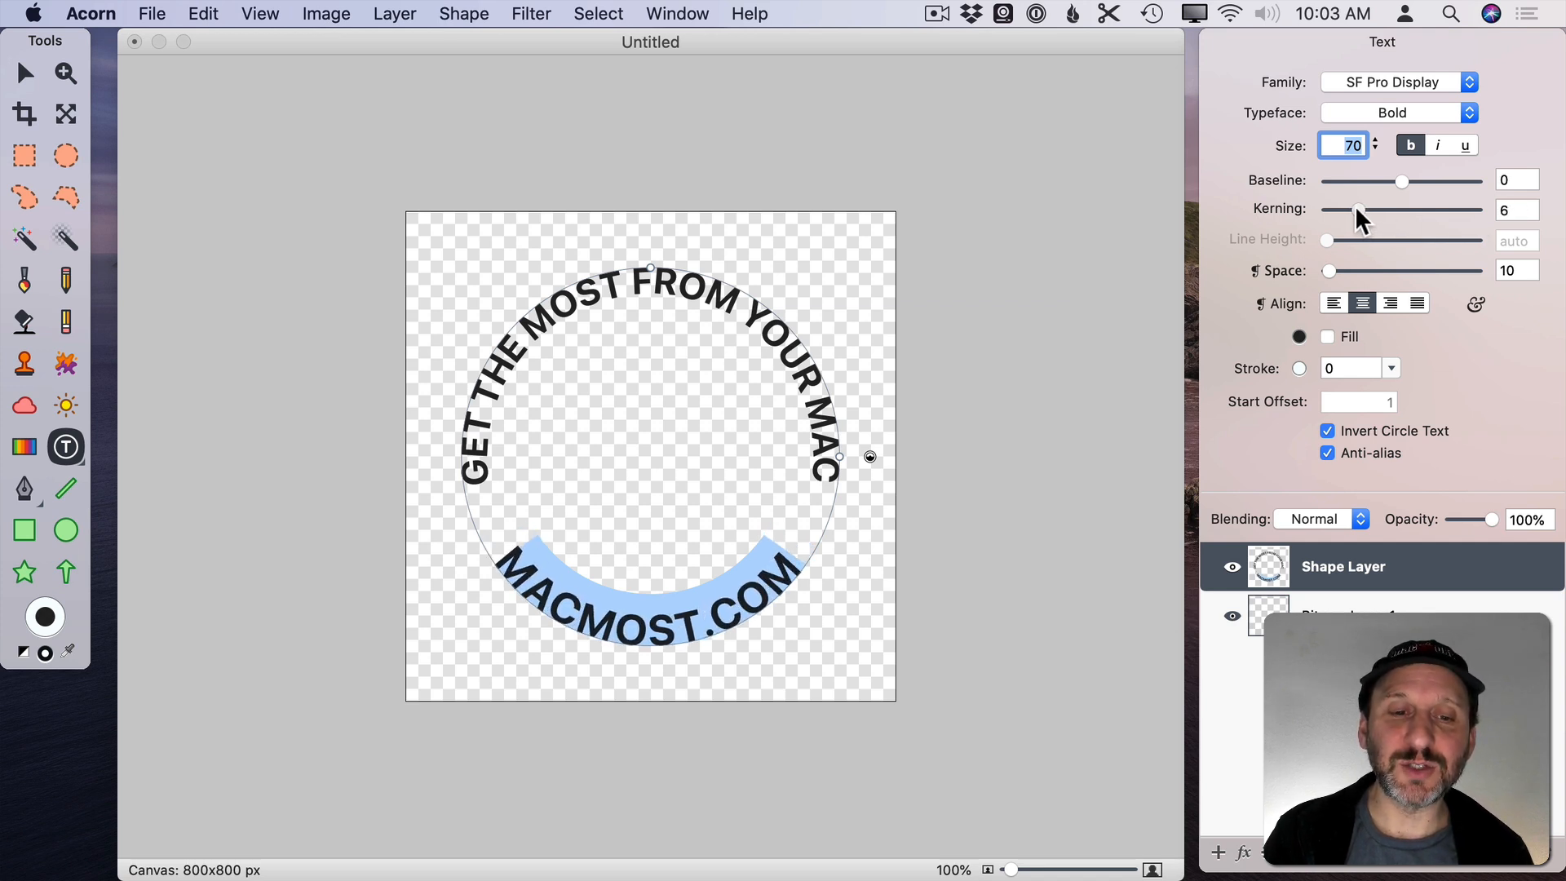
{"action": "left_click_drag", "start_coordinate": [1359, 210], "coordinate": [1343, 211]}
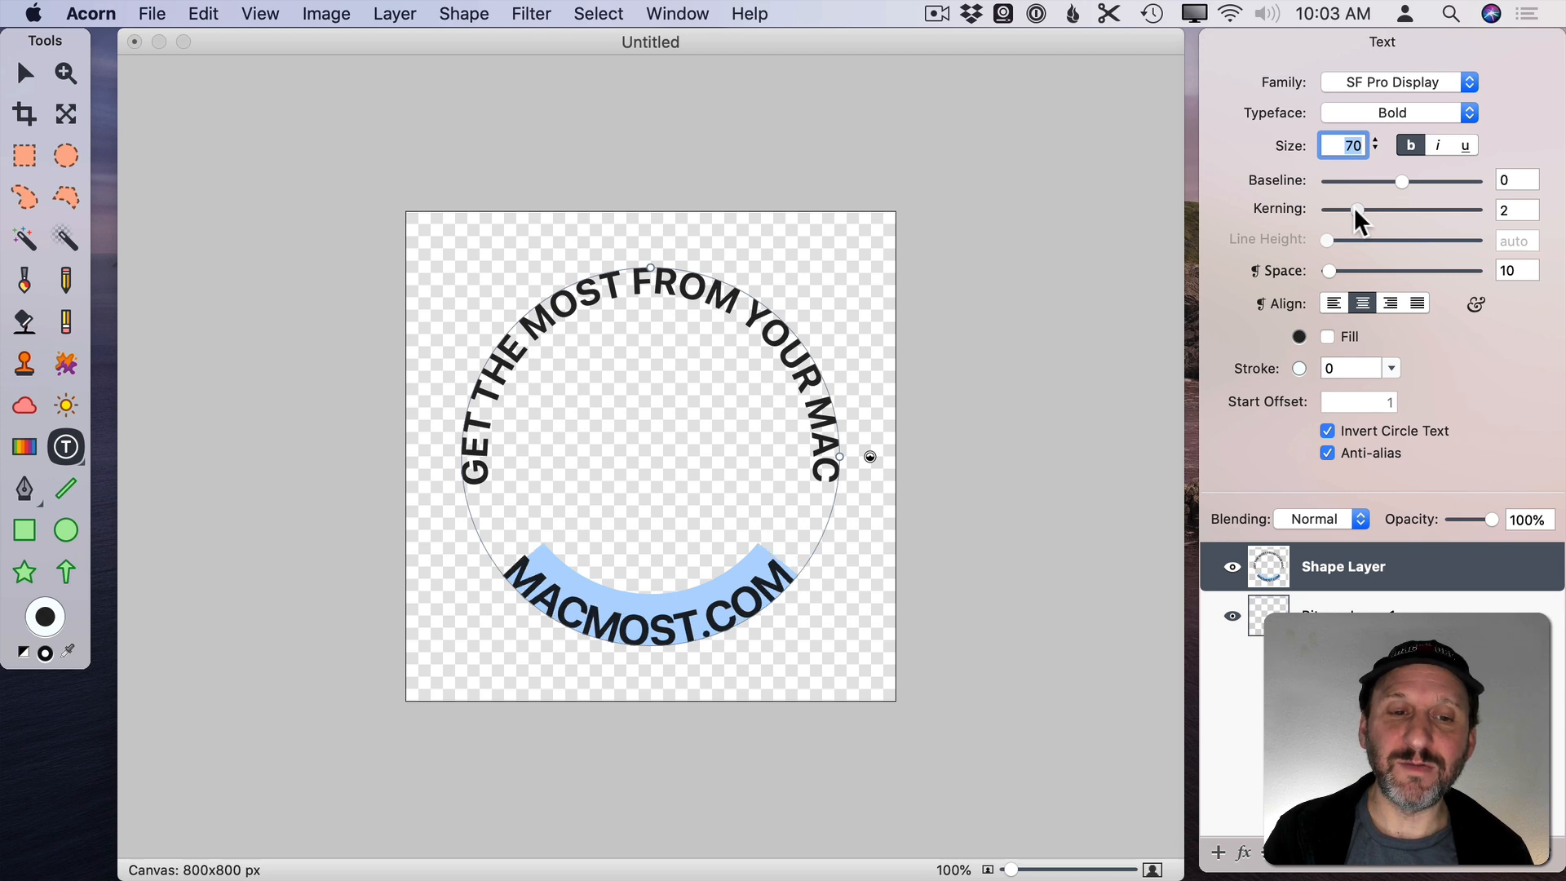
{"action": "left_click", "coordinate": [1381, 210]}
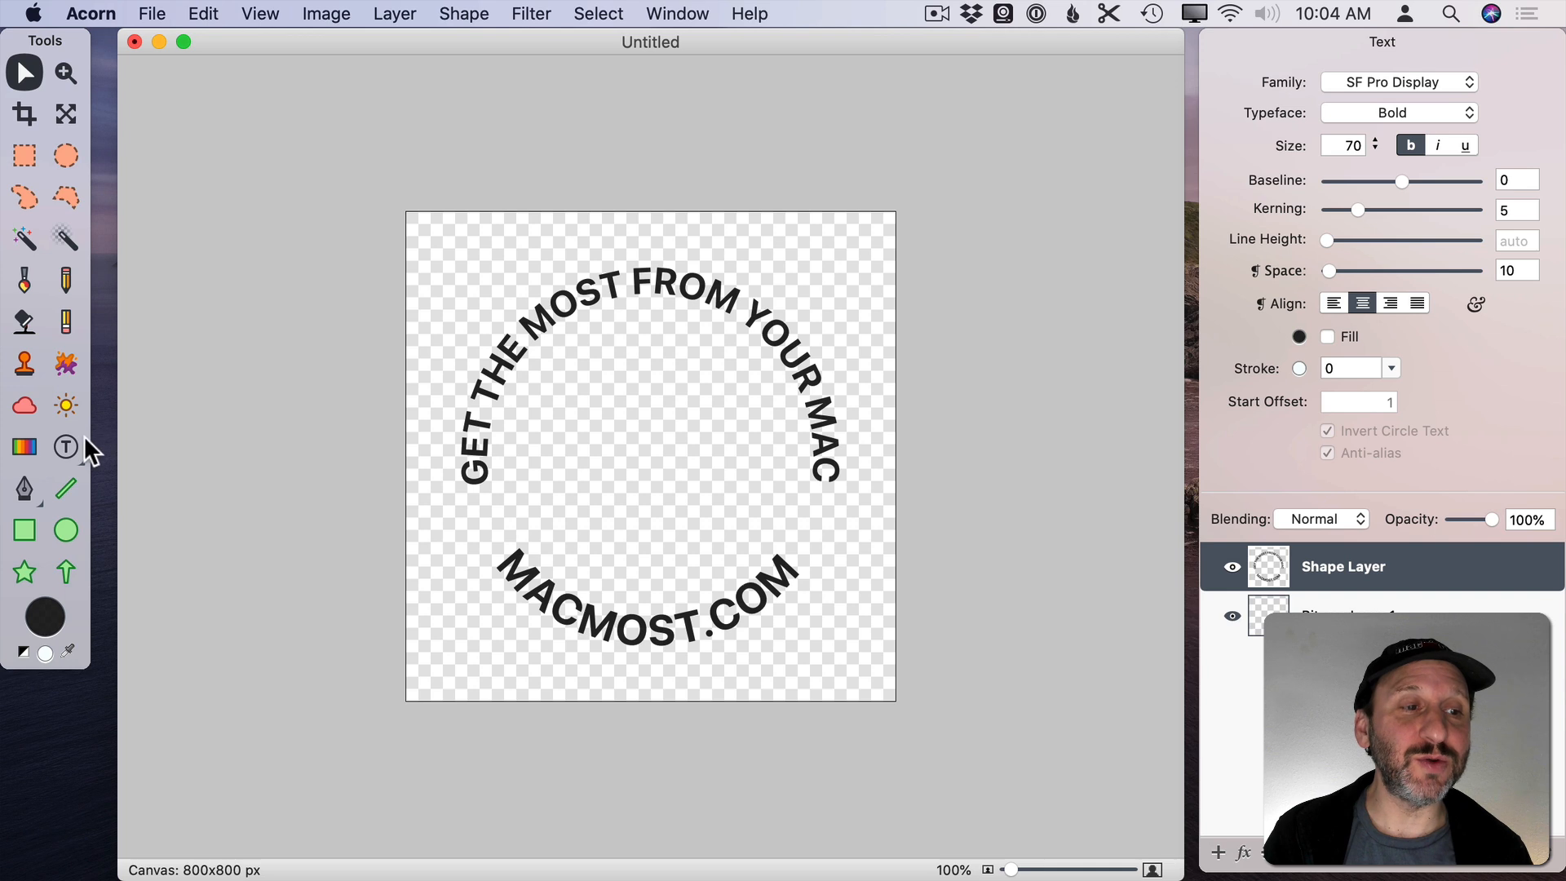
Draw a large circle with the Oval tool and centre it on the canvas
{"action": "left_click", "coordinate": [66, 530]}
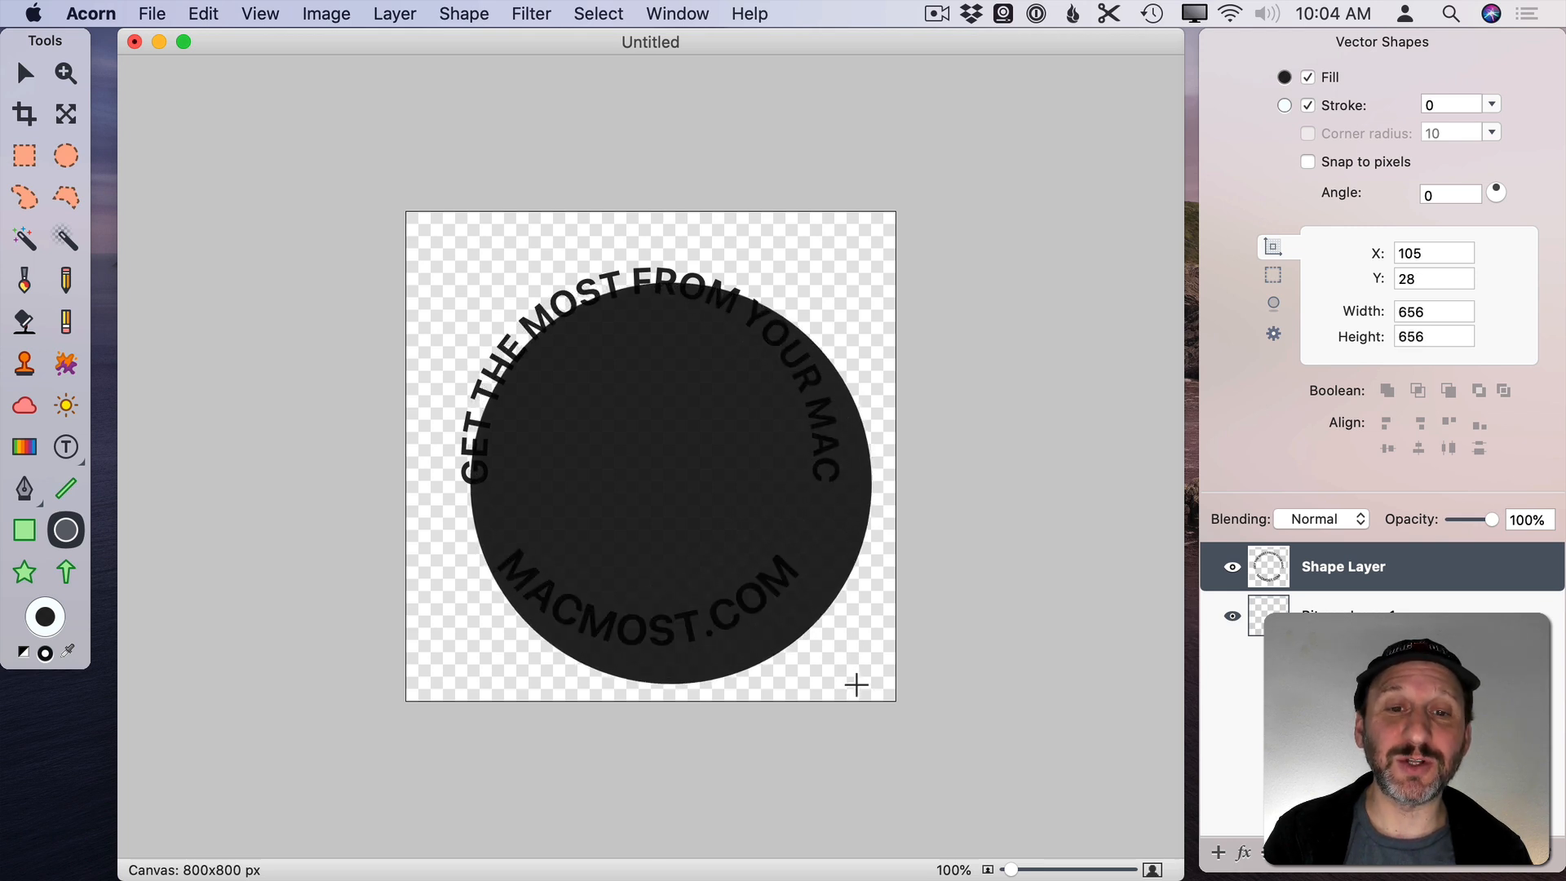
{"action": "left_click", "coordinate": [854, 683]}
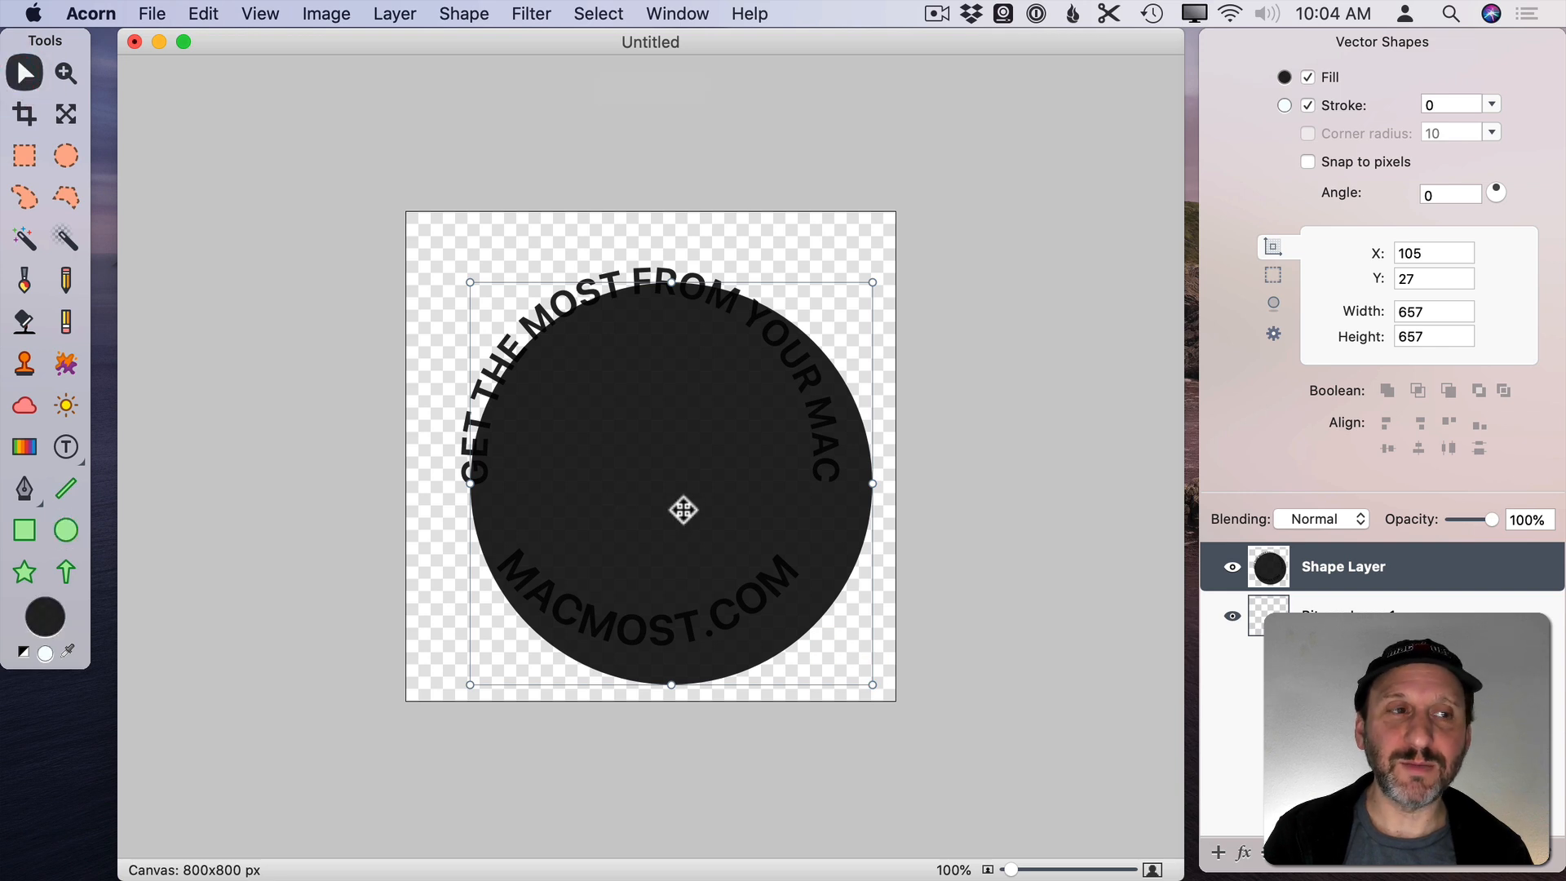
{"action": "left_click_drag", "start_coordinate": [683, 511], "coordinate": [657, 487]}
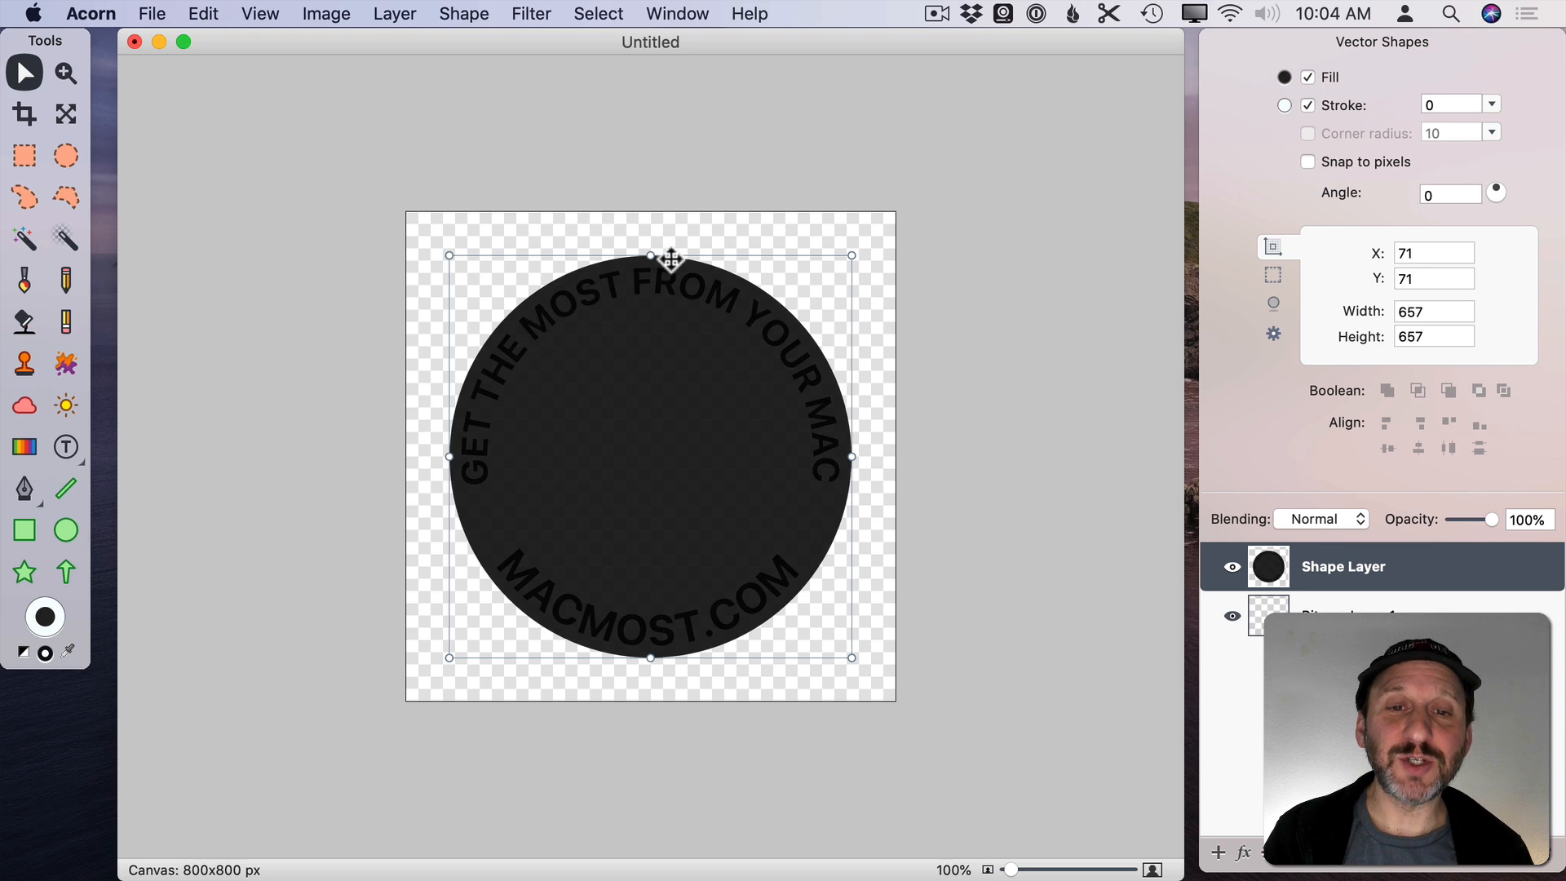
{"action": "mouse_move", "coordinate": [829, 410]}
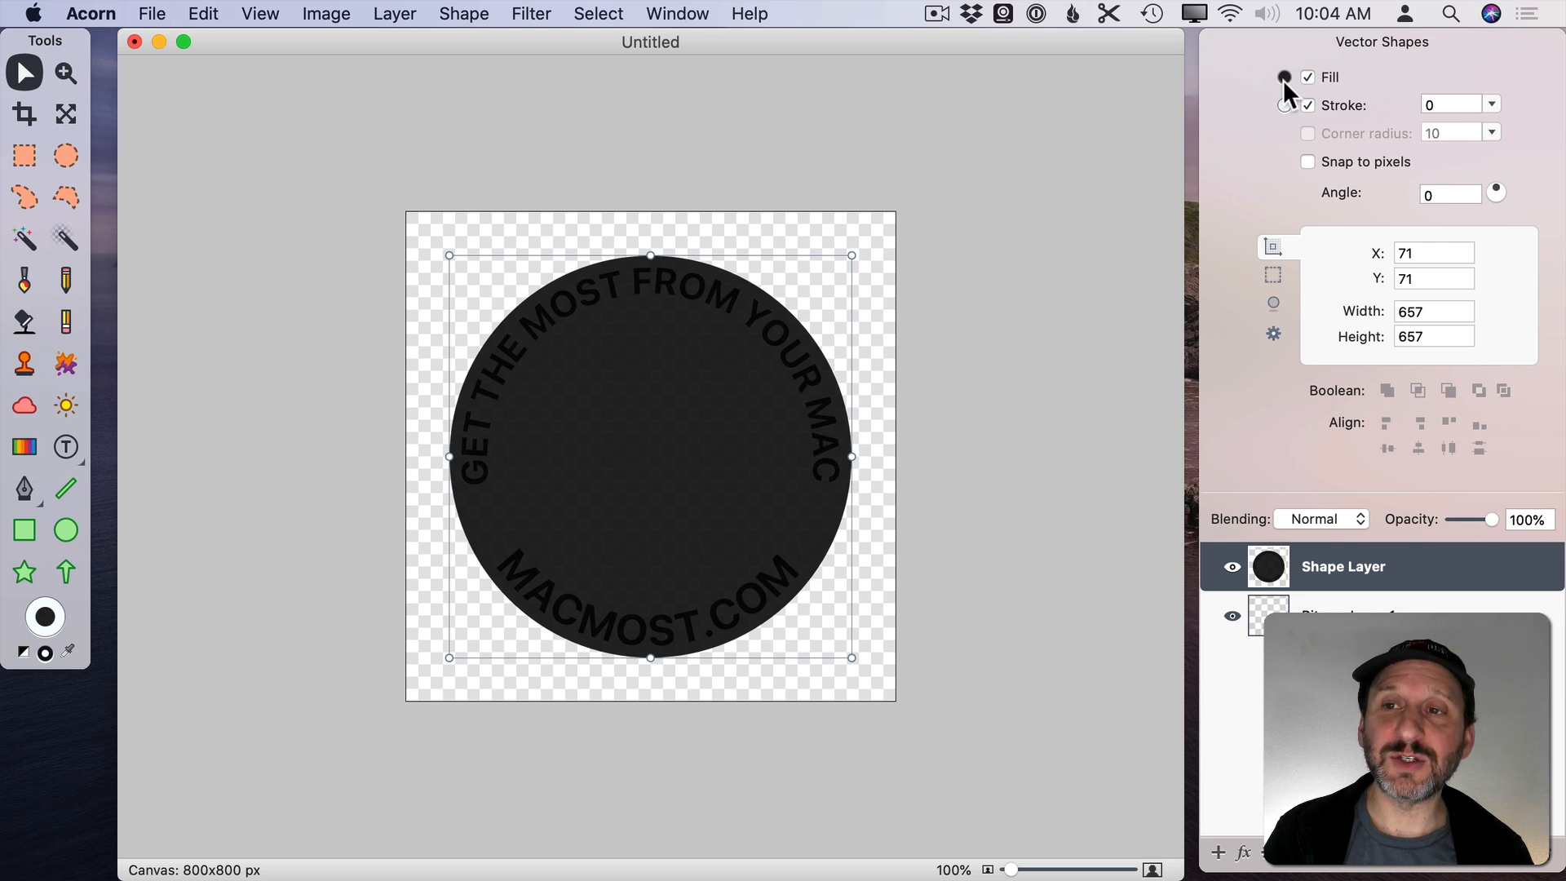
Fill the large circle with opaque red and send it behind the circular text
{"action": "left_click", "coordinate": [1285, 77]}
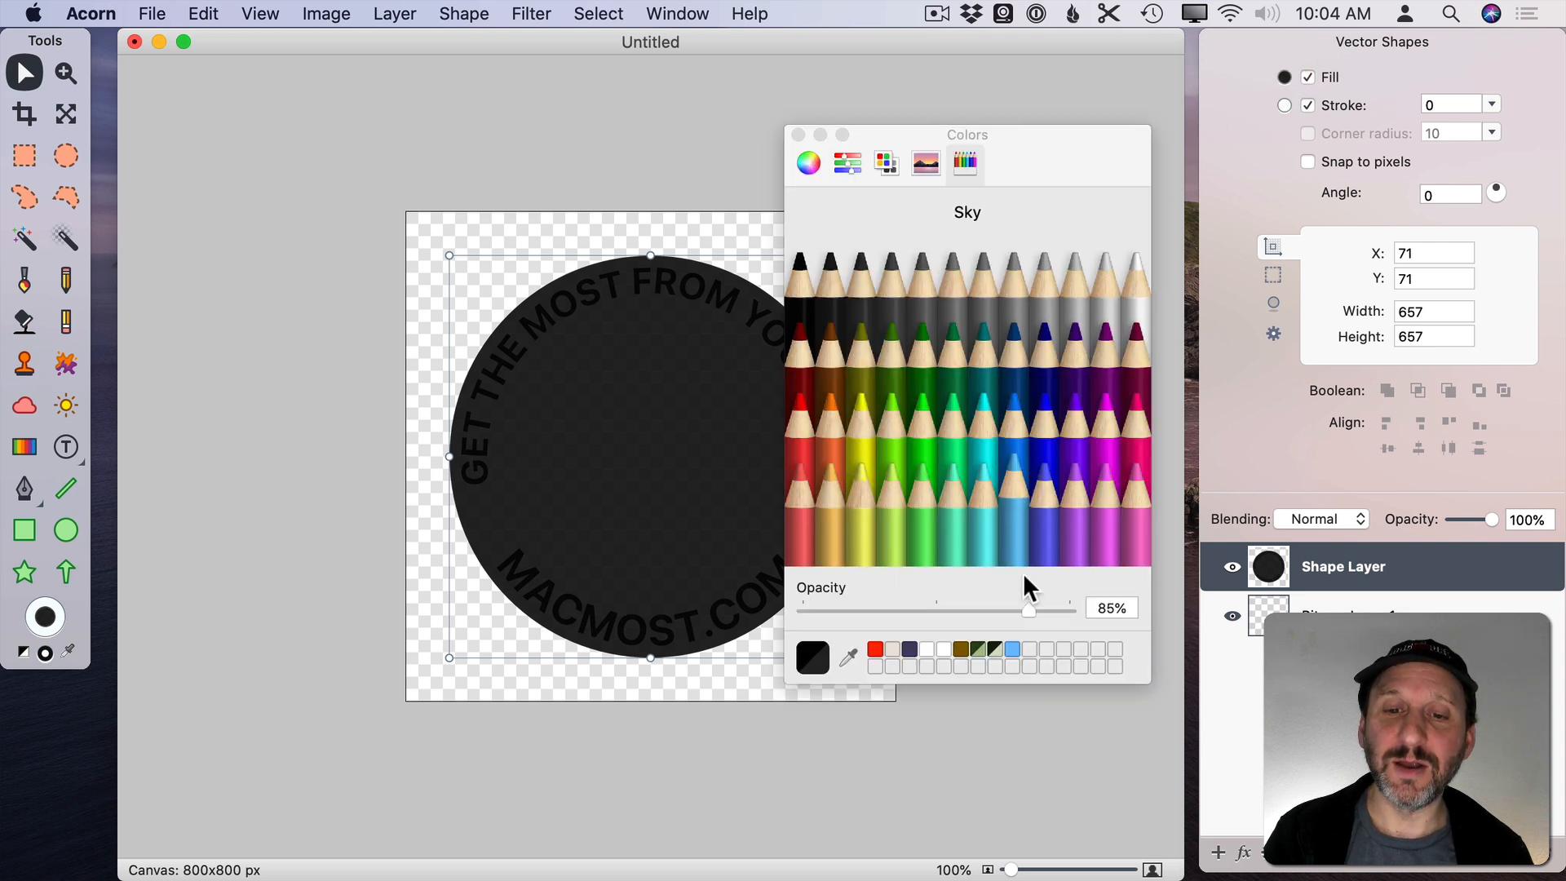
{"action": "left_click_drag", "start_coordinate": [1030, 607], "coordinate": [1074, 607]}
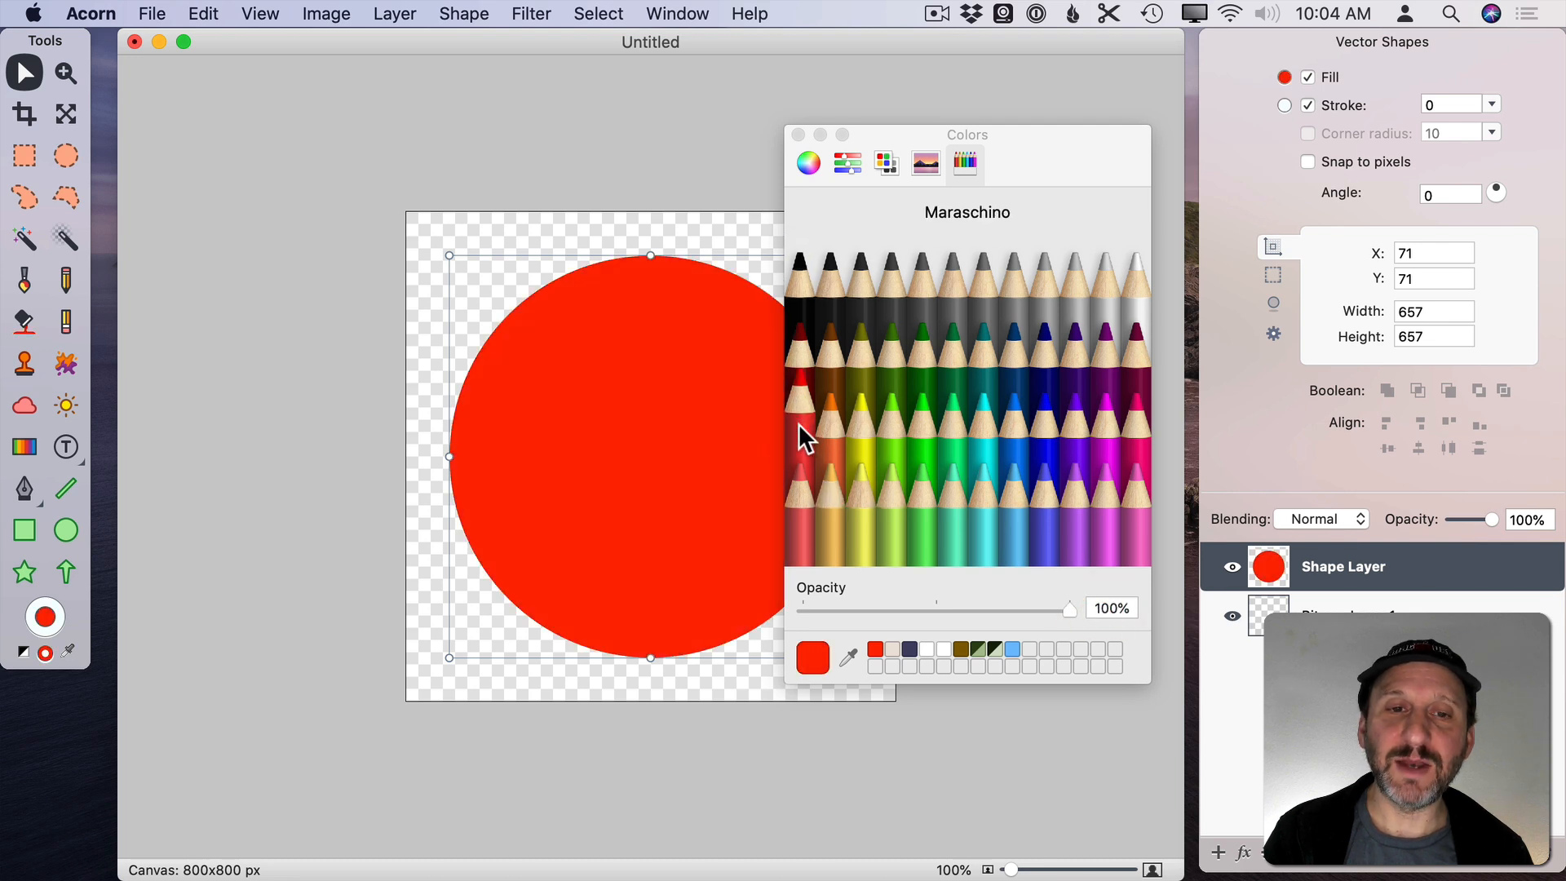
{"action": "mouse_move", "coordinate": [814, 264]}
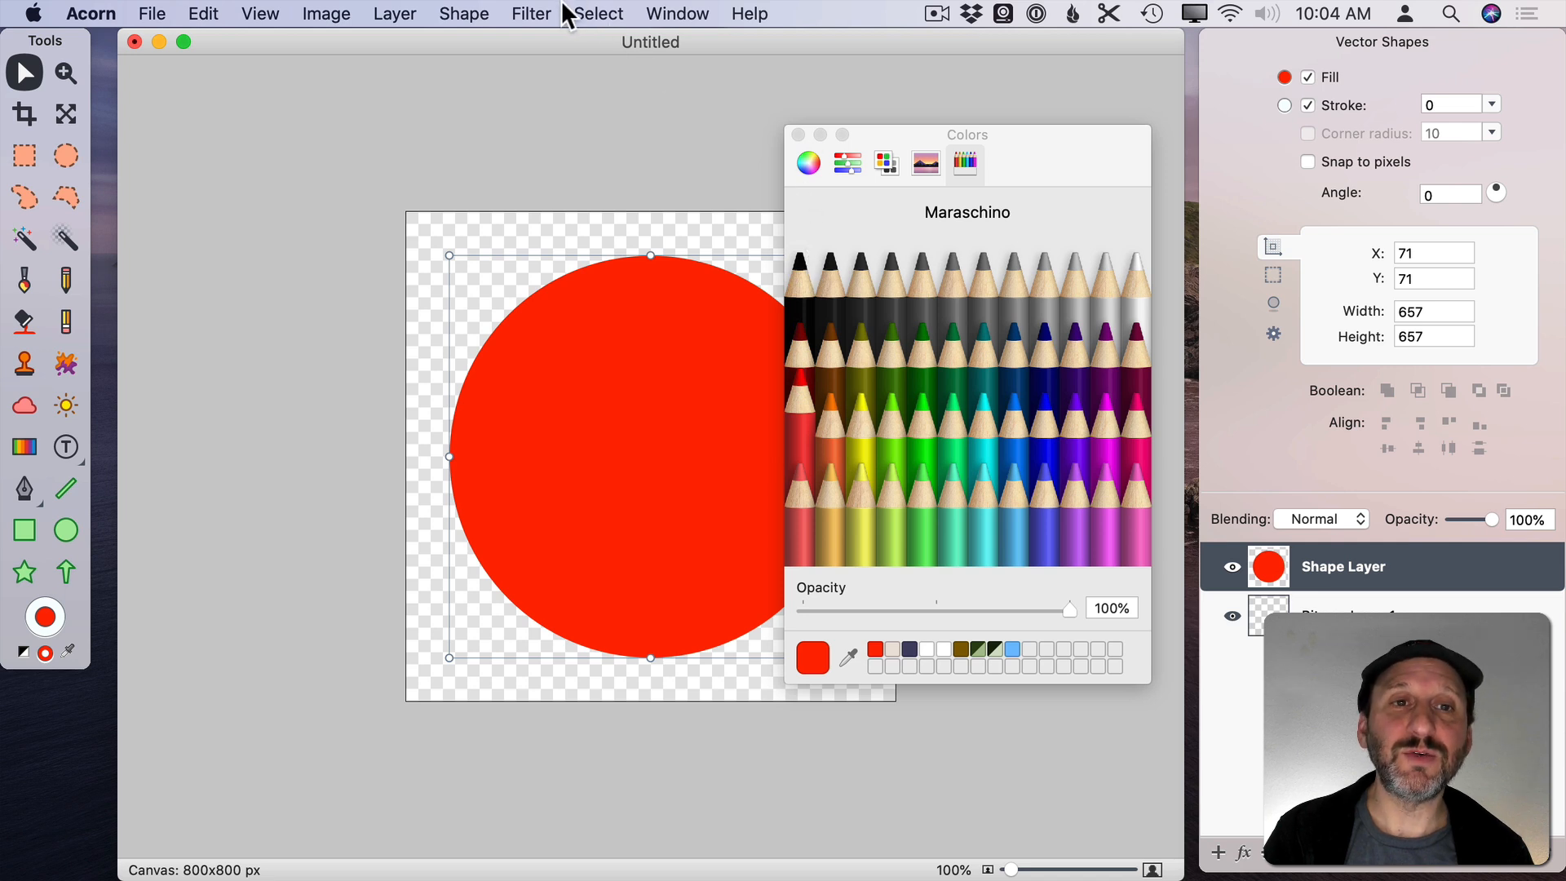
{"action": "left_click", "coordinate": [464, 13]}
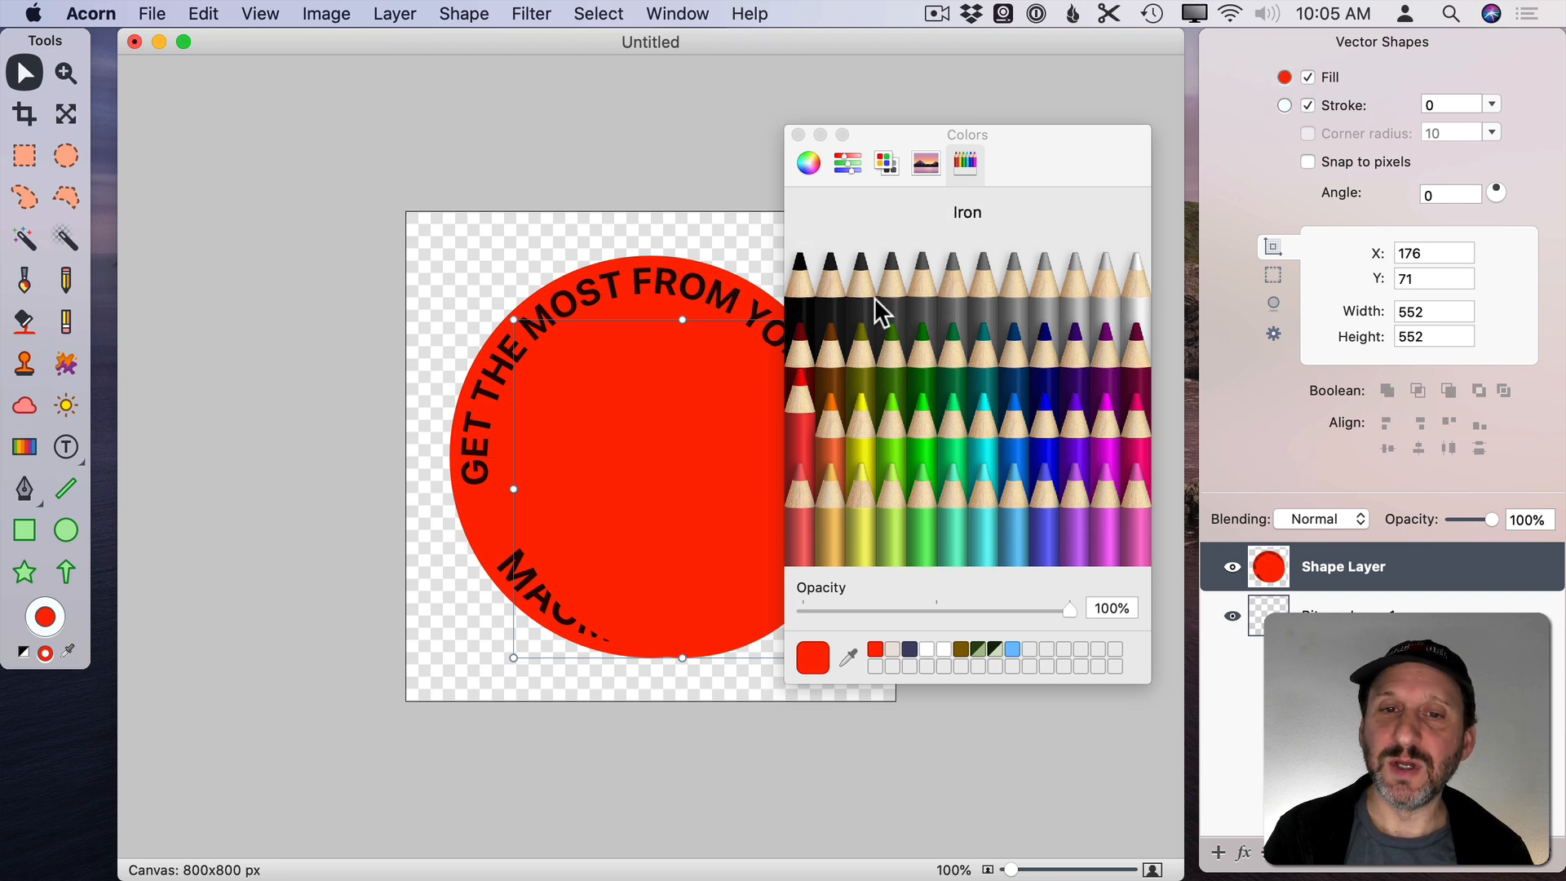
Colour the smaller circle black and select it together with the red circle
{"action": "left_click", "coordinate": [800, 269]}
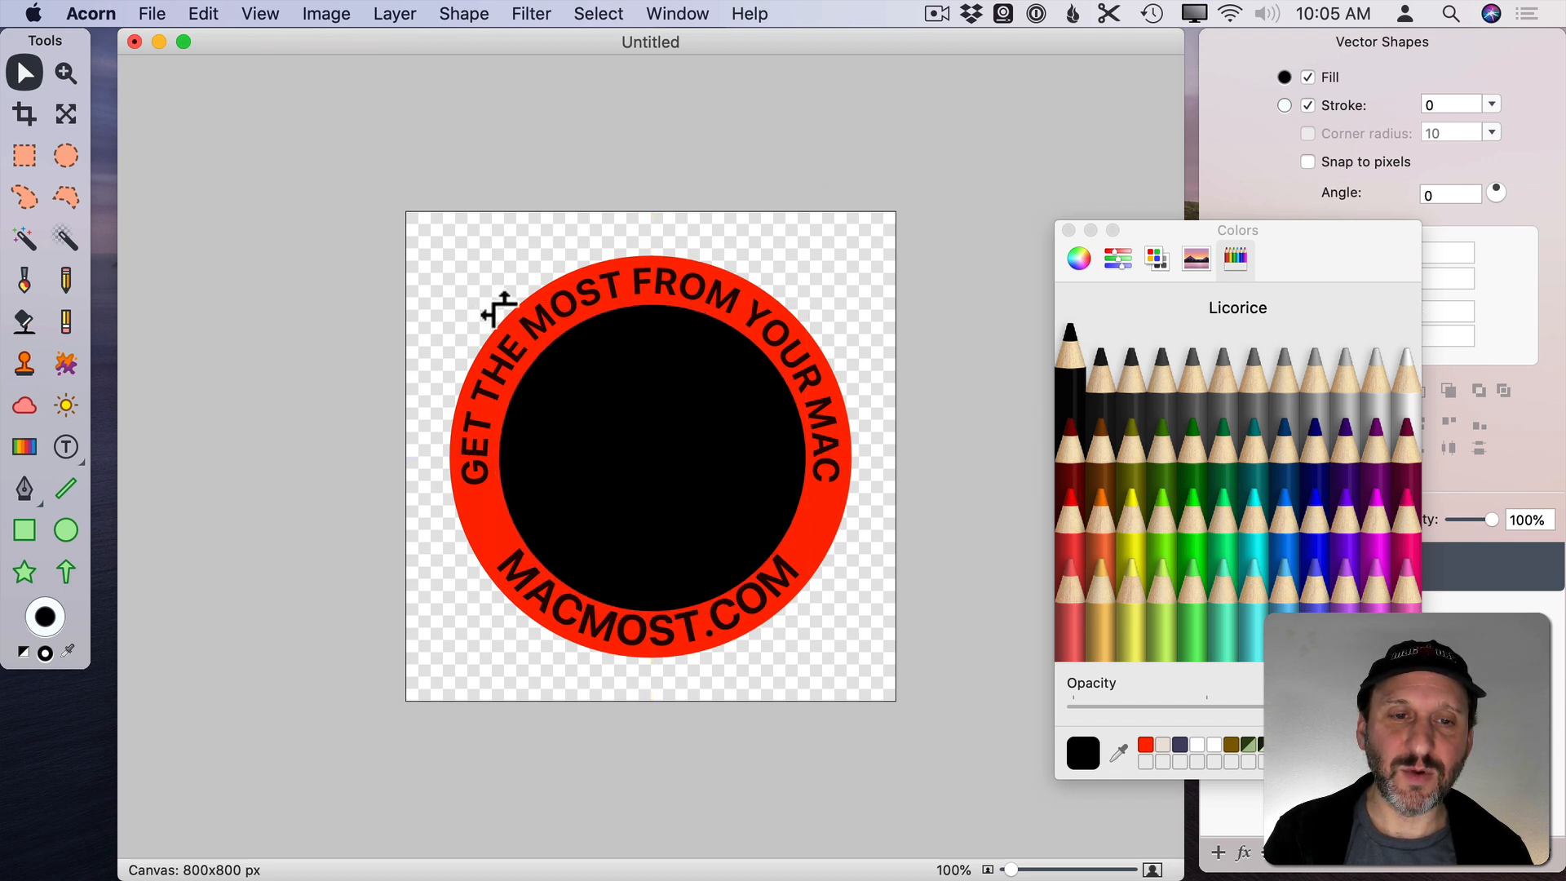
{"action": "left_click", "coordinate": [649, 455]}
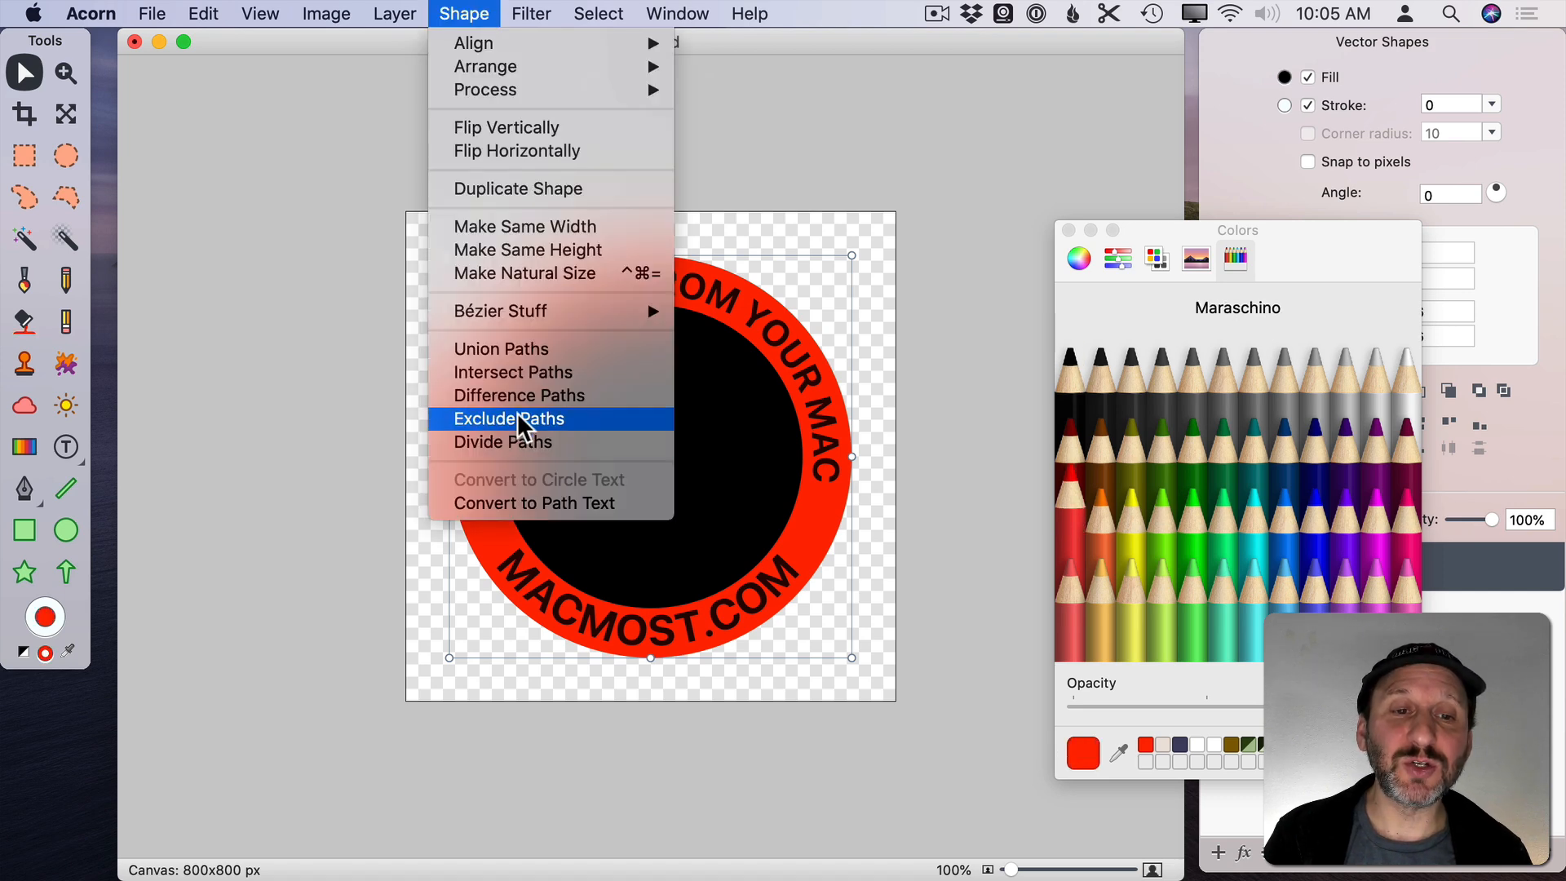
Exclude the inner circle to form a hollow red ring and send it behind the circular text
{"action": "left_click", "coordinate": [509, 419]}
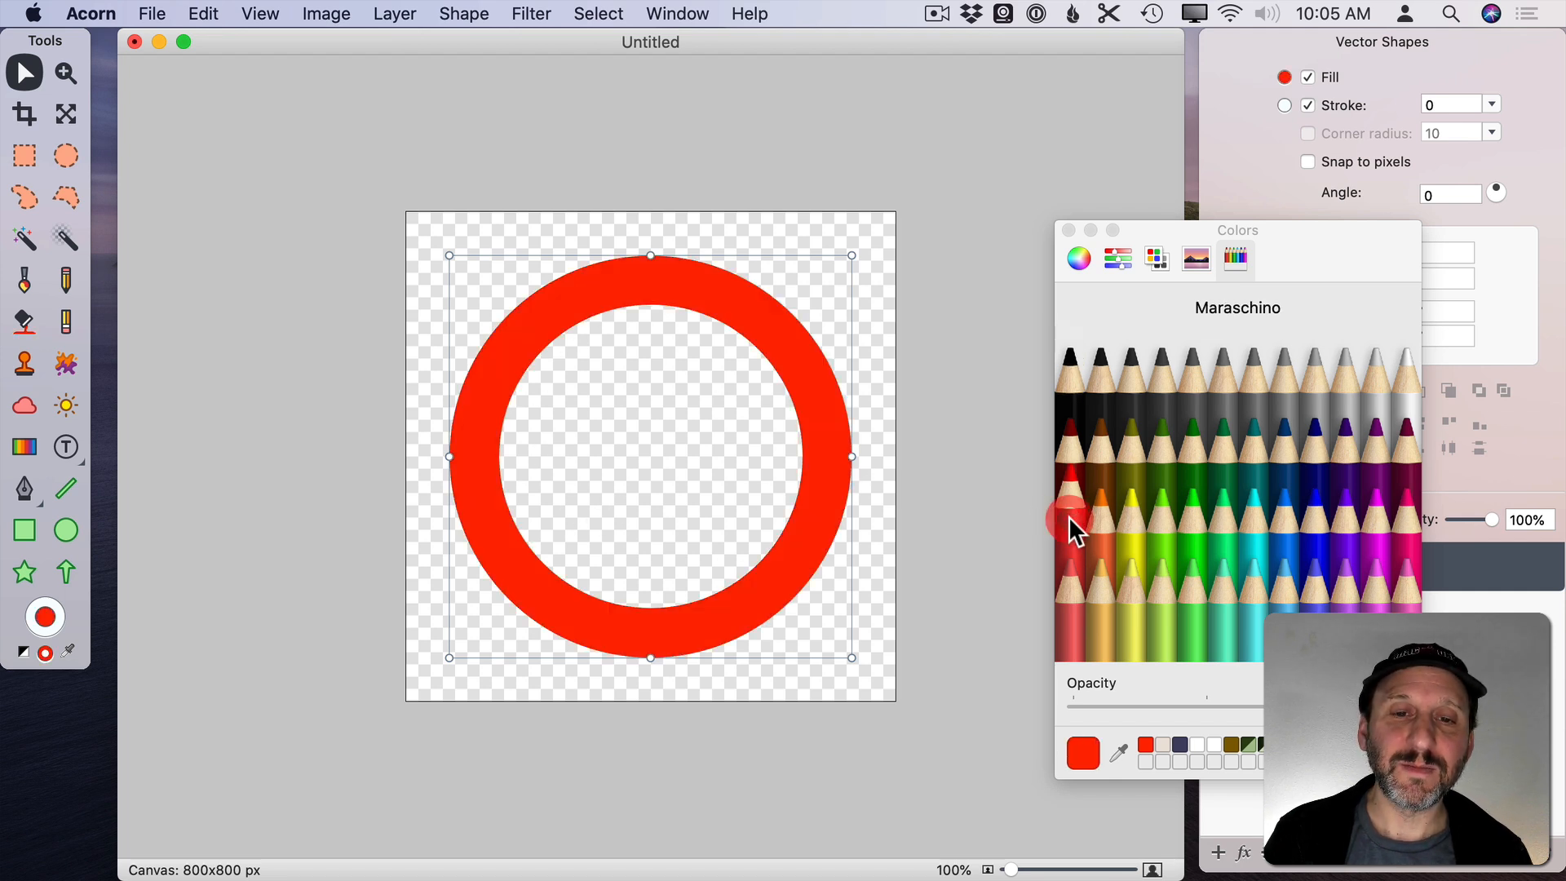
{"action": "left_click", "coordinate": [462, 13]}
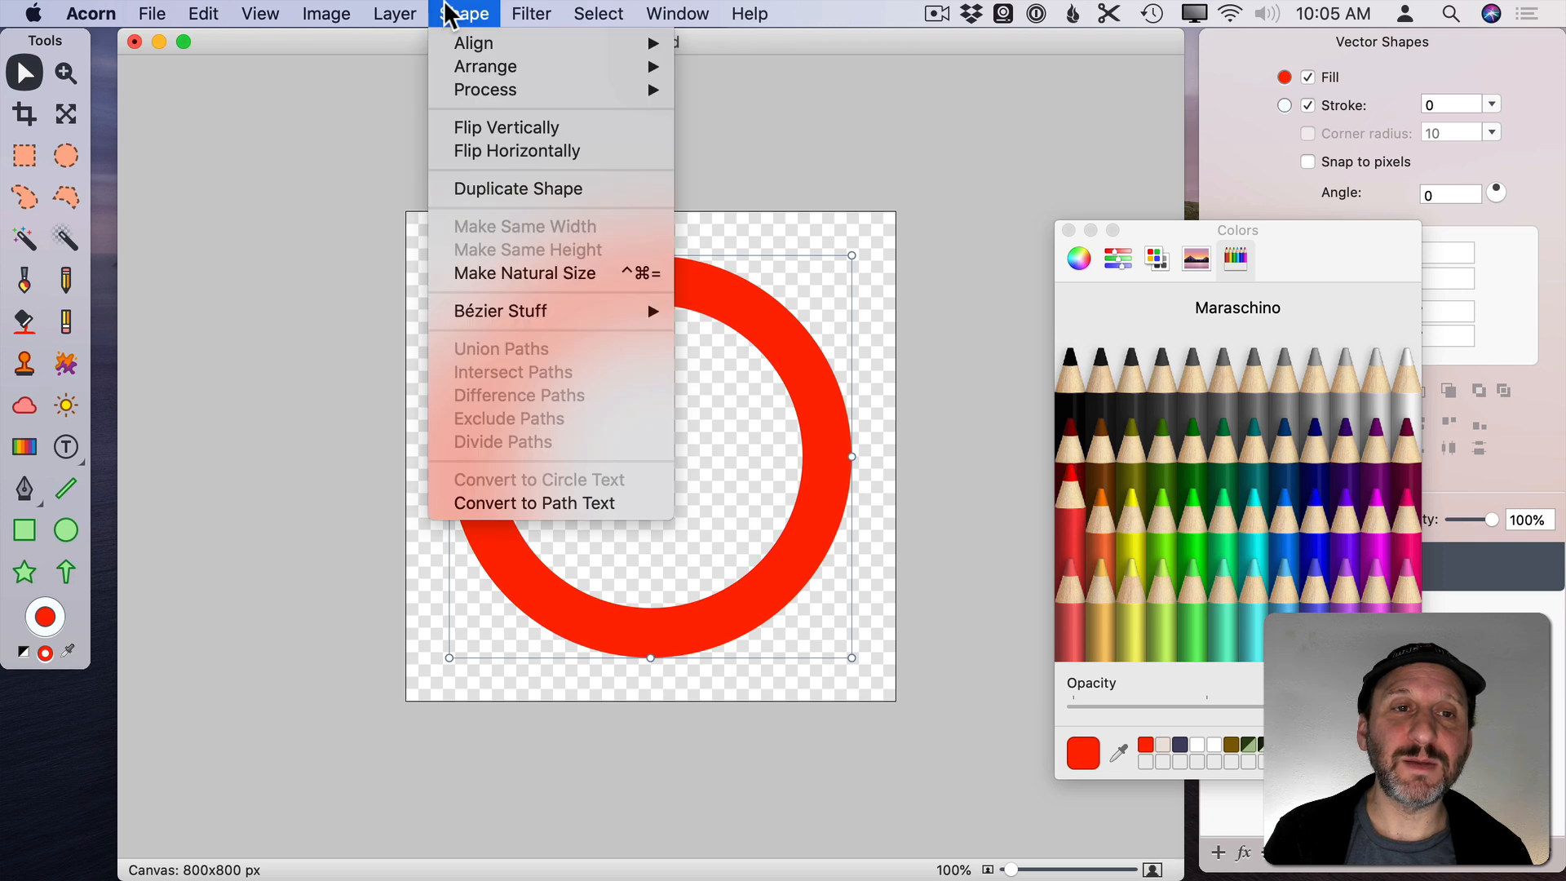
{"action": "mouse_move", "coordinate": [484, 65]}
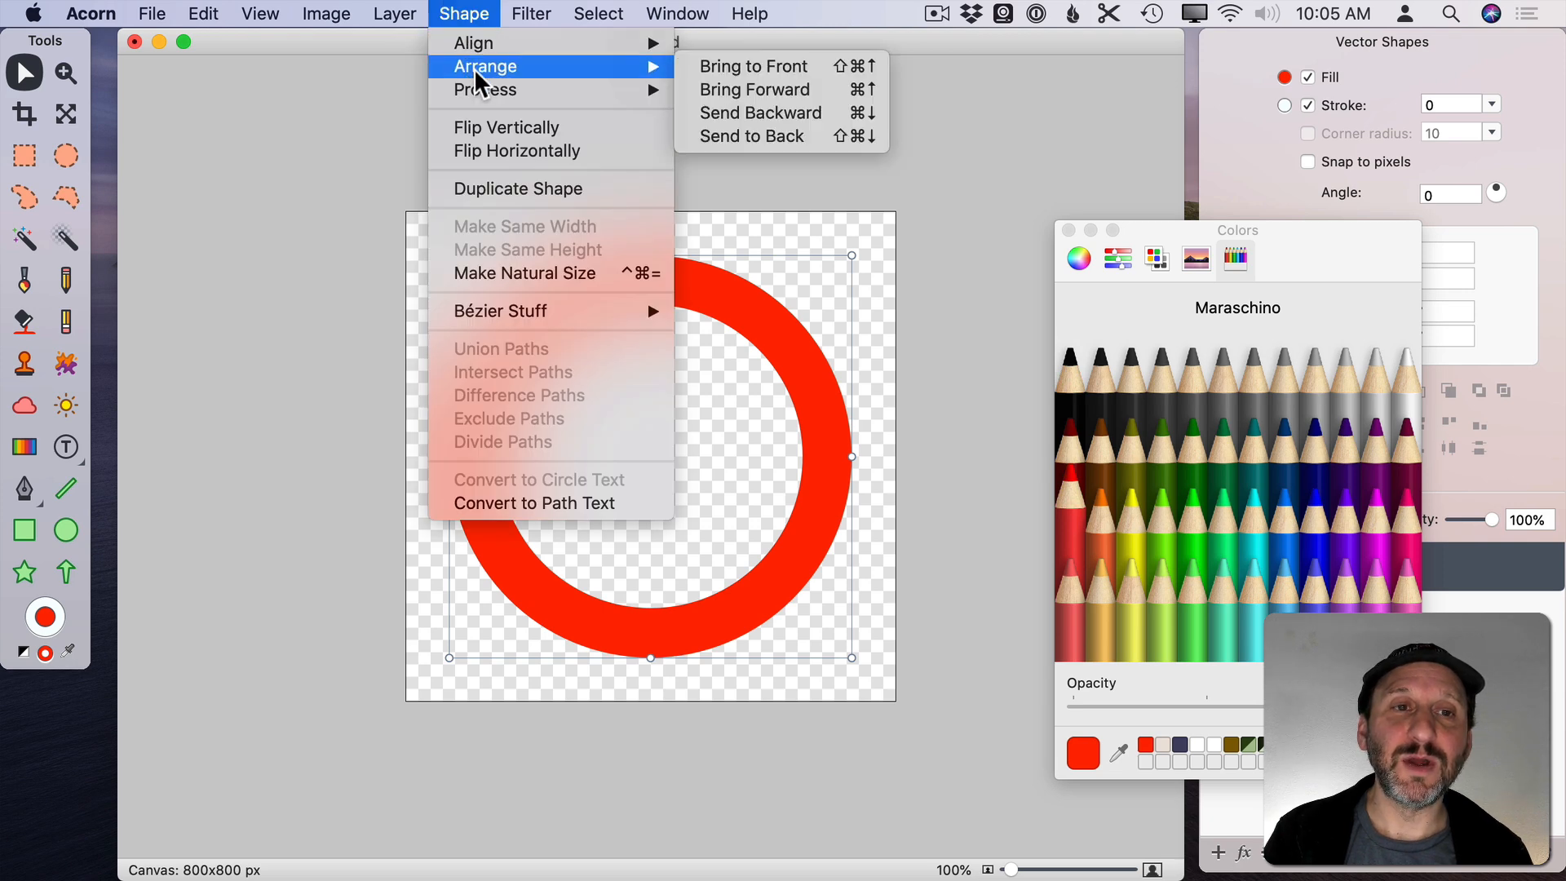
{"action": "left_click", "coordinate": [537, 480]}
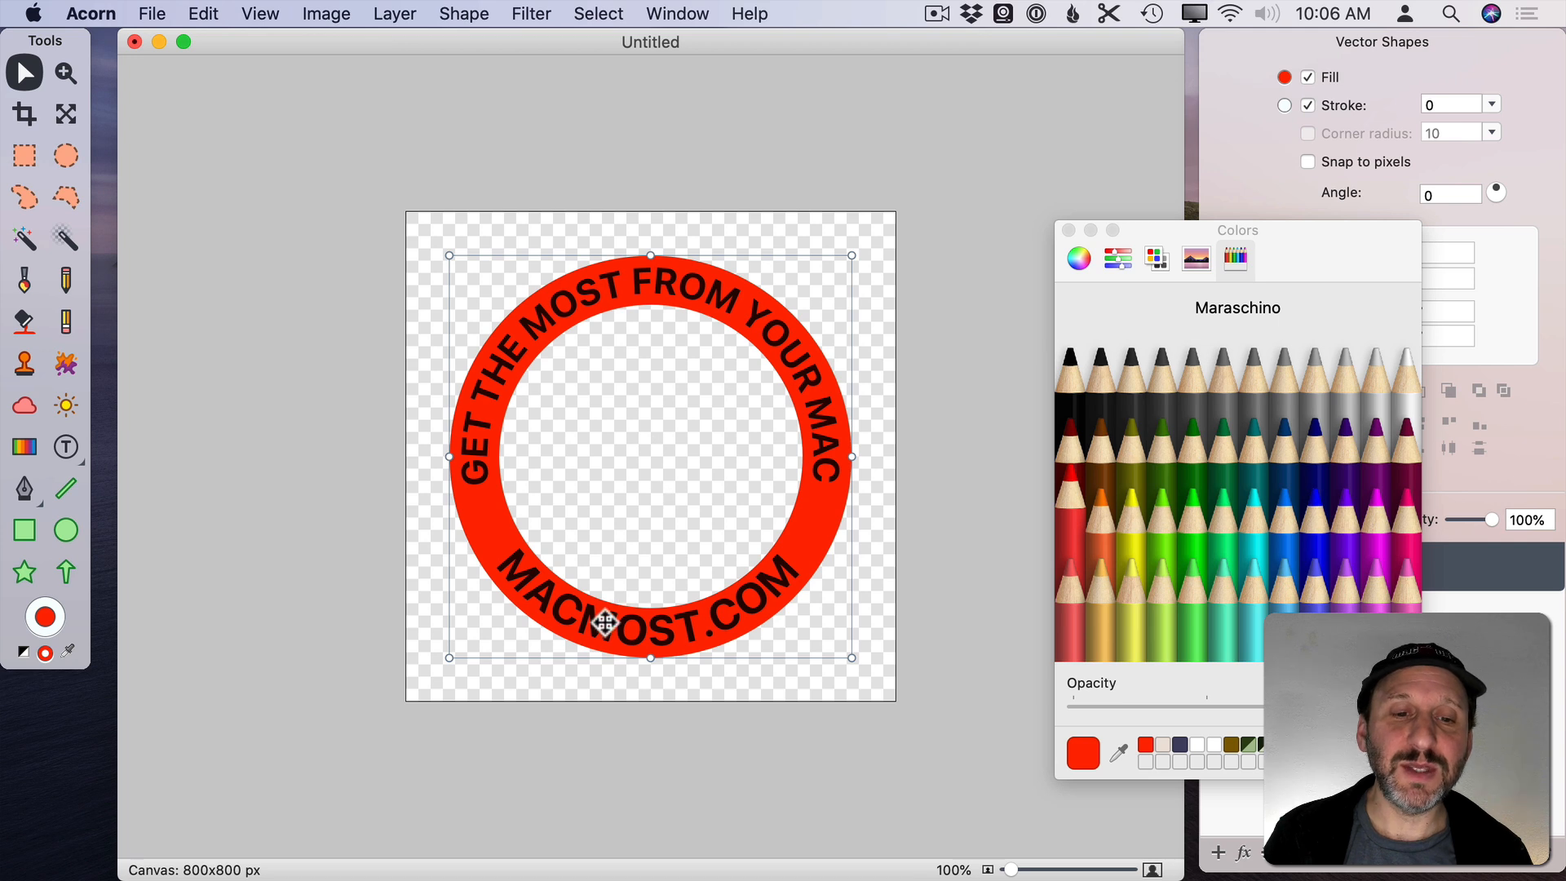
Drag the circular text's radius handle out to 315 so the words fit the ring
{"action": "left_click", "coordinate": [1309, 132]}
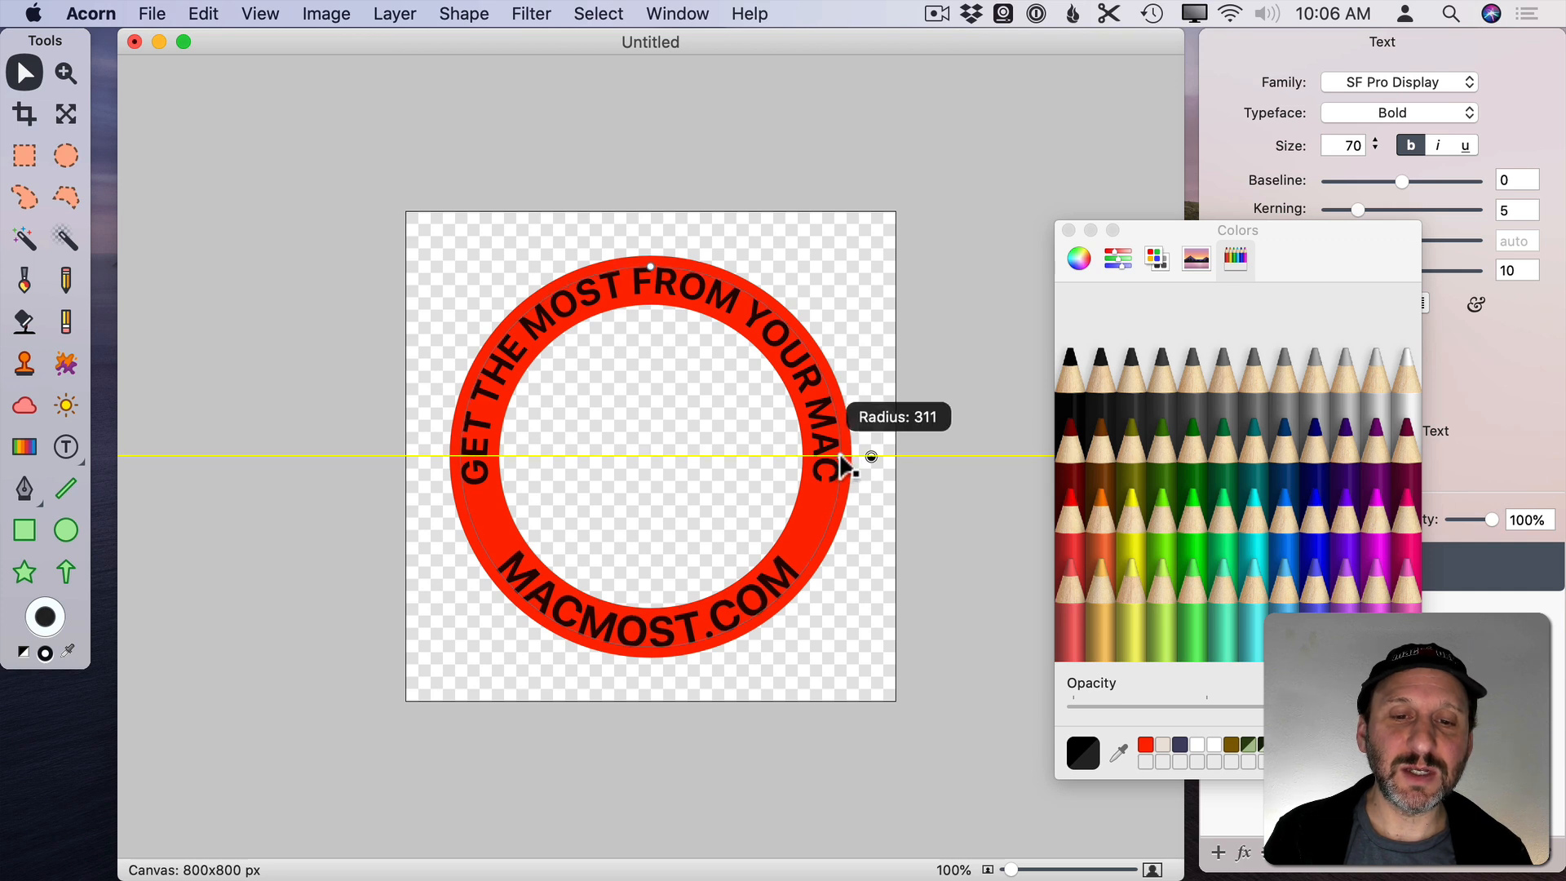
{"action": "left_click_drag", "start_coordinate": [847, 462], "coordinate": [872, 457]}
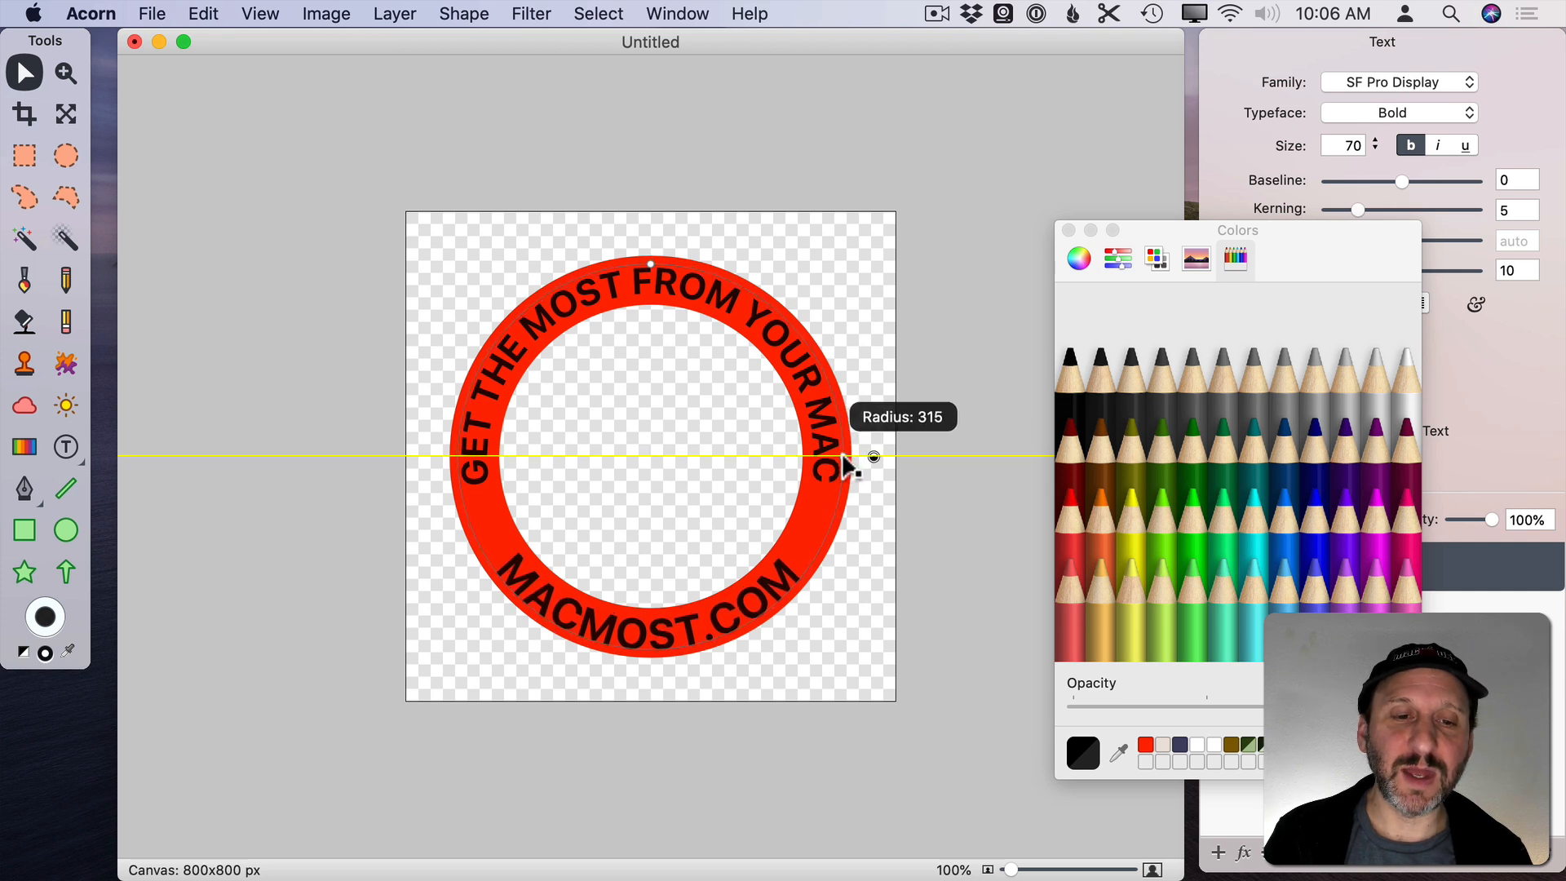
{"action": "left_click_drag", "start_coordinate": [874, 457], "coordinate": [871, 457]}
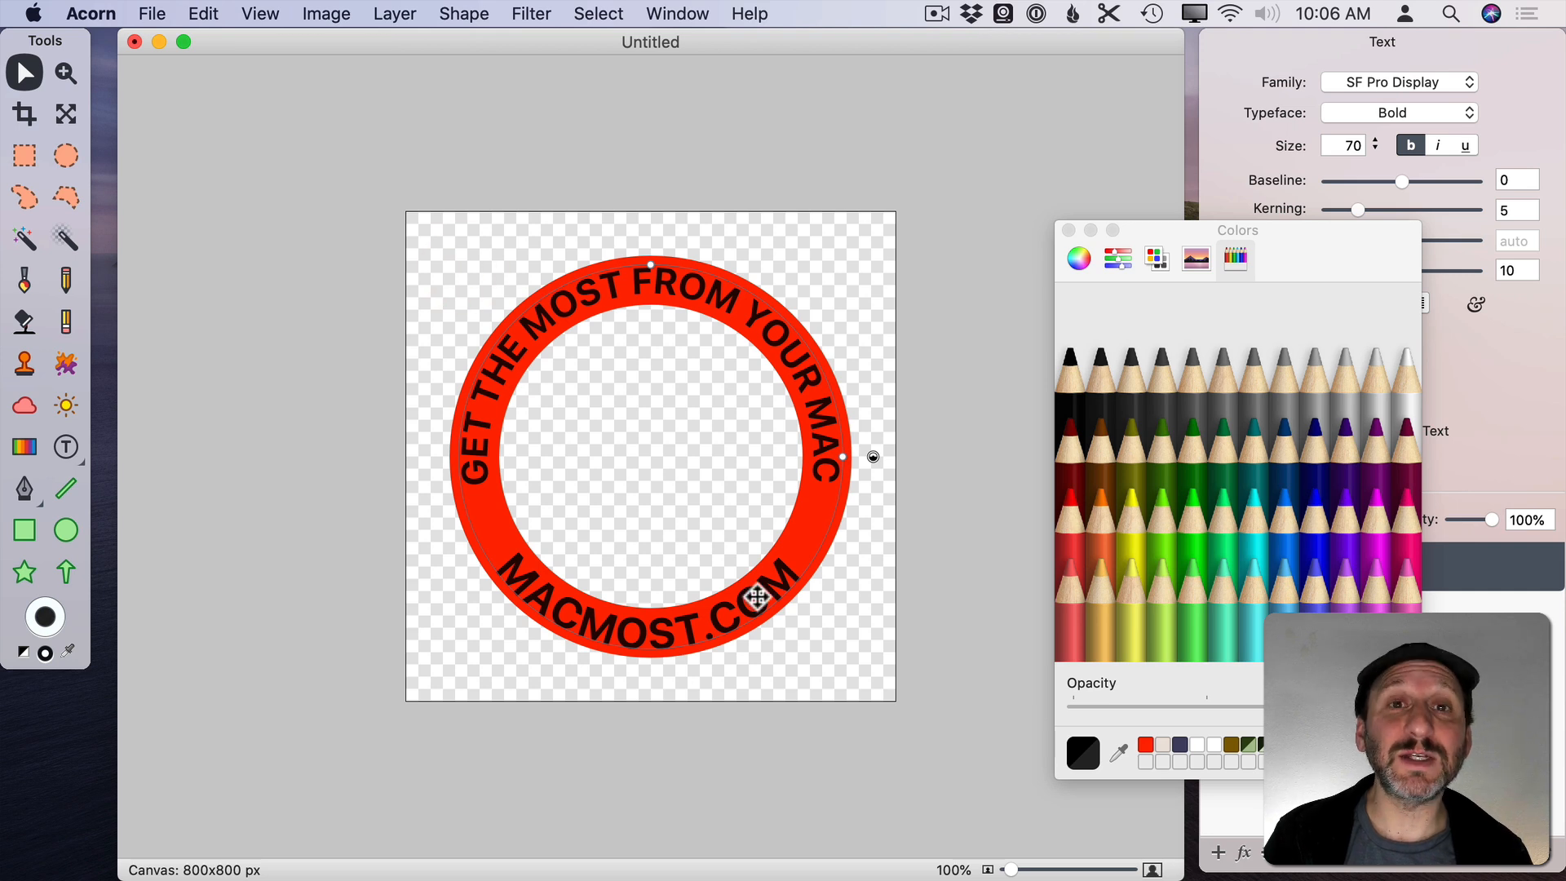
{"action": "left_click", "coordinate": [152, 14]}
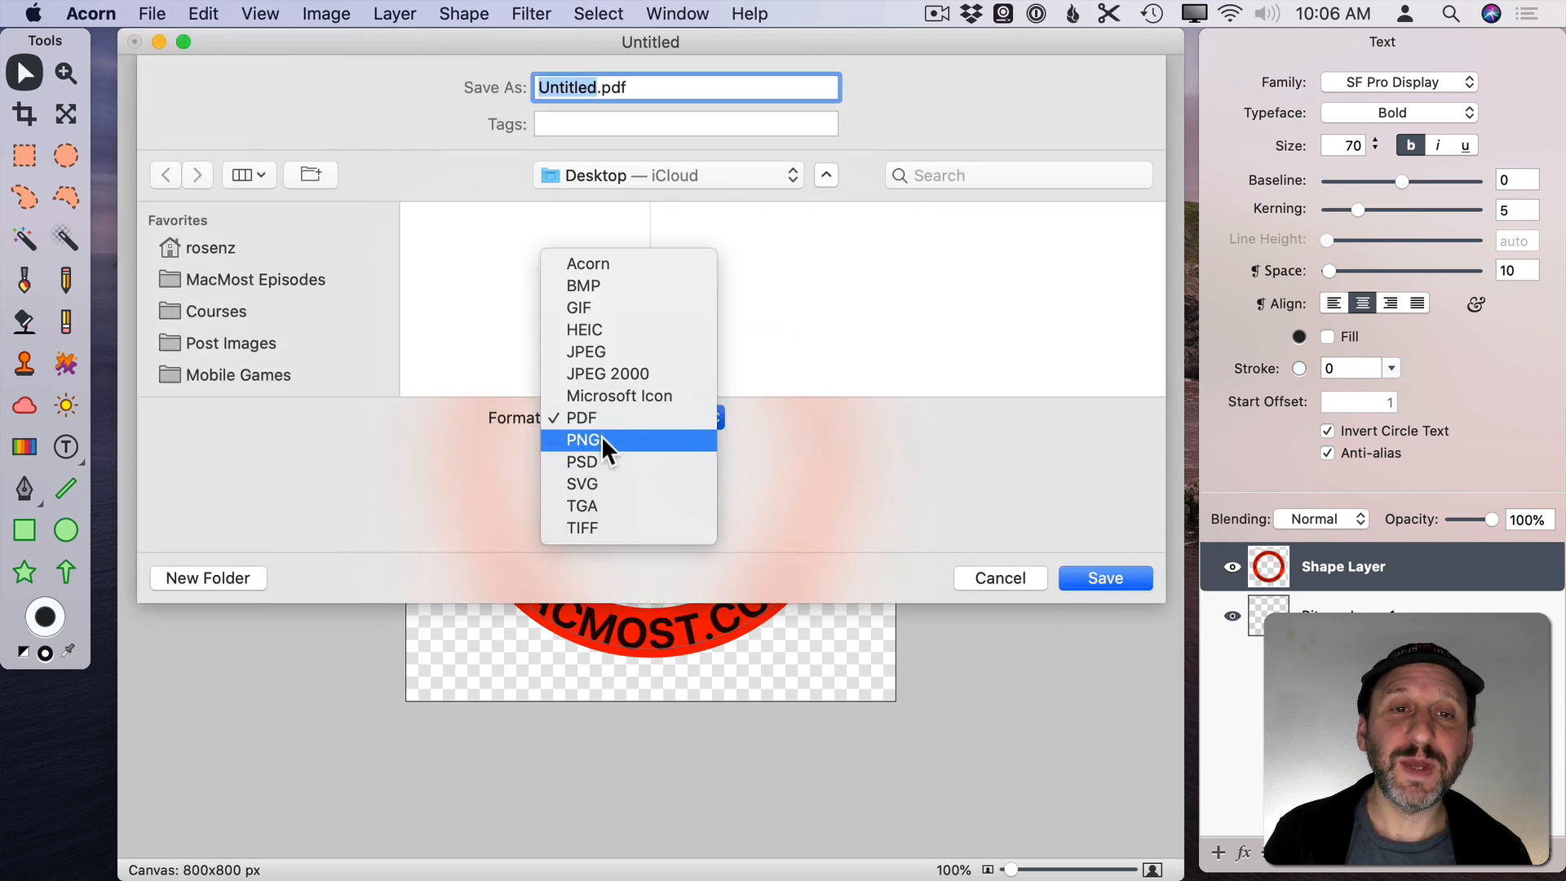
Export the ring artwork as Untitled.png in PNG format to the Desktop
{"action": "left_click", "coordinate": [582, 439]}
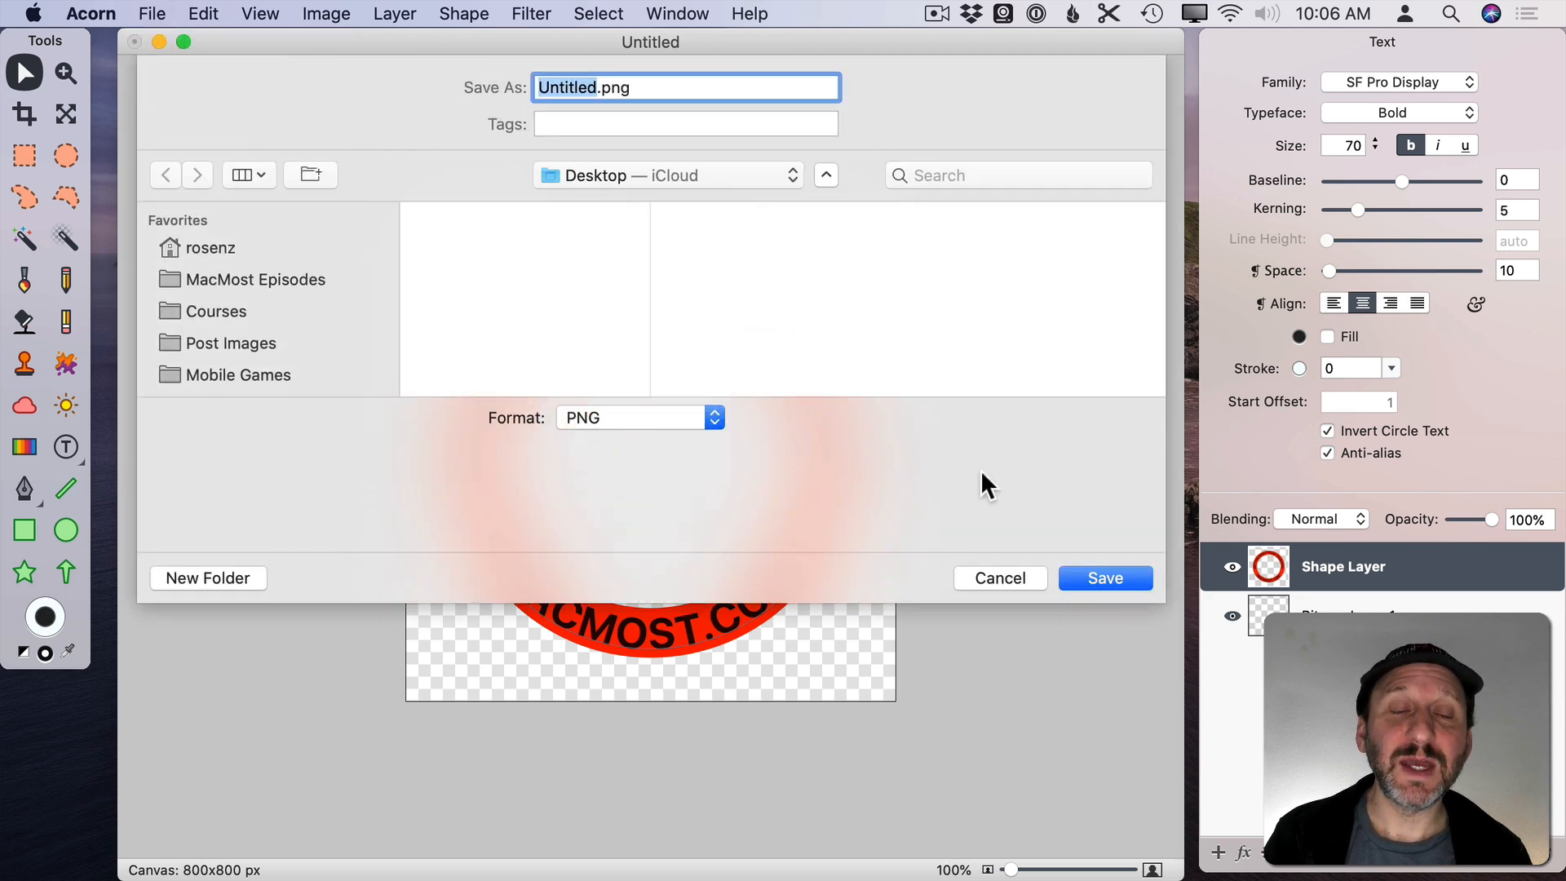
{"action": "left_click", "coordinate": [998, 577]}
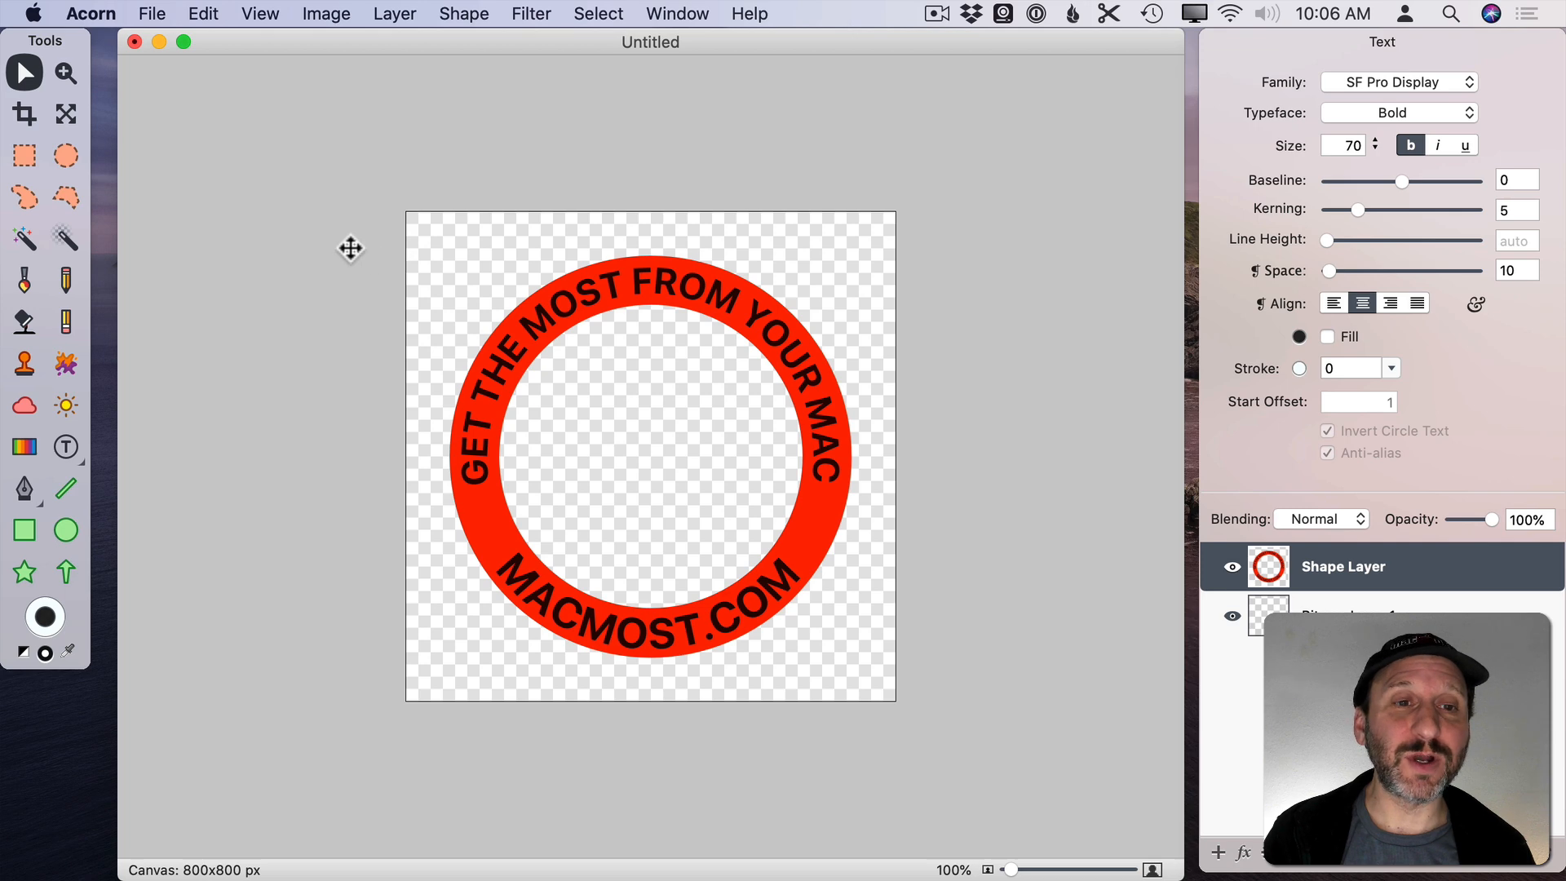
{"action": "left_click", "coordinate": [152, 13]}
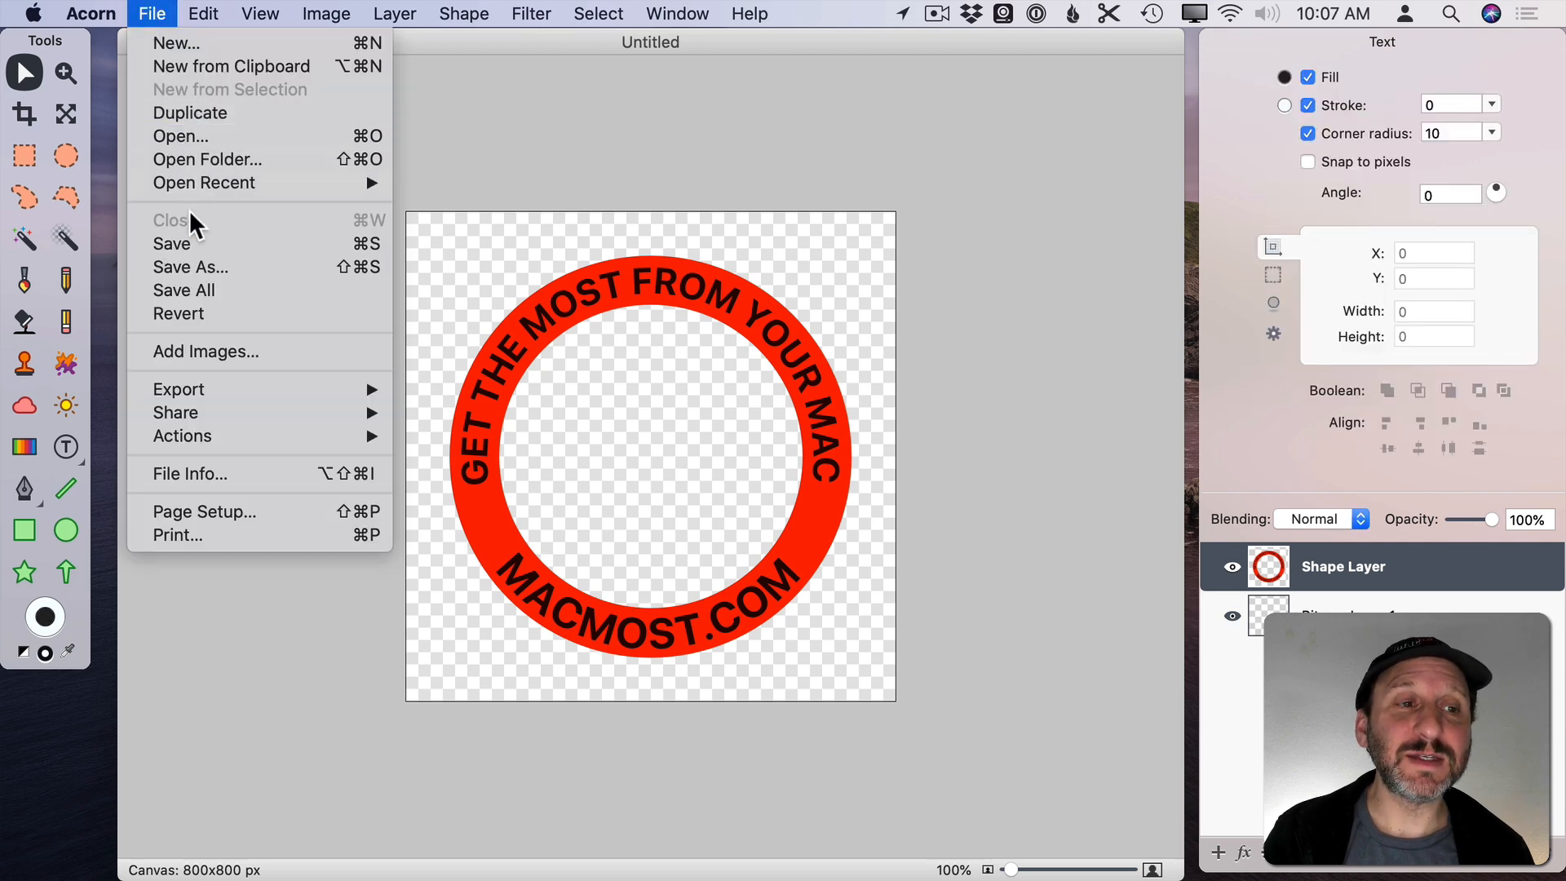
Start Save As with the format kept as Acorn, naming it Untitled.acorn on the Desktop
{"action": "left_click", "coordinate": [171, 243]}
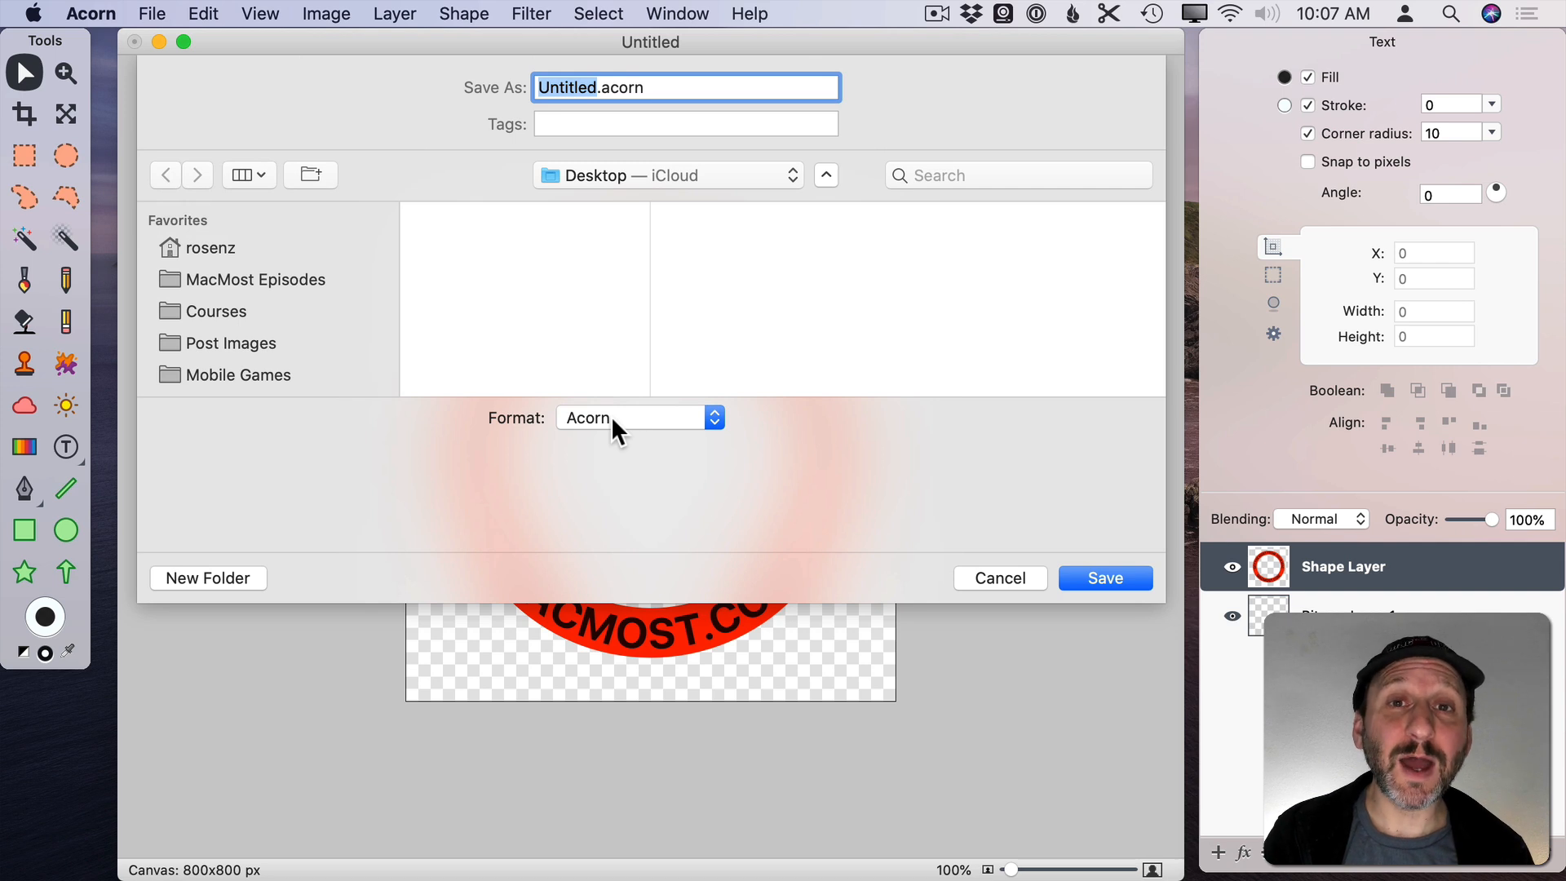
{"action": "mouse_move", "coordinate": [825, 536]}
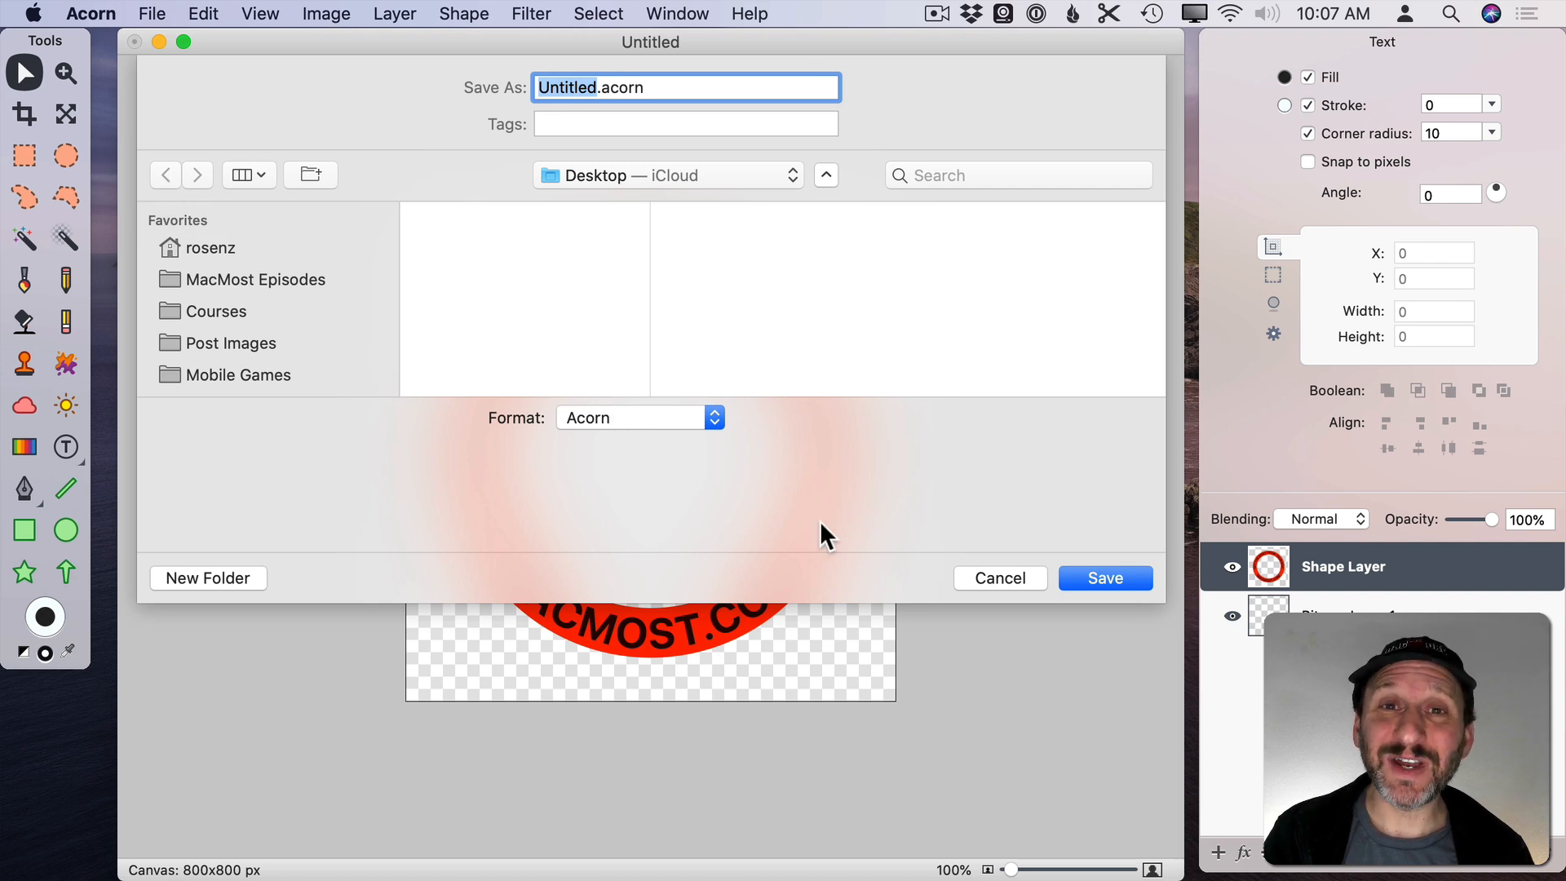